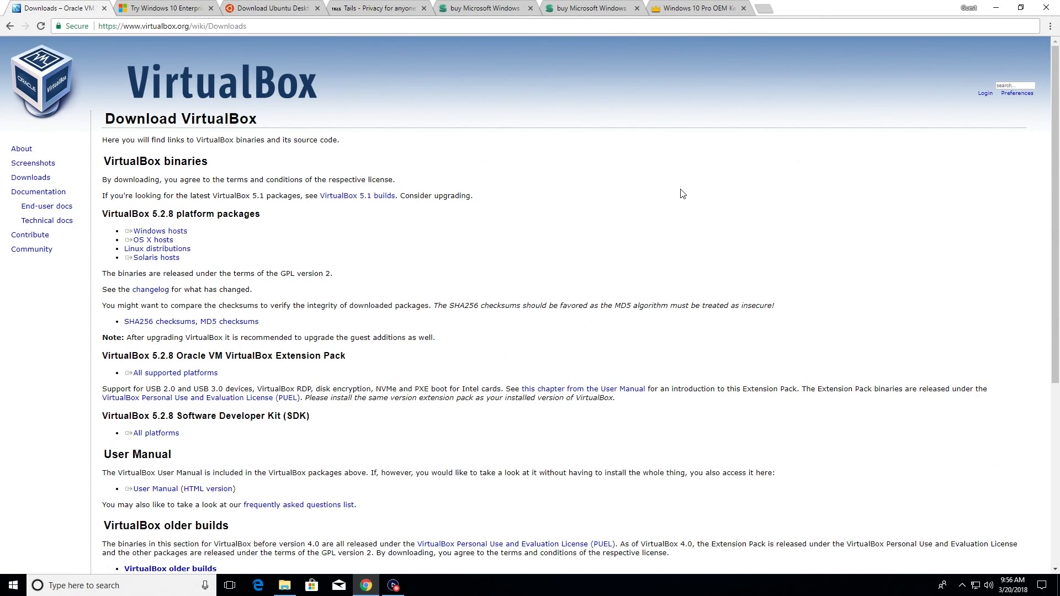
mouse_move(155, 266)
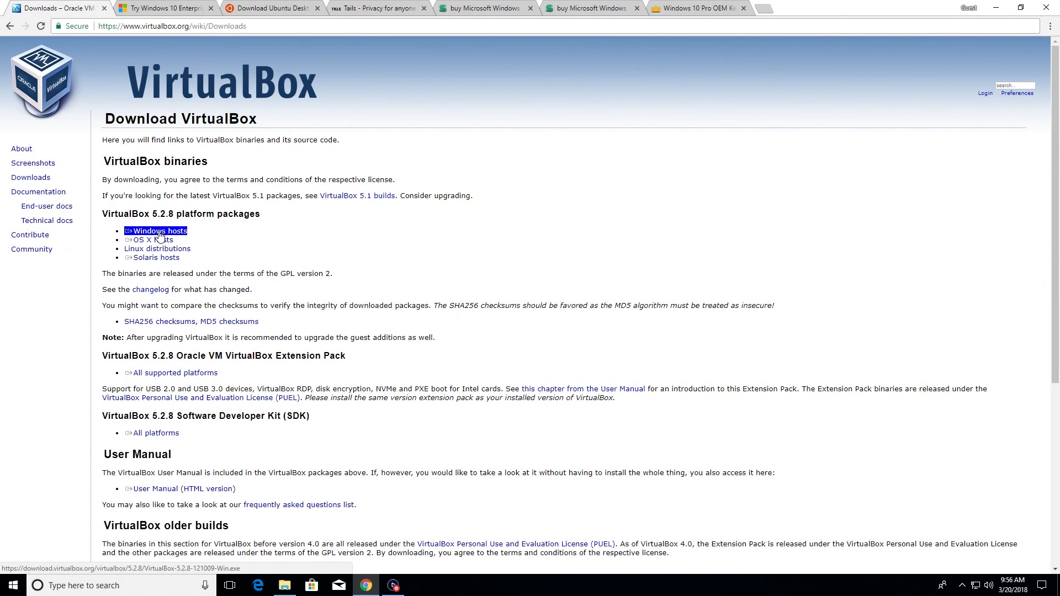
Download the VirtualBox installer for Windows hosts and have it open when the download finishes.
left_click(160, 231)
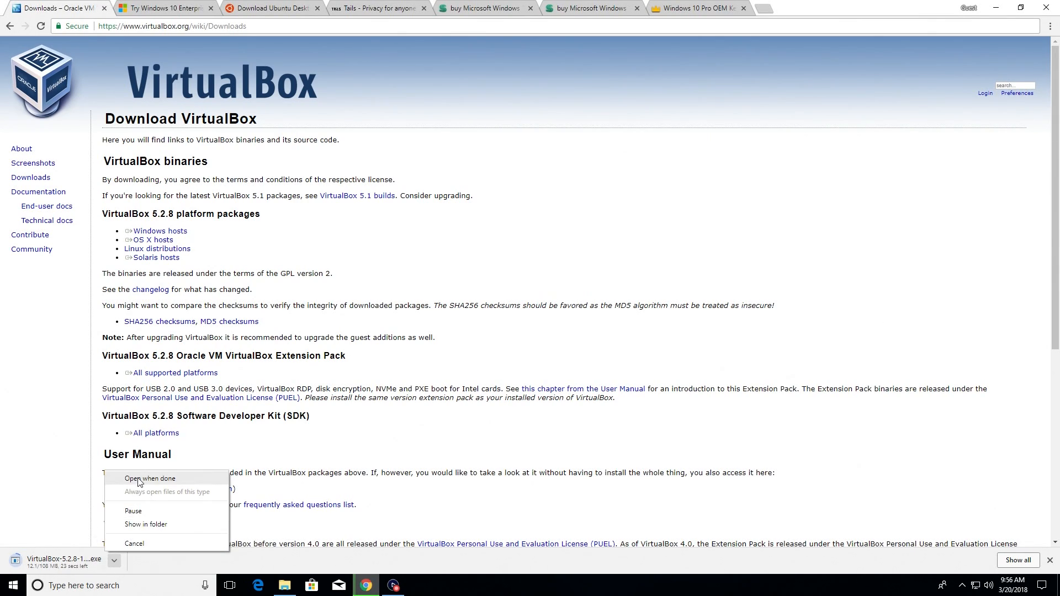
left_click(141, 479)
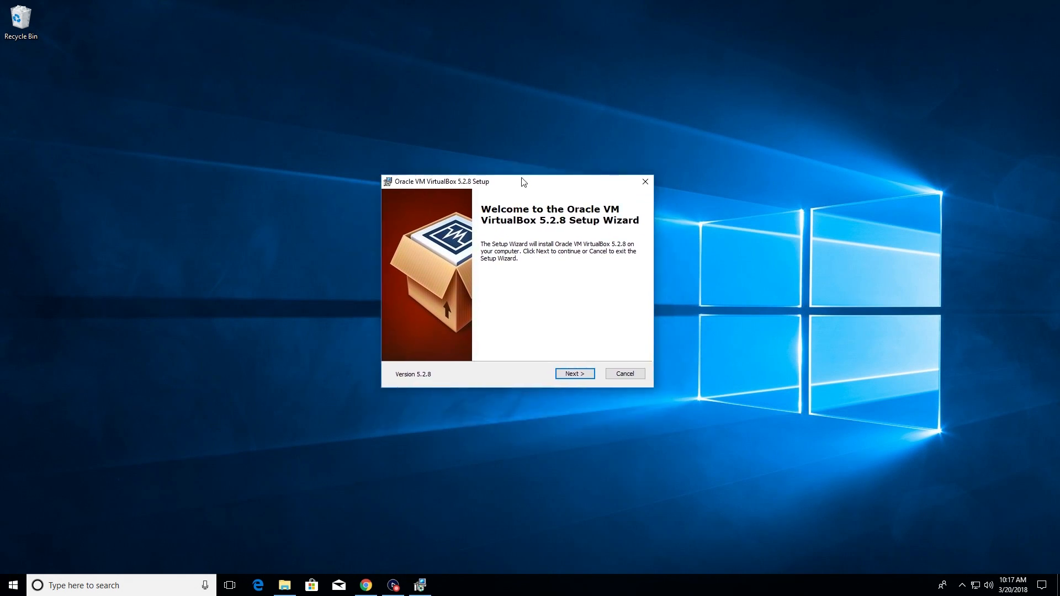
Install VirtualBox 5.2.8 with default features, no desktop shortcut, accepting the network warning and UAC.
left_click(575, 373)
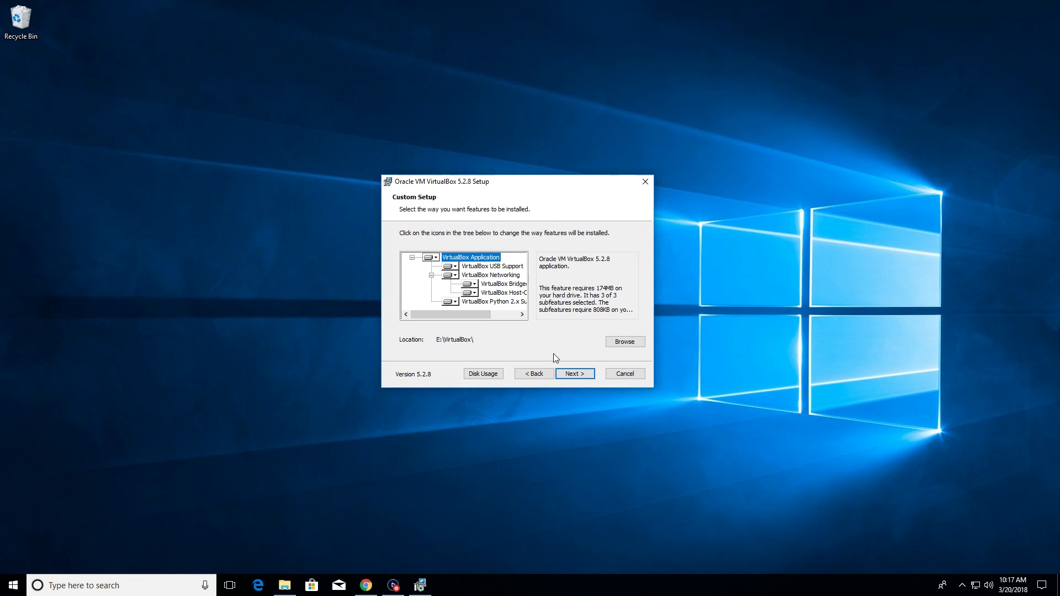
mouse_move(439, 348)
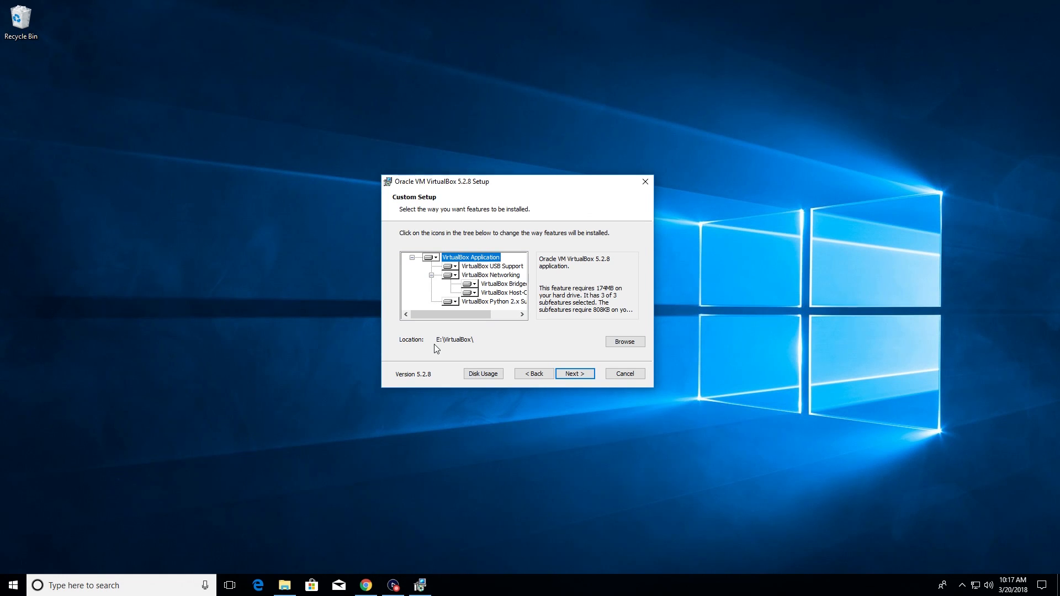
left_click(575, 374)
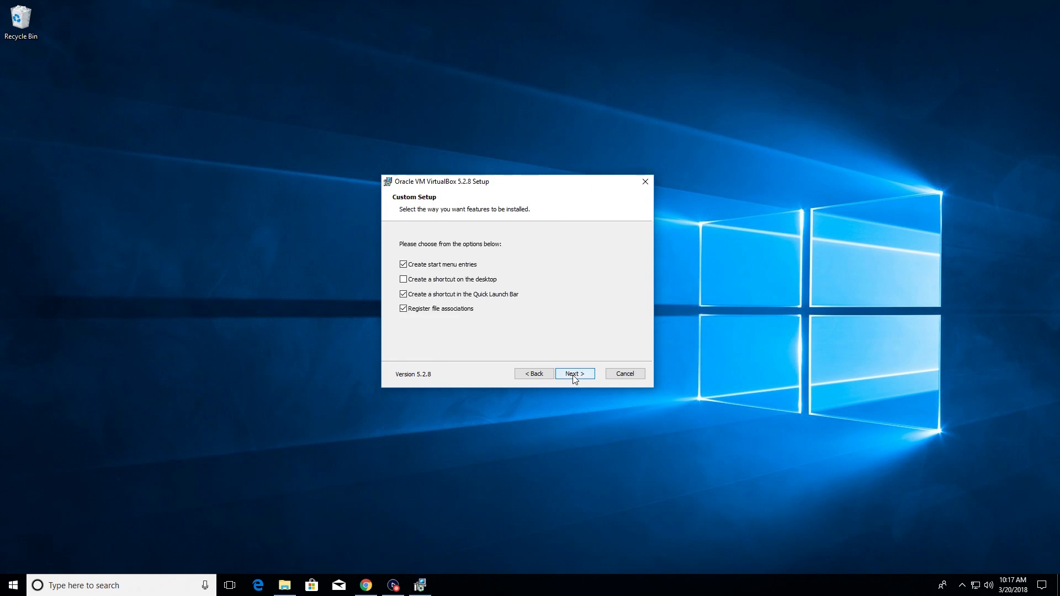
mouse_move(405, 255)
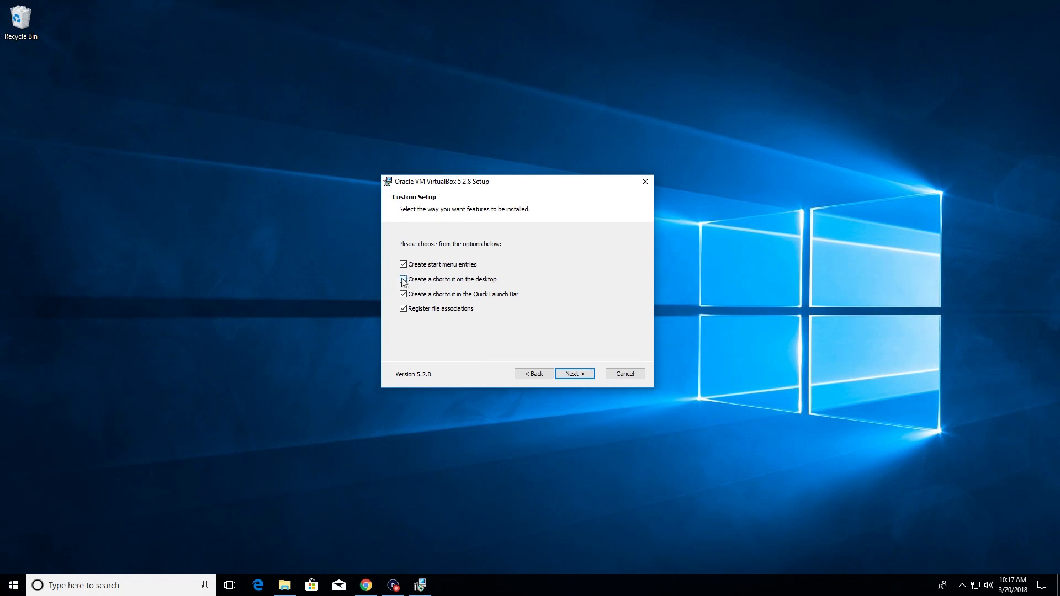
left_click(403, 279)
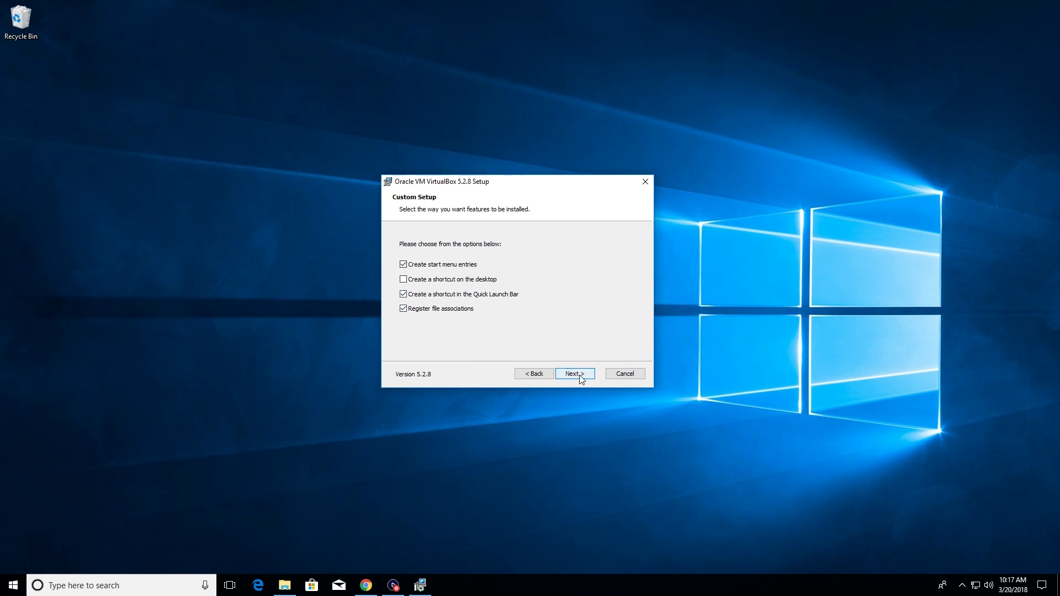
left_click(575, 374)
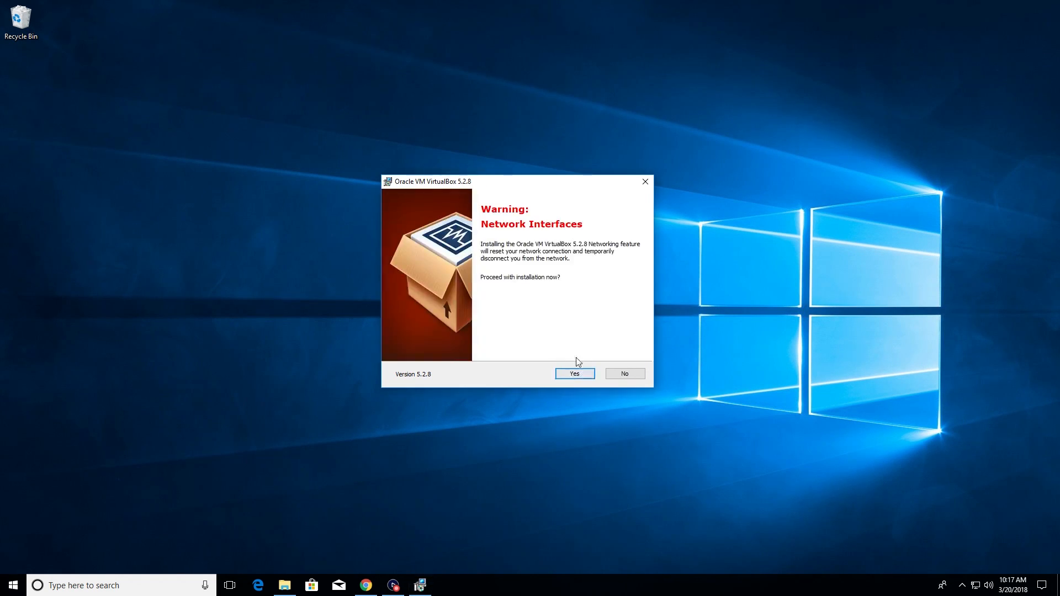
left_click(574, 373)
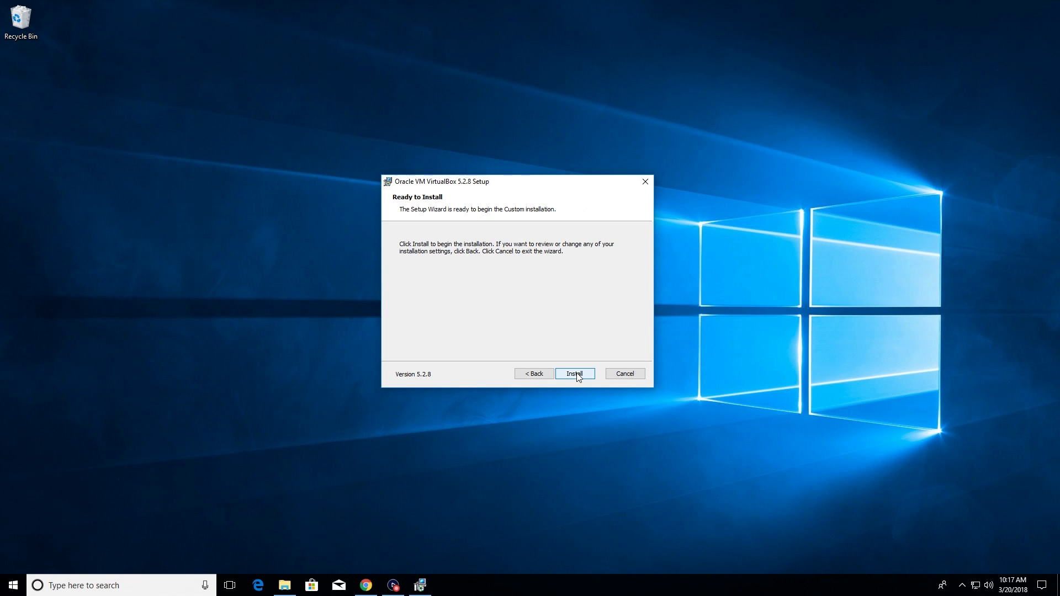
left_click(575, 374)
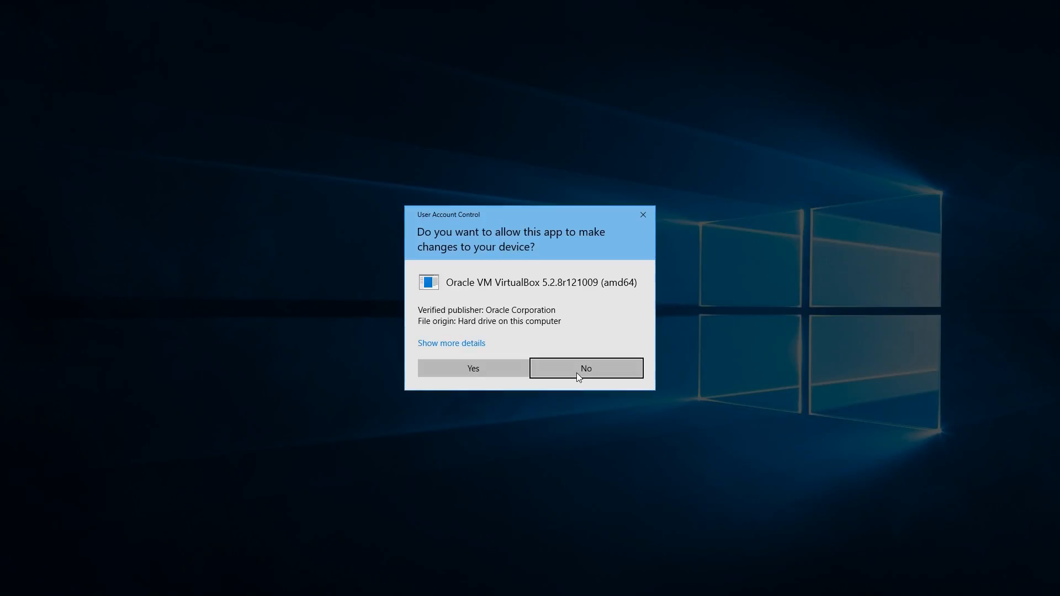
left_click(473, 368)
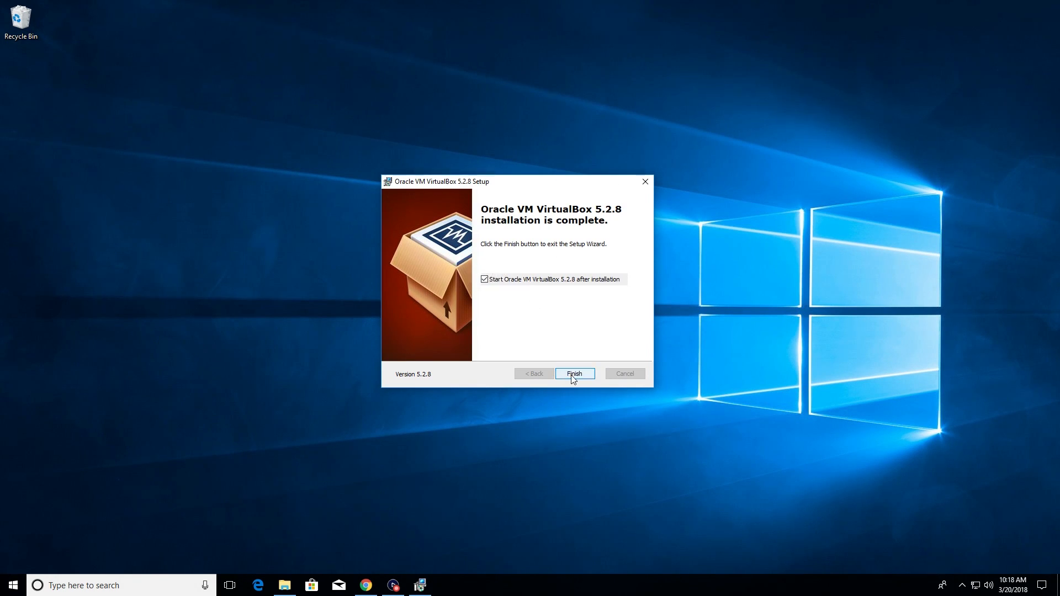
Finish setup to launch the empty VirtualBox Manager, then return to Chrome.
left_click(574, 373)
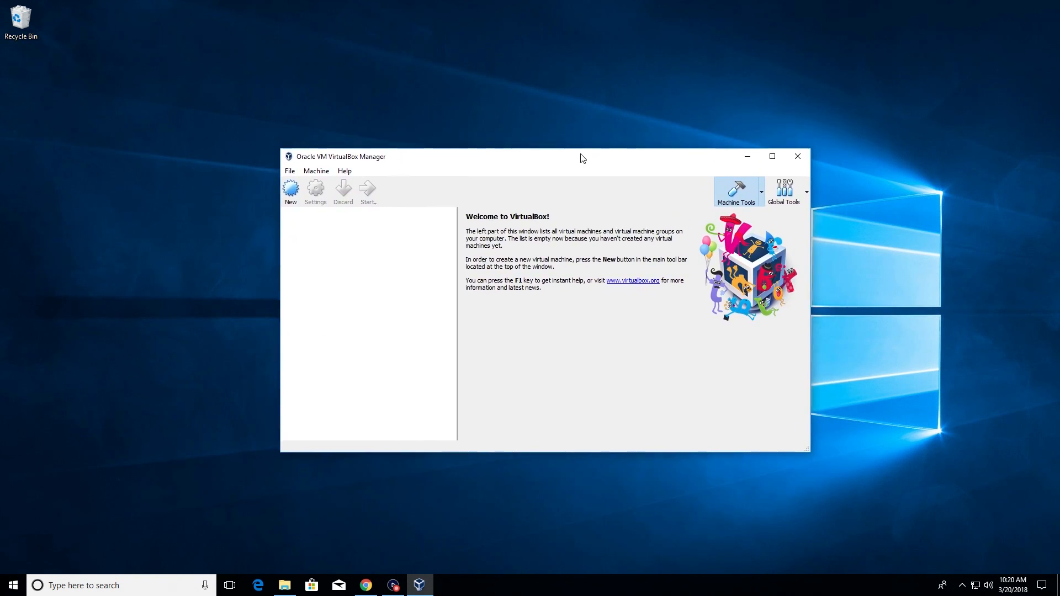
mouse_move(573, 162)
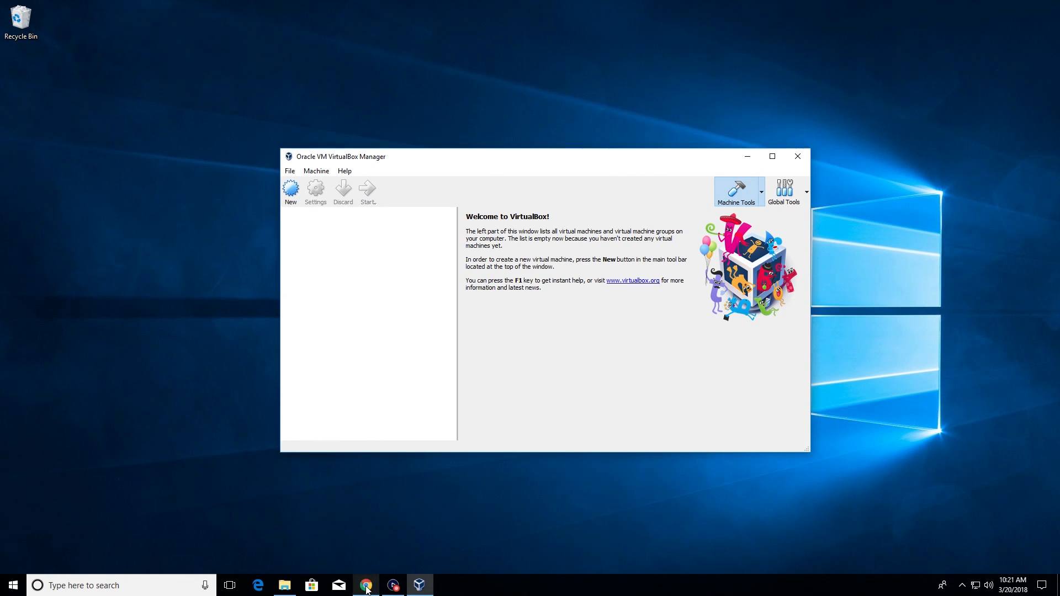
left_click(366, 585)
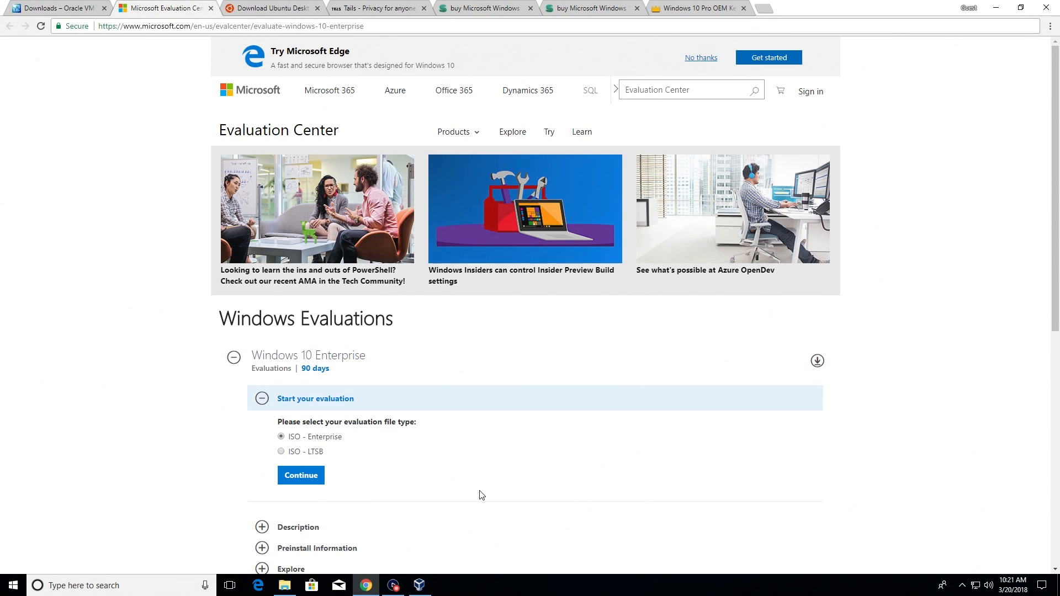
mouse_move(432, 423)
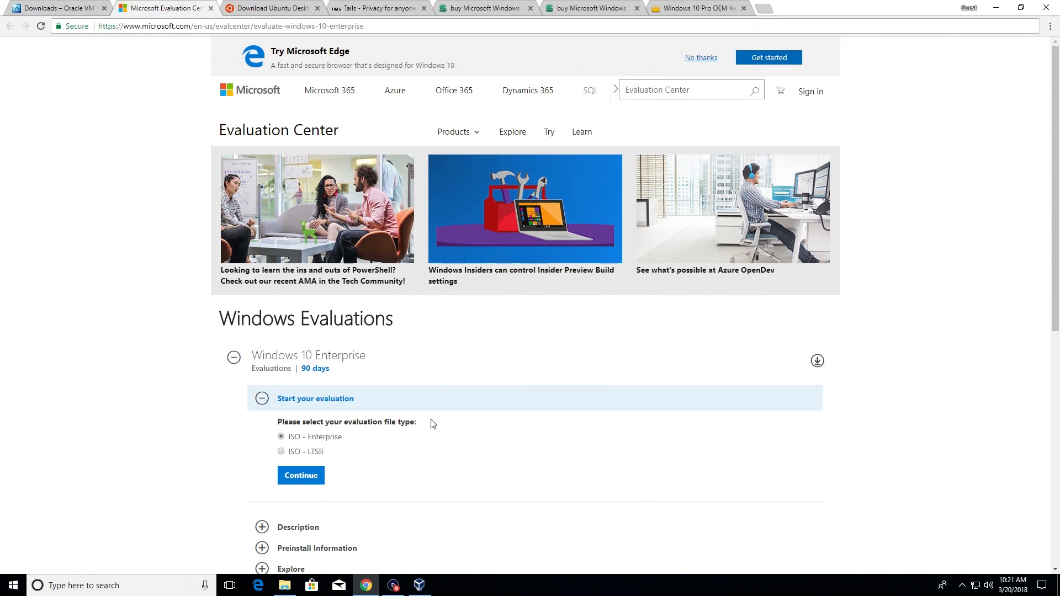
left_click(270, 9)
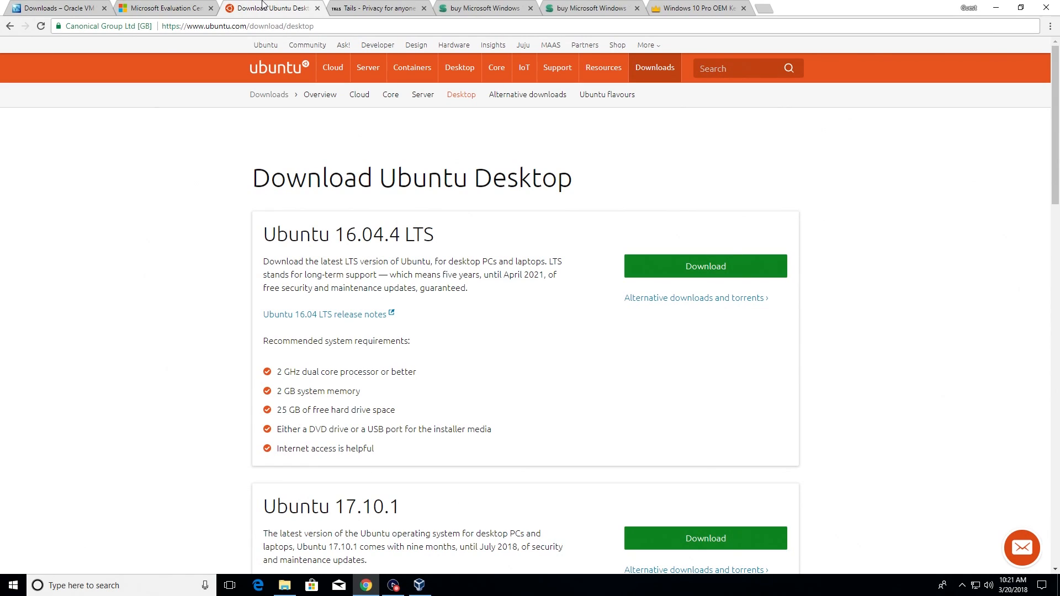
left_click(380, 8)
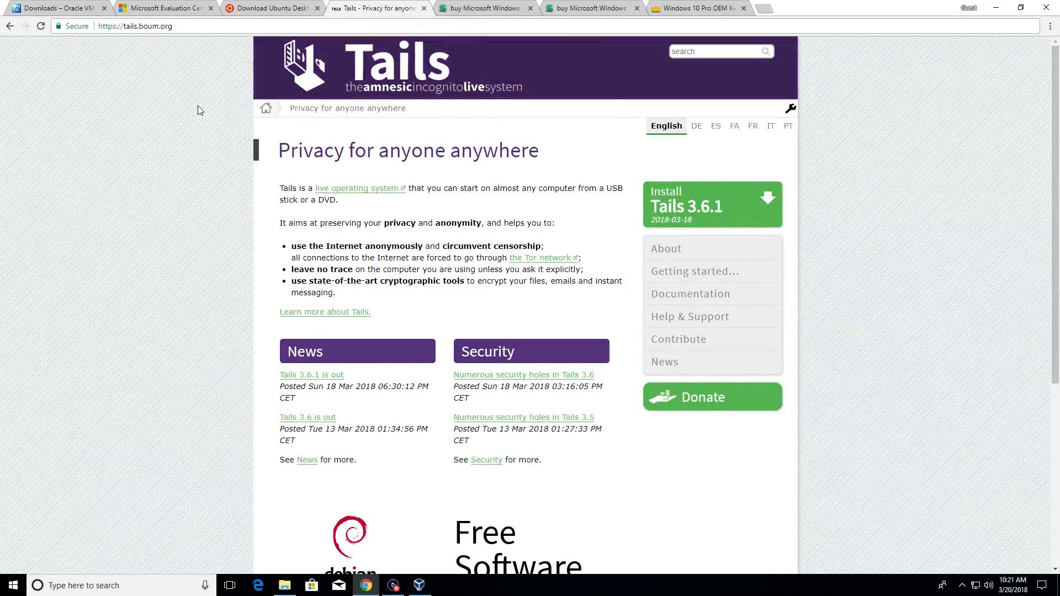
mouse_move(183, 120)
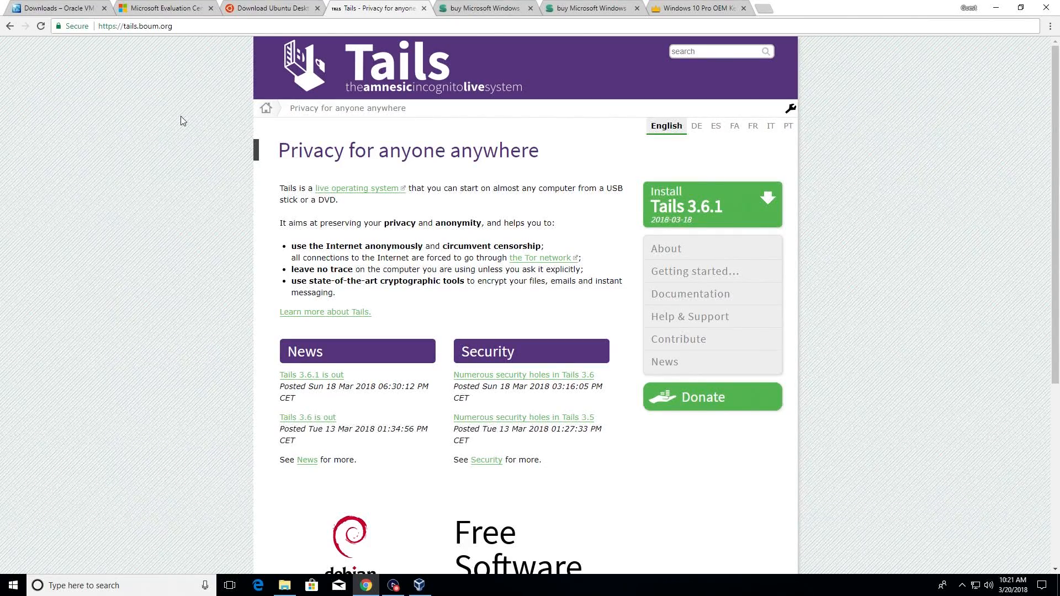
left_click(166, 8)
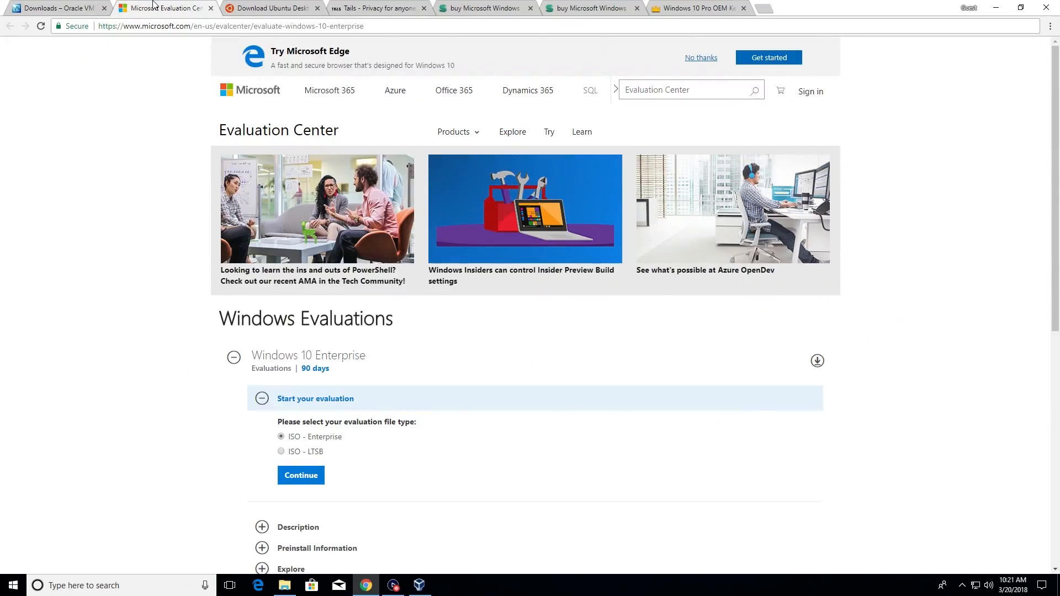
mouse_move(98, 209)
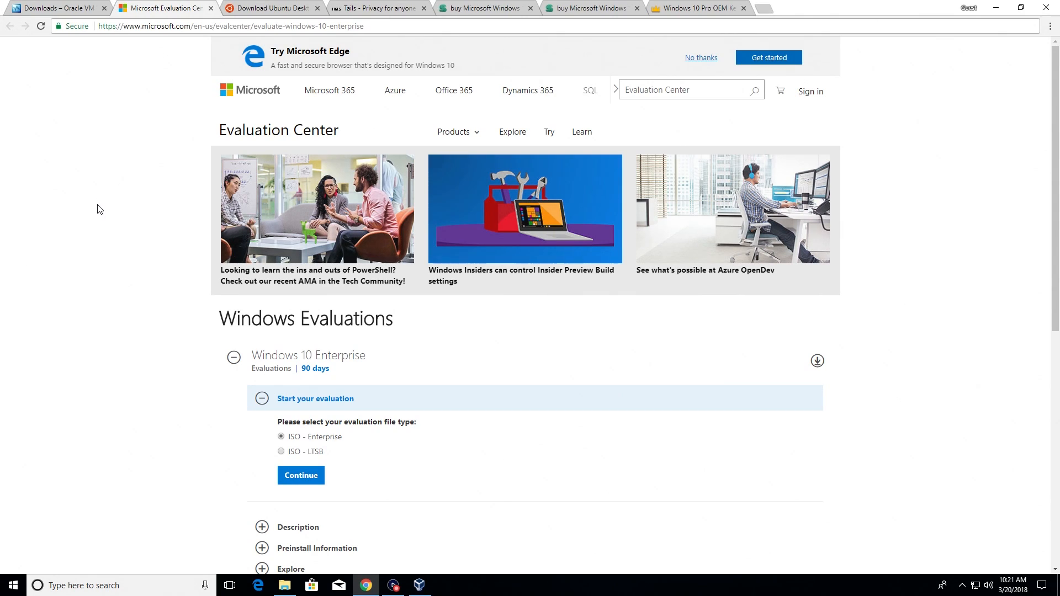
mouse_move(90, 214)
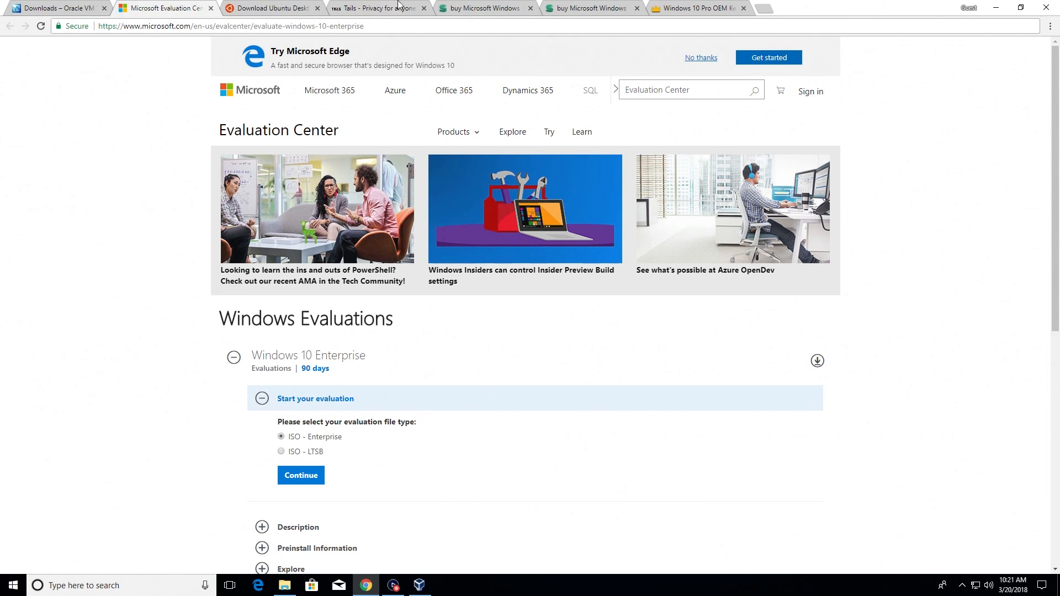
mouse_move(484, 5)
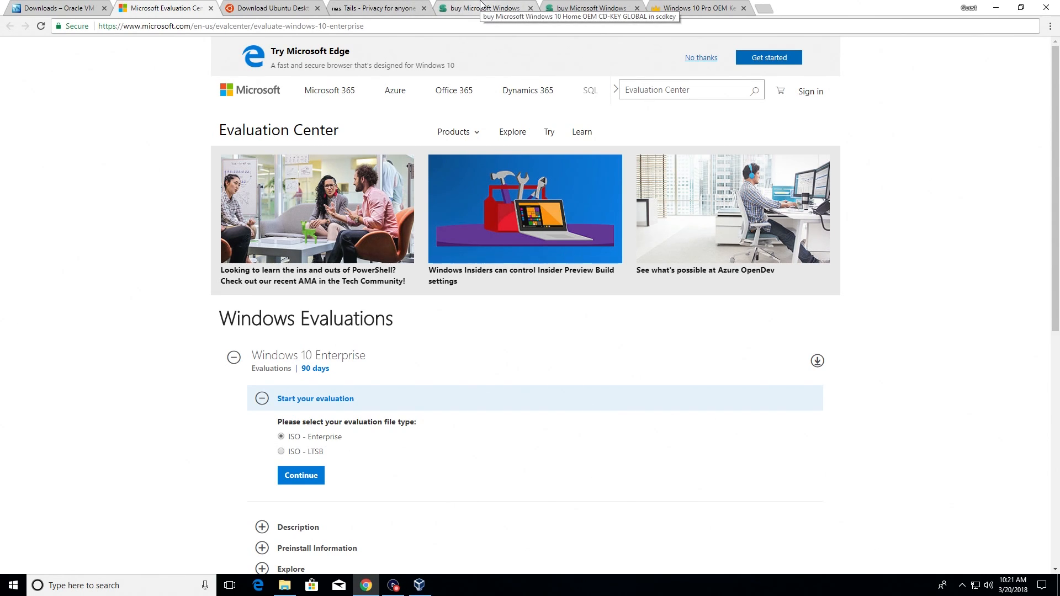
Compare the Windows 10 Home (USD 12.68) and Pro OEM key listings across Chrome tabs.
left_click(478, 8)
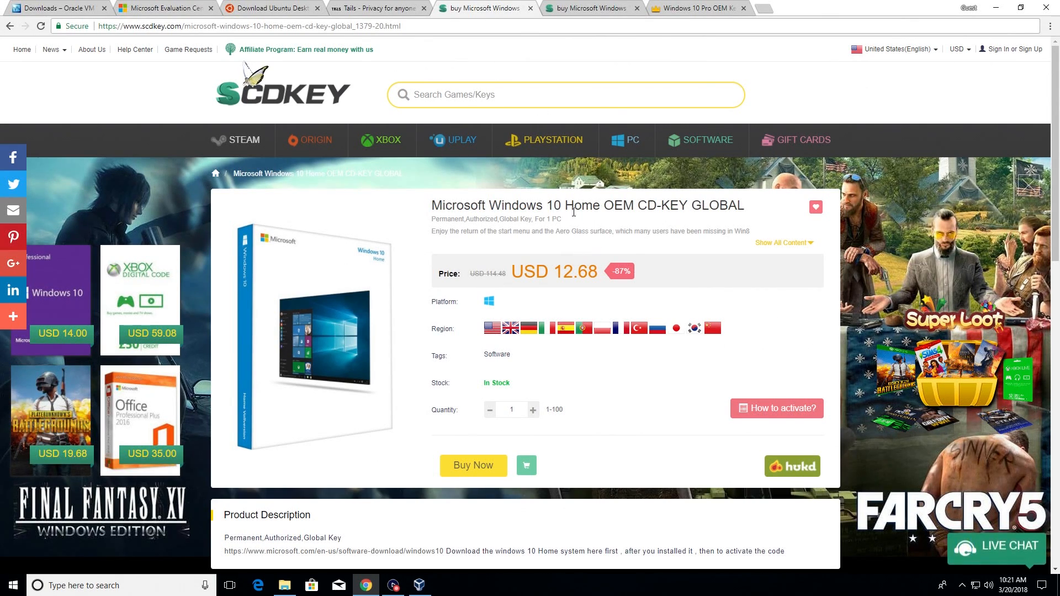
double_click(575, 272)
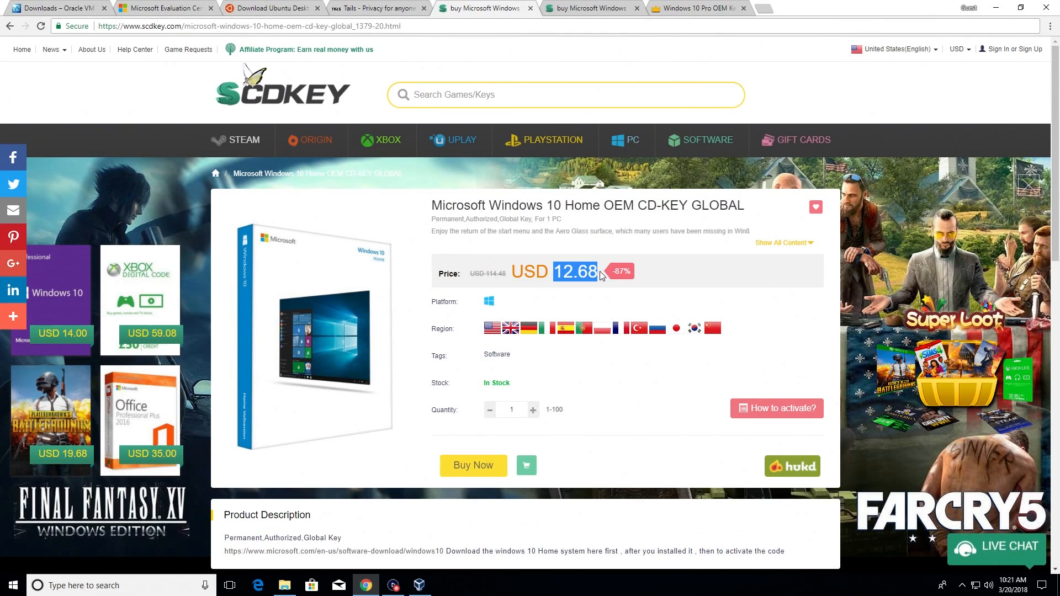
left_click(588, 8)
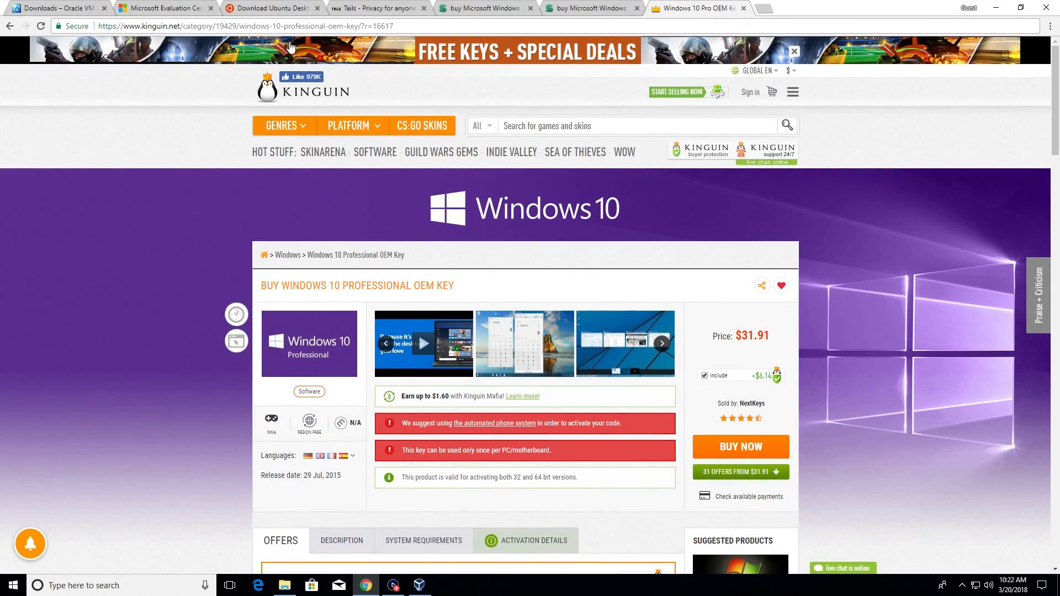
scroll("down", 3)
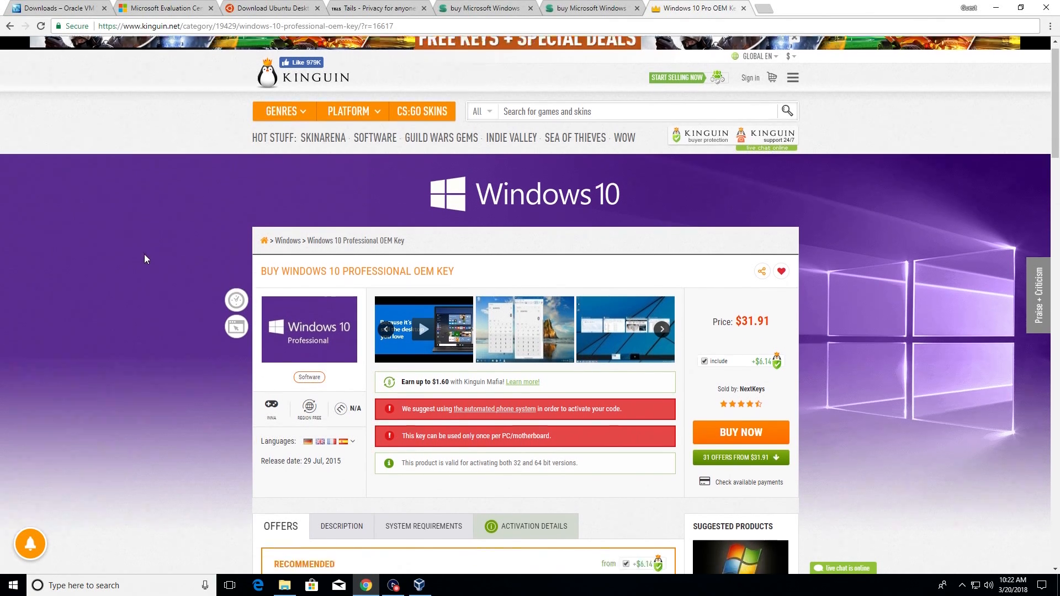
scroll("down", 3)
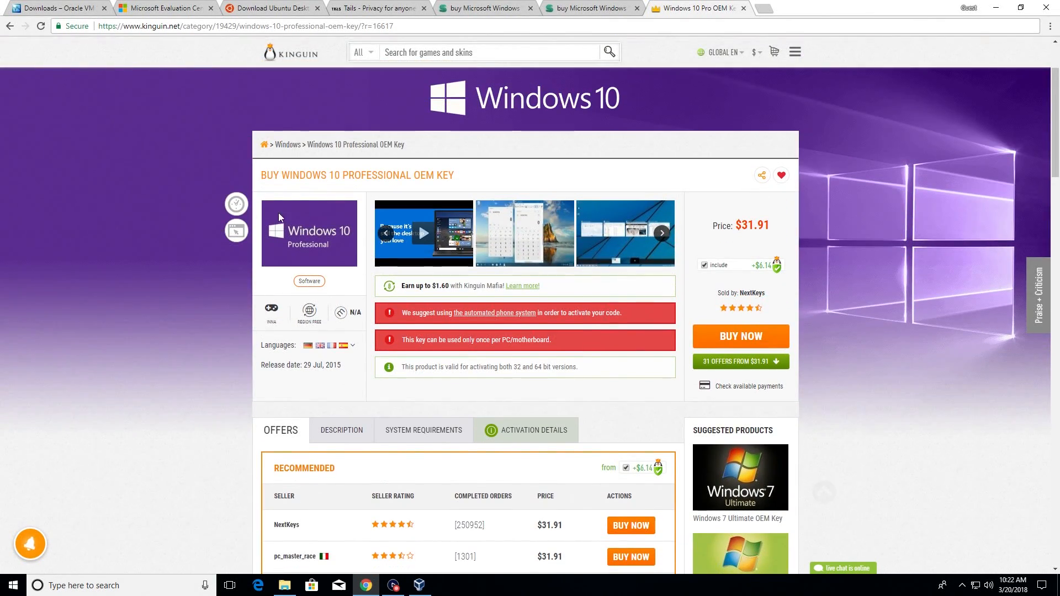
mouse_move(139, 288)
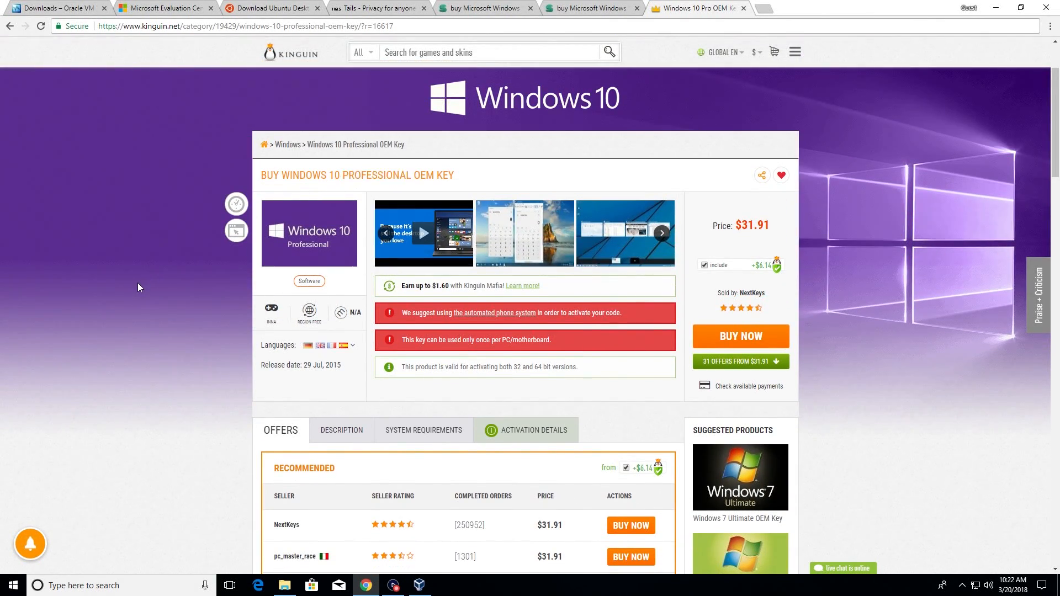
scroll("down", 3)
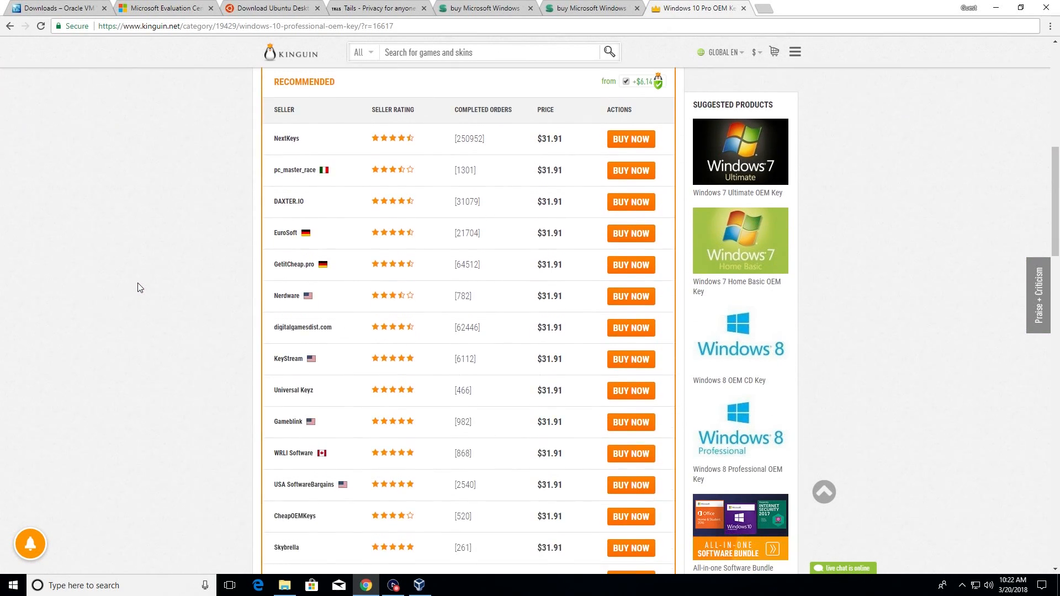
scroll("down", 3)
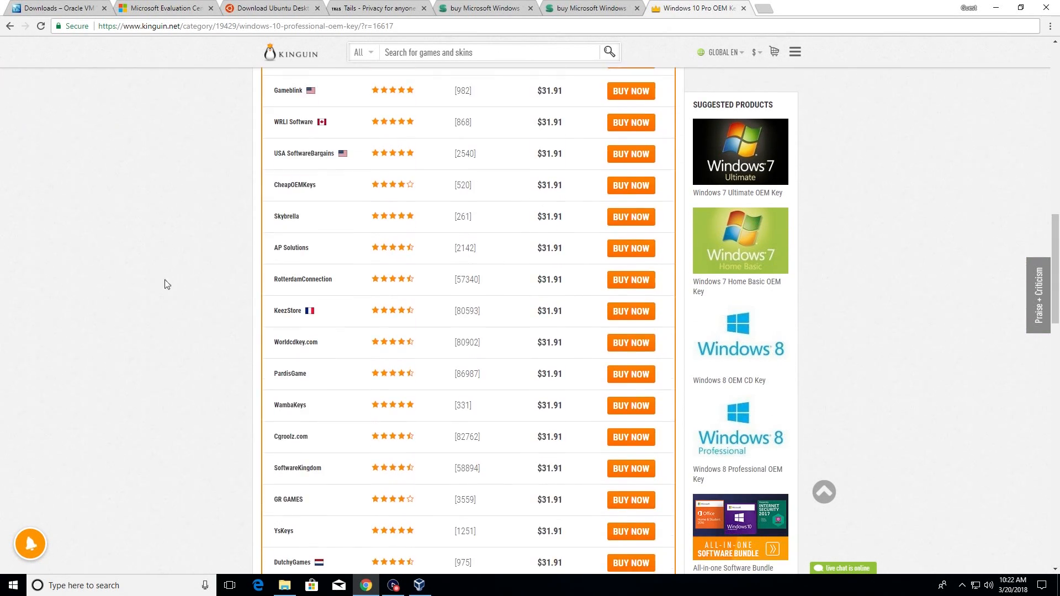
double_click(466, 374)
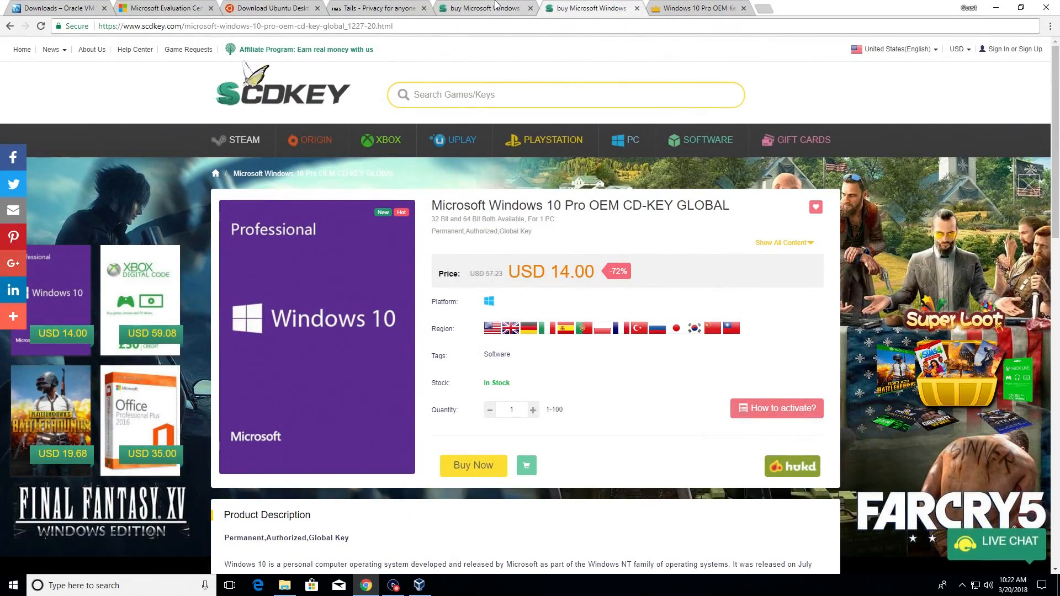
mouse_move(495, 6)
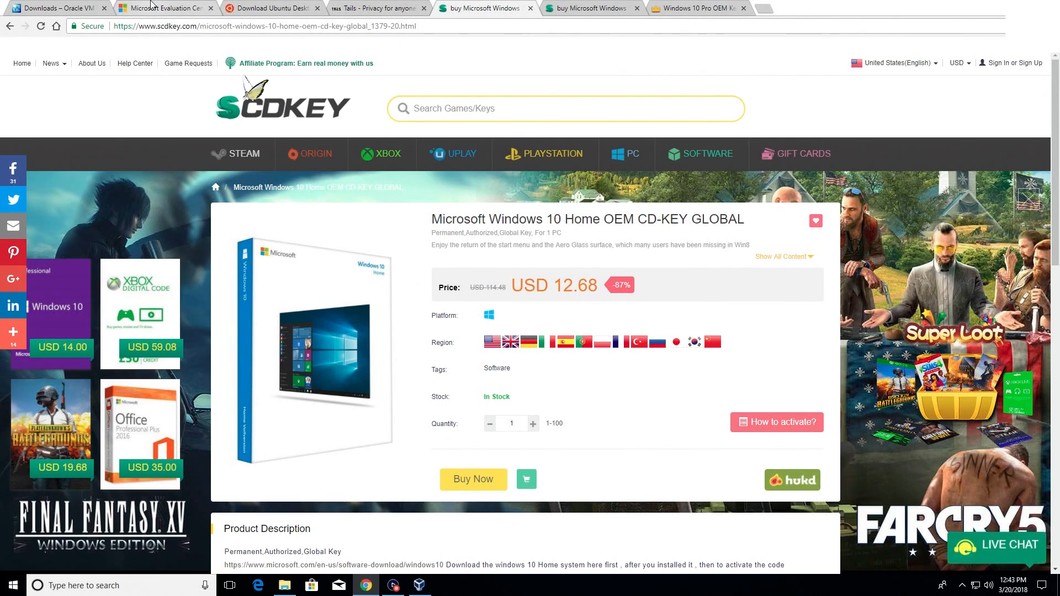
Choose the Enterprise ISO, submit the registration form, pick 64 bit and English, and download.
left_click(166, 9)
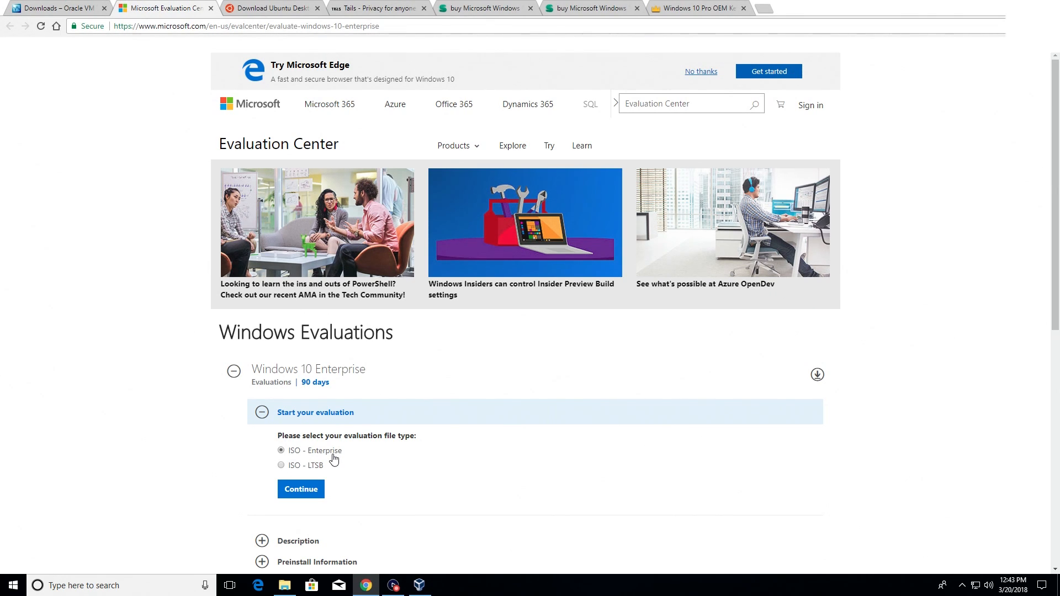
mouse_move(308, 498)
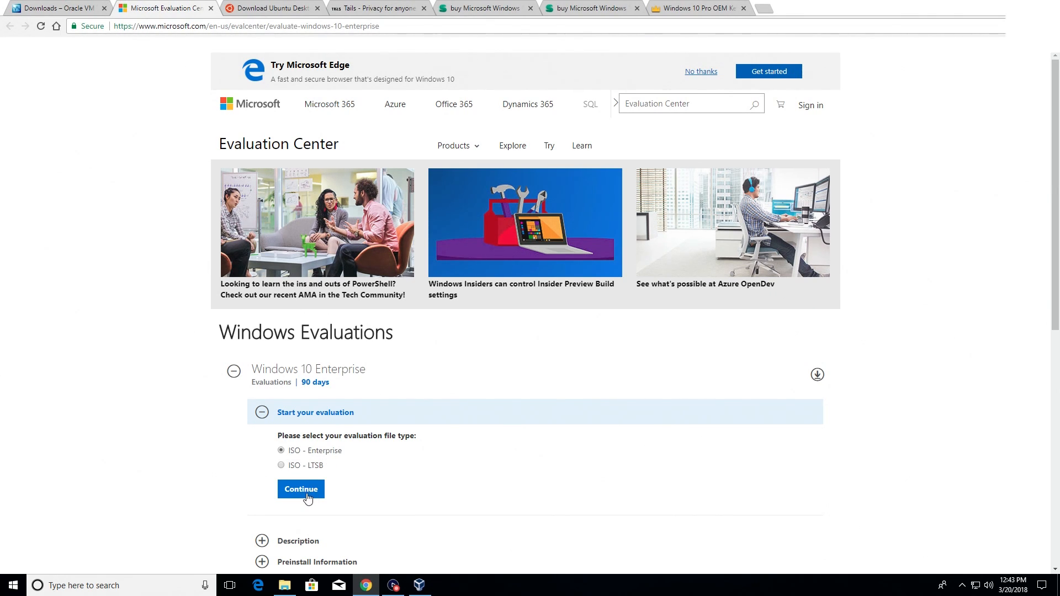
left_click(300, 489)
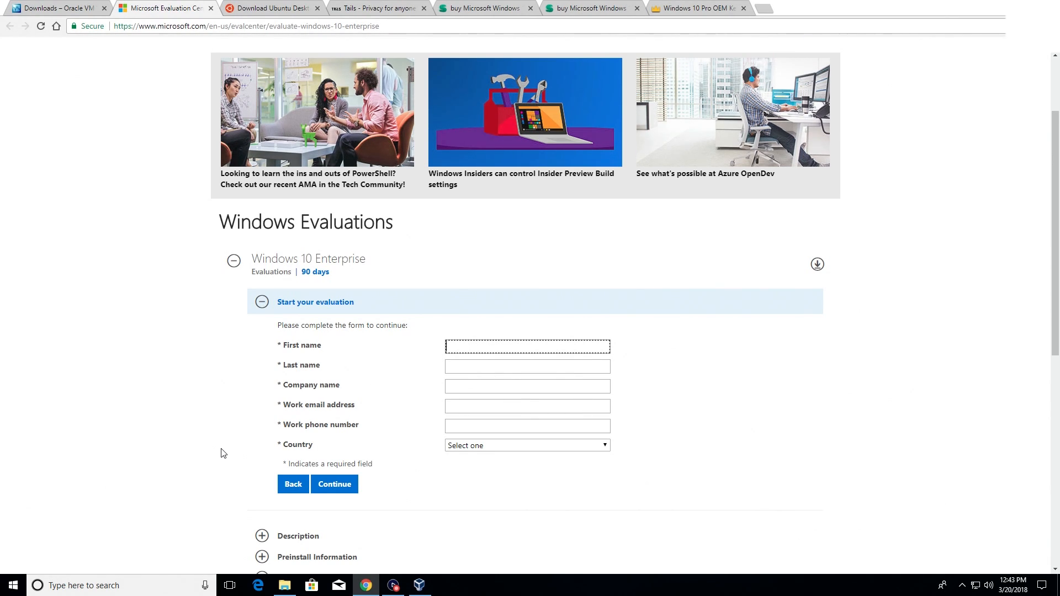
left_click(334, 484)
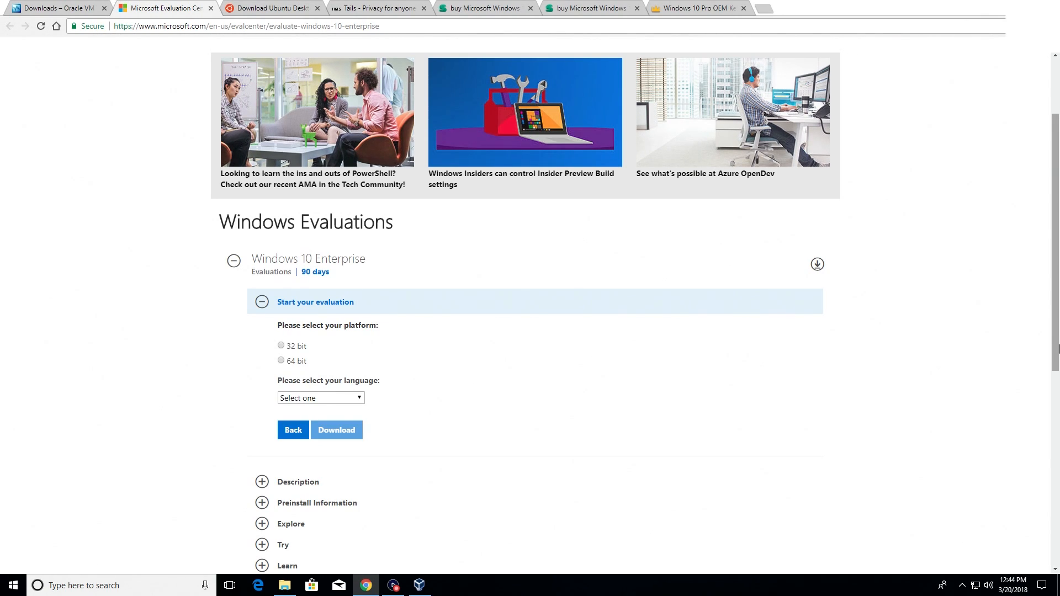
mouse_move(304, 339)
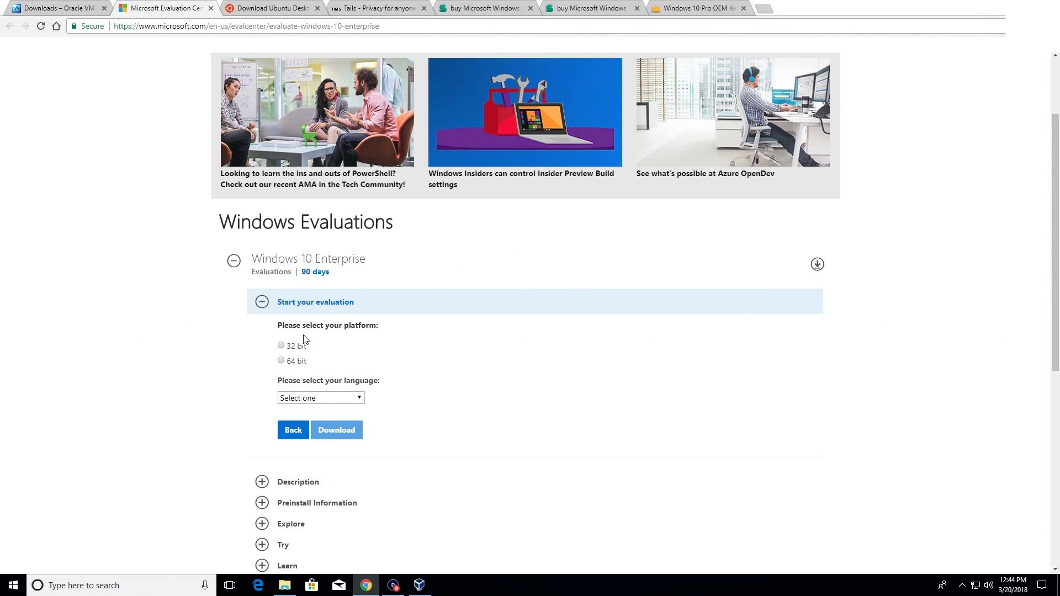
left_click(281, 360)
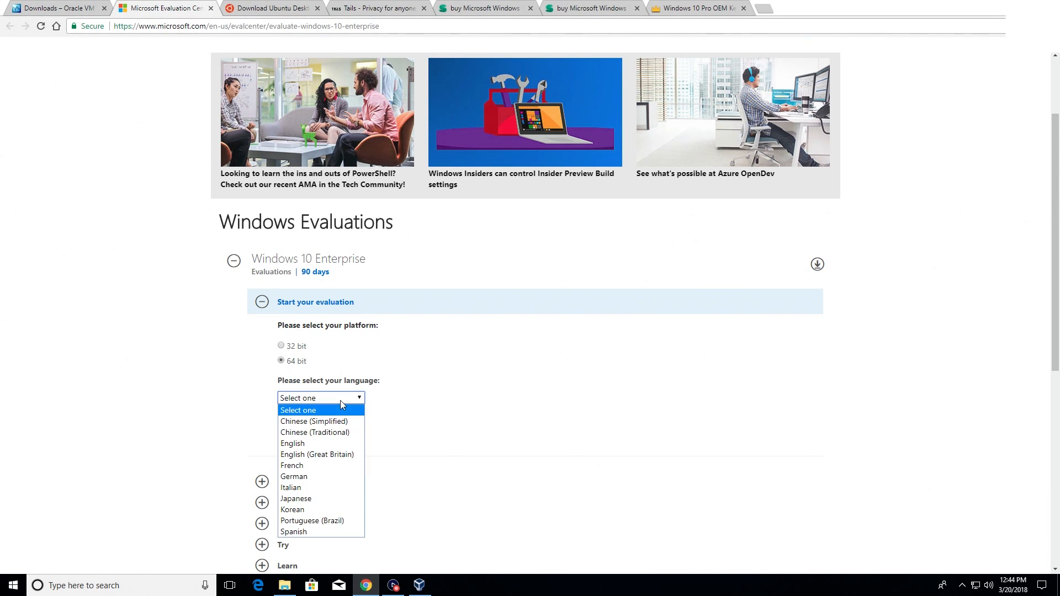
left_click(301, 443)
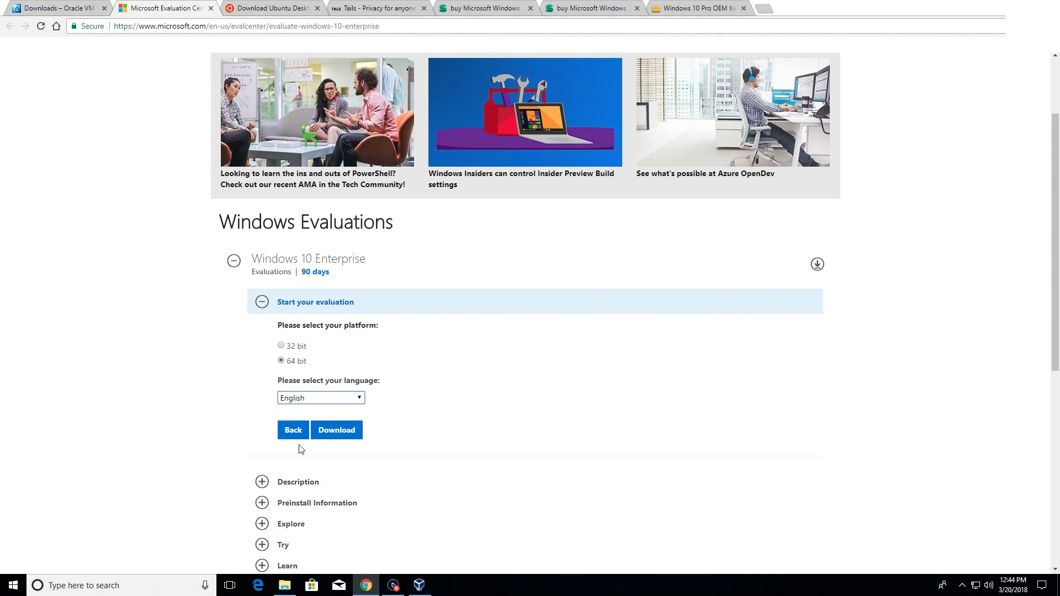
left_click(336, 430)
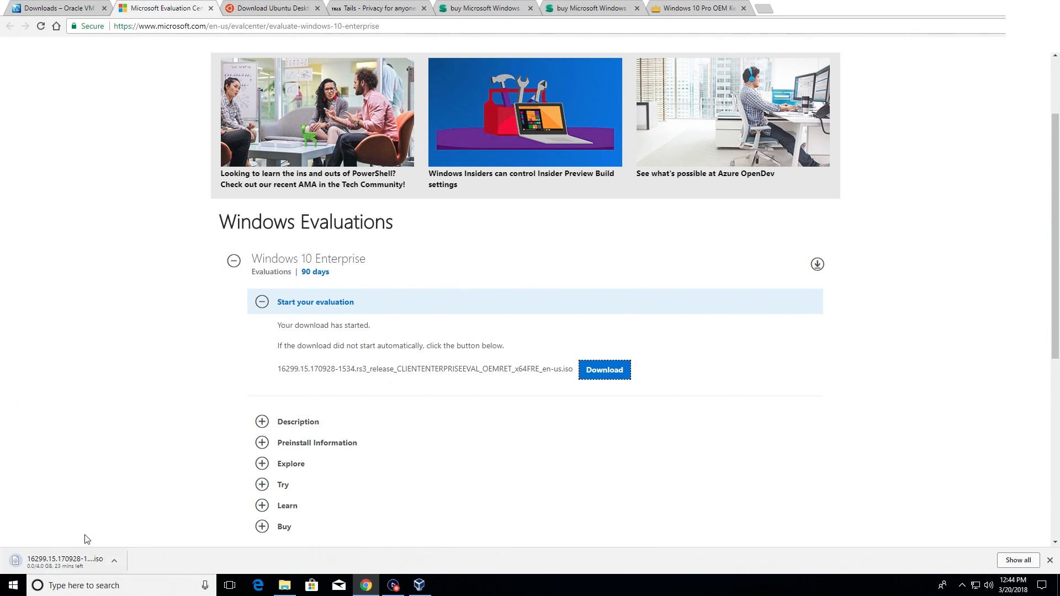
mouse_move(141, 396)
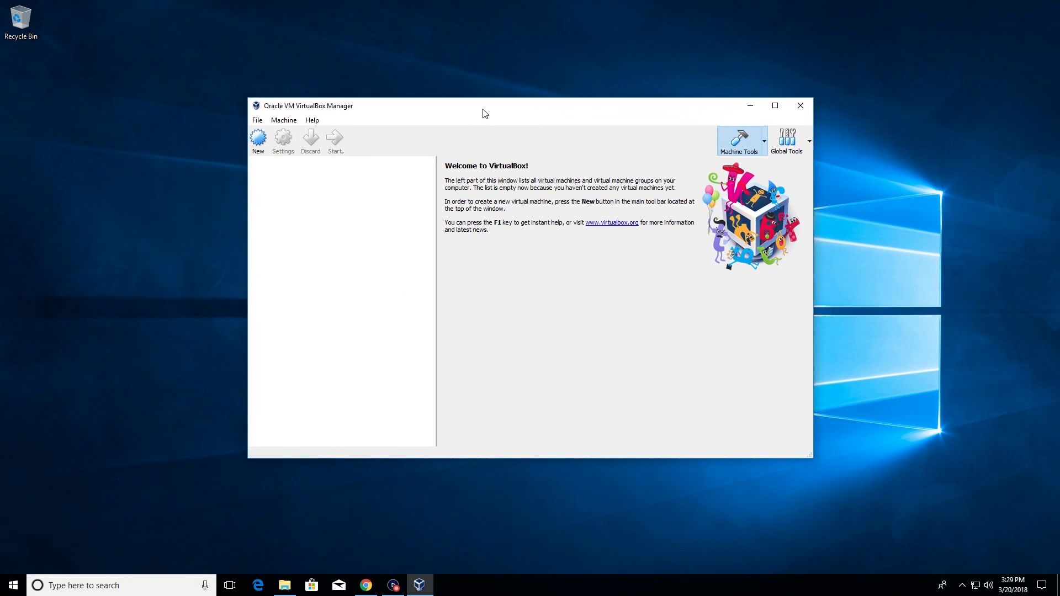
Start a new VM named 'Windows 10', type Microsoft Windows, version Windows 10 (64-bit).
left_click(257, 138)
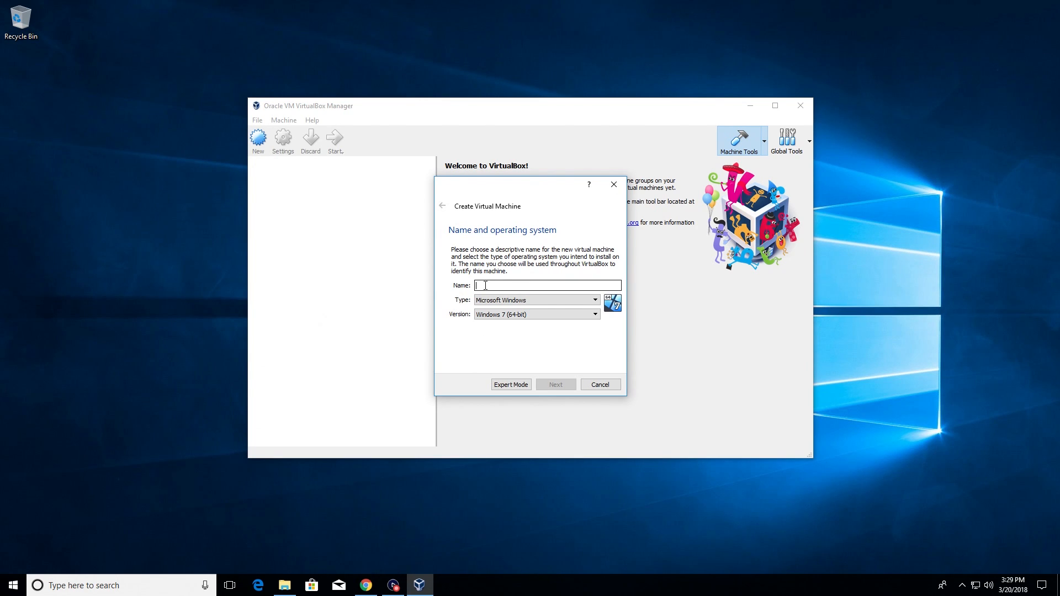
type("Windows 10")
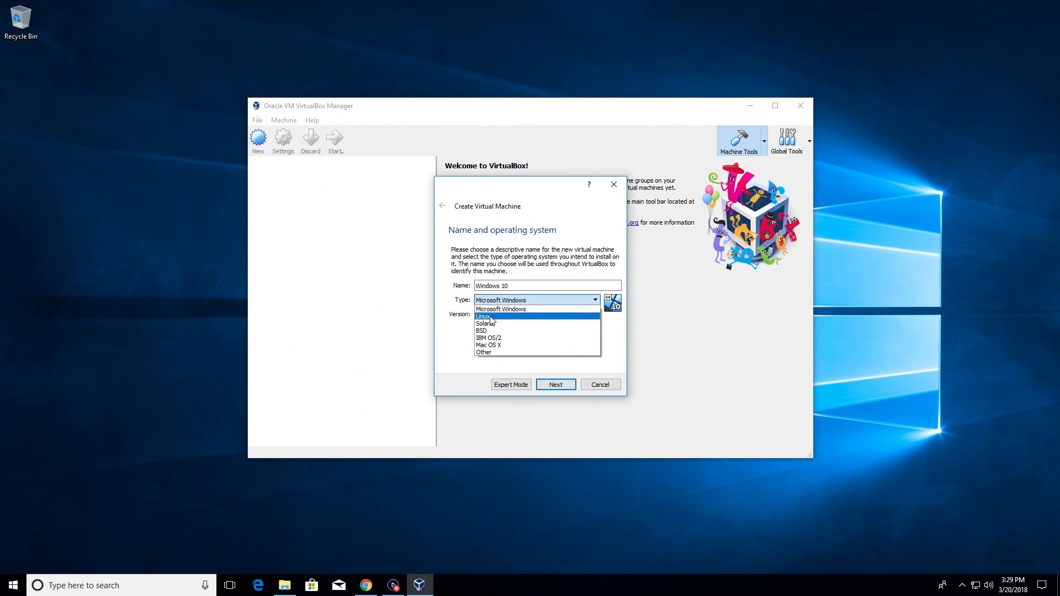
mouse_move(503, 324)
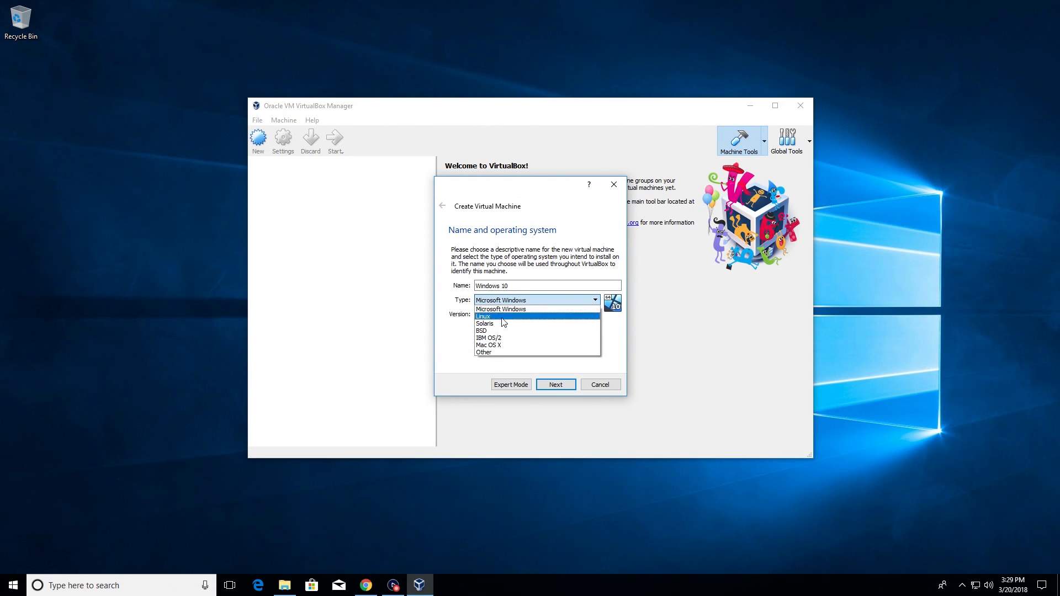
mouse_move(496, 320)
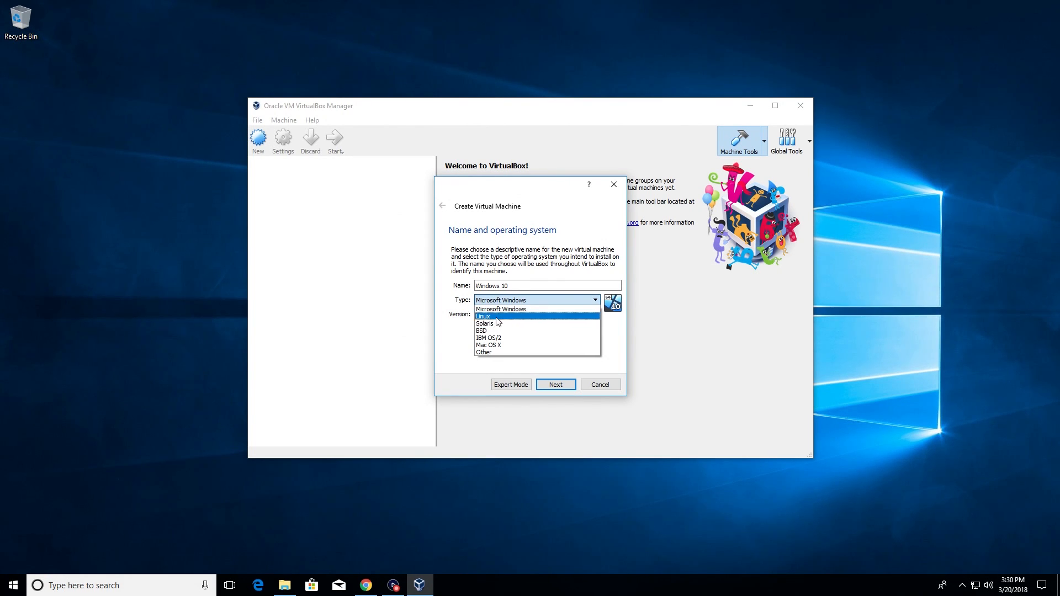
mouse_move(522, 312)
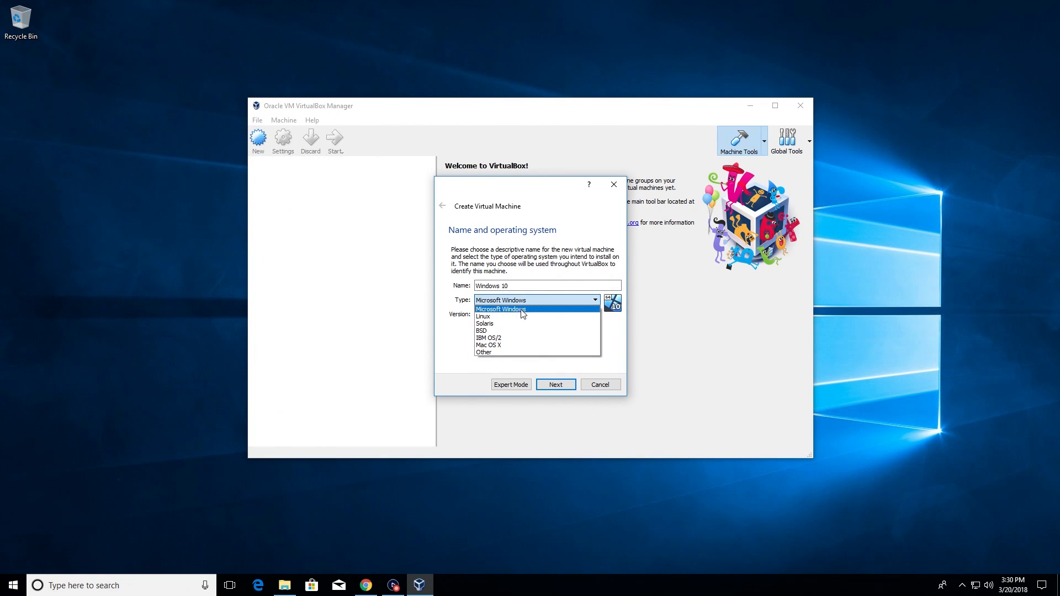
left_click(501, 309)
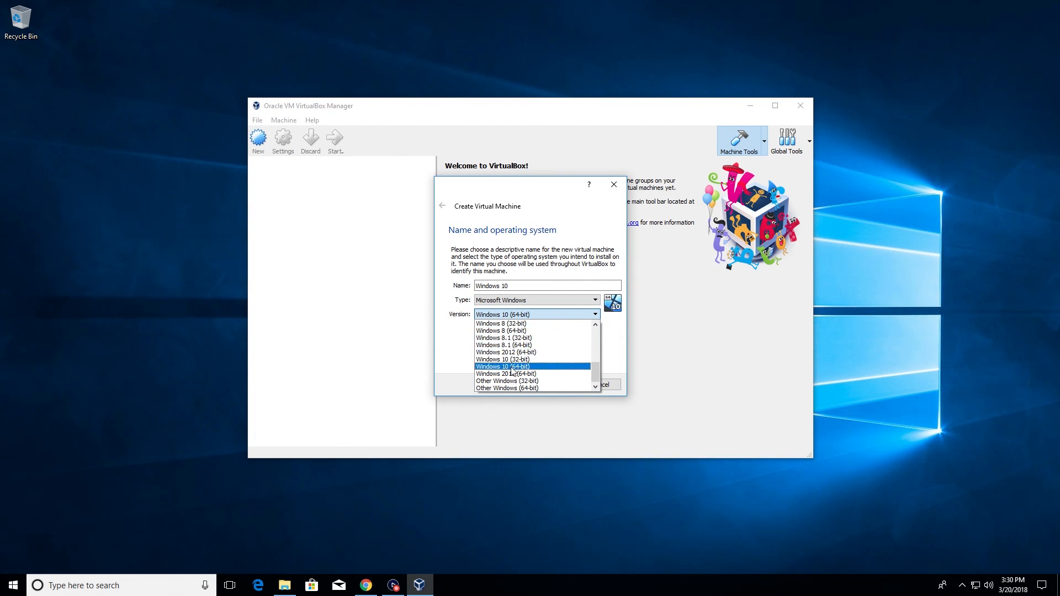
left_click(512, 366)
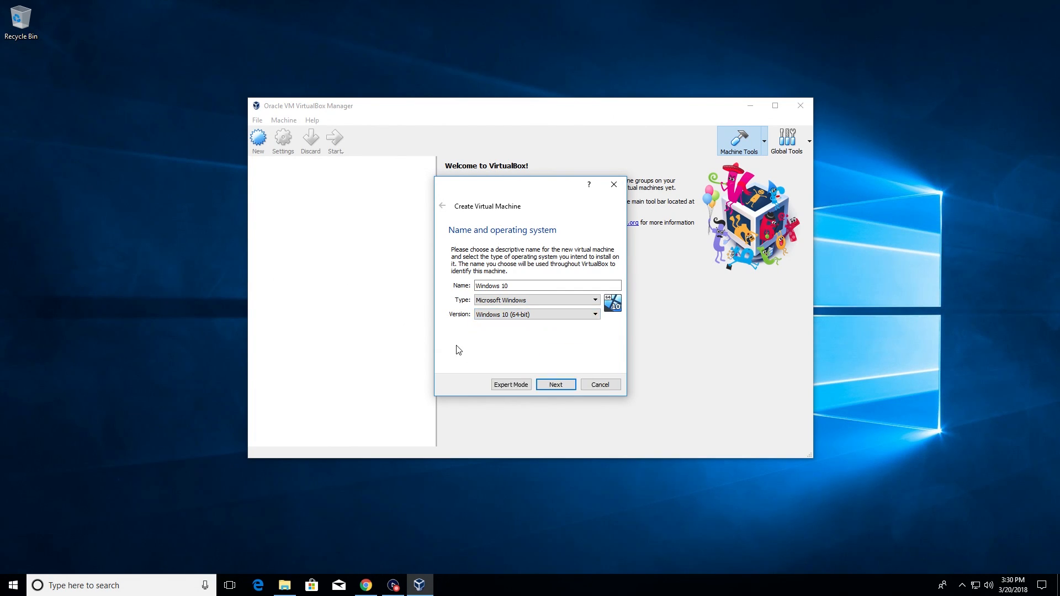
mouse_move(495, 358)
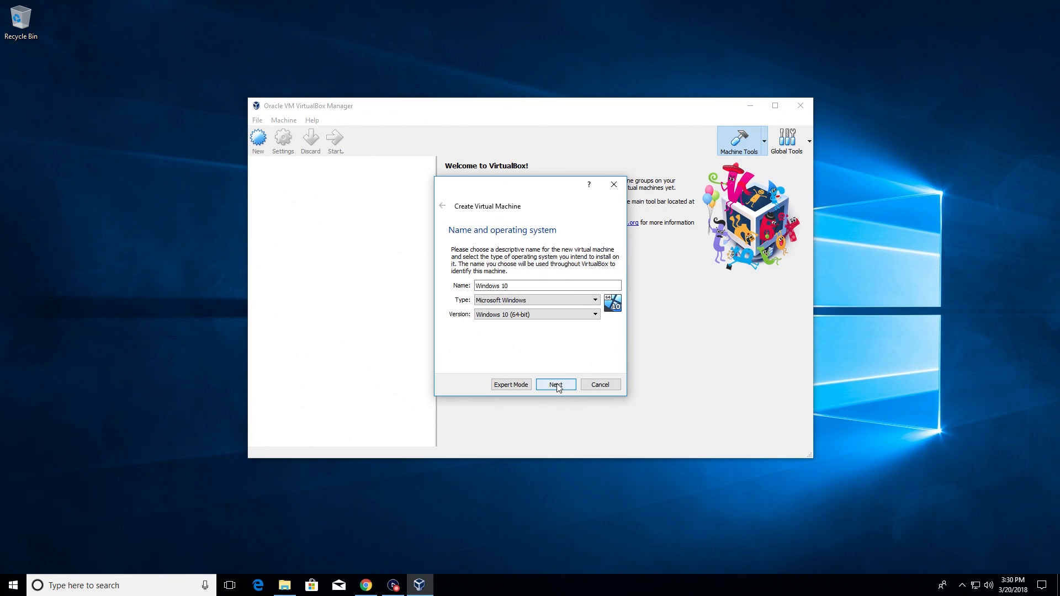
Advance the Create Virtual Machine wizard to the memory step showing the recommended 2048 MB.
left_click(555, 384)
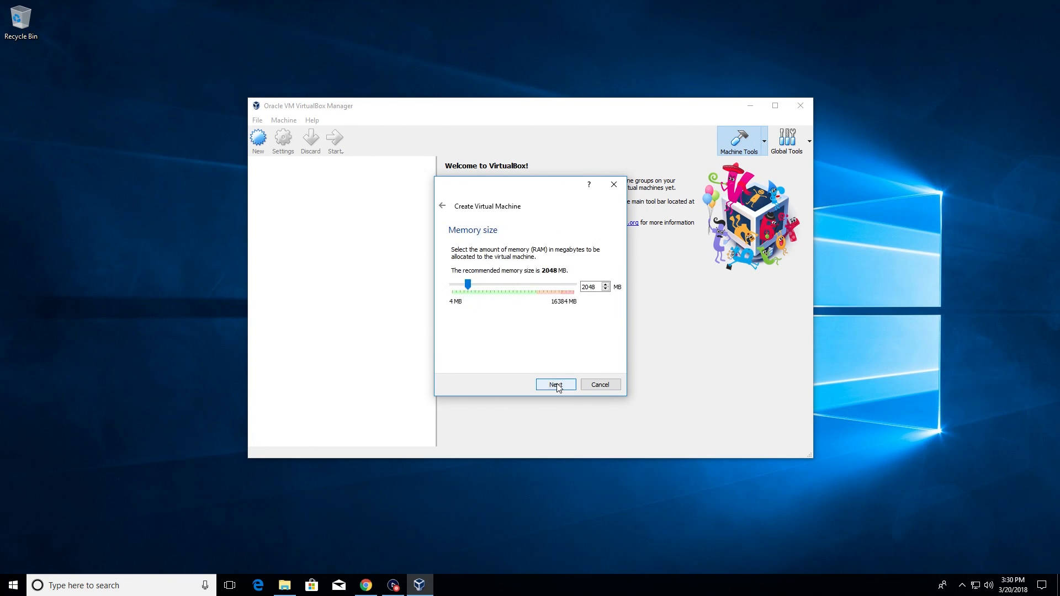
mouse_move(536, 331)
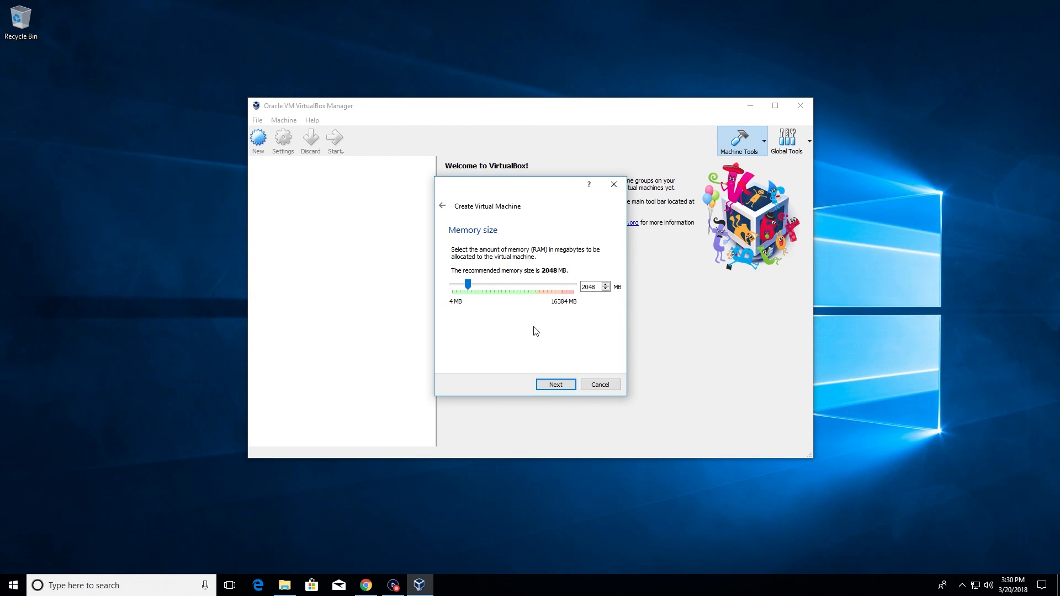
mouse_move(539, 328)
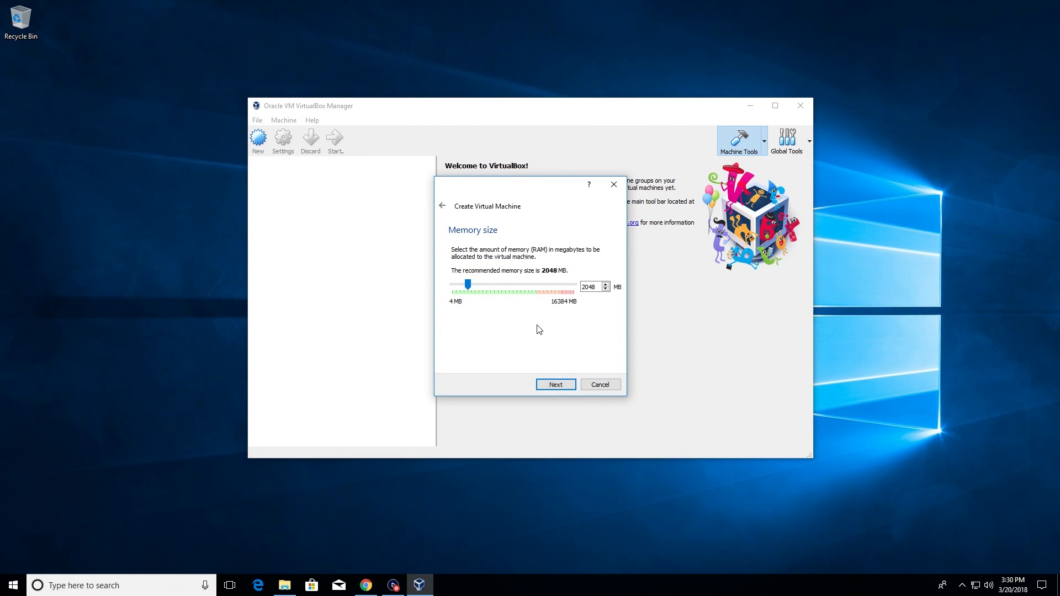
mouse_move(559, 296)
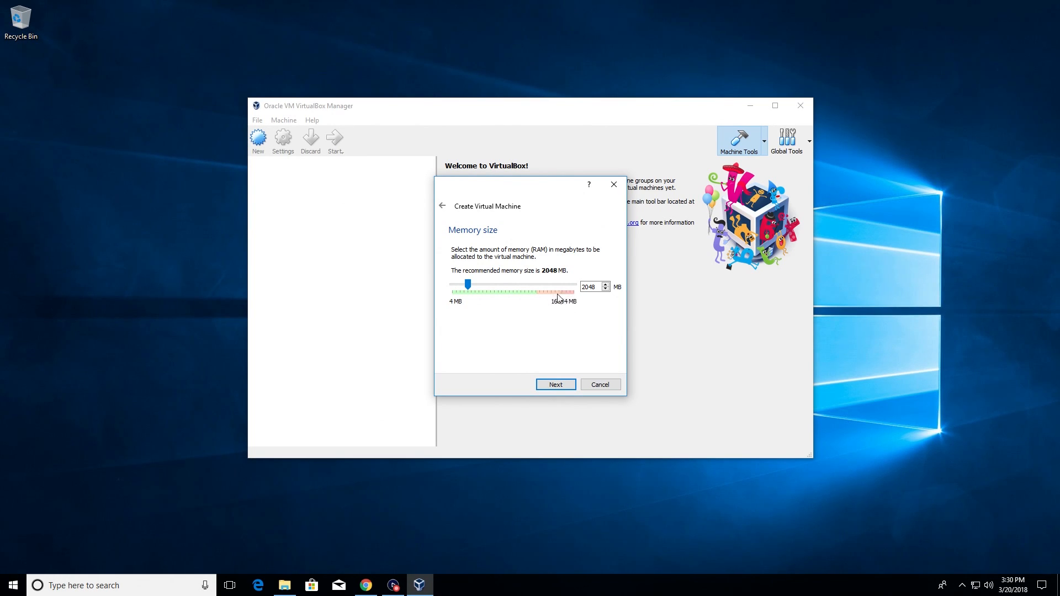
mouse_move(545, 326)
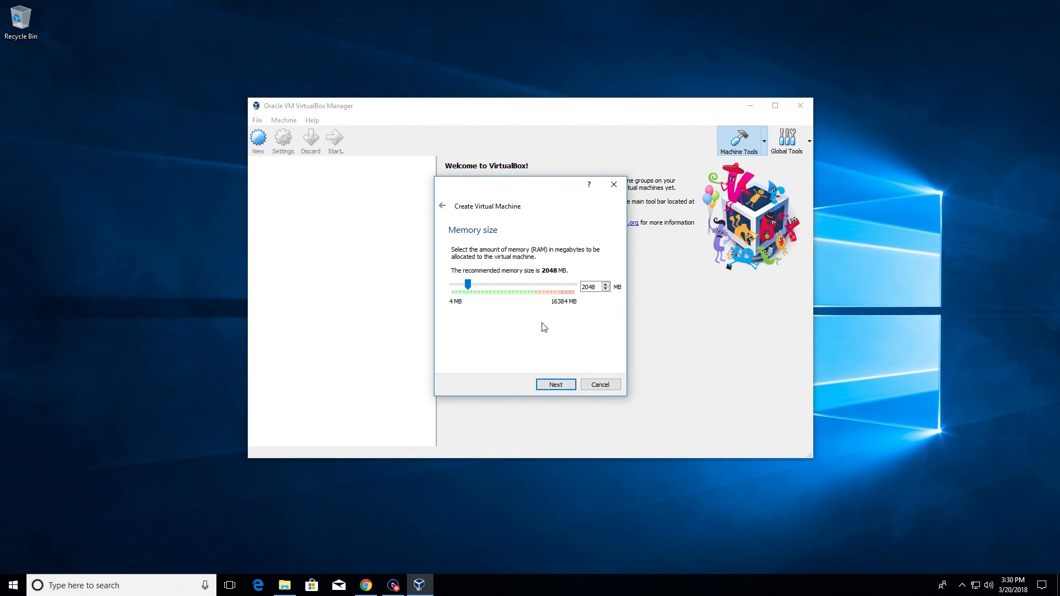
mouse_move(569, 310)
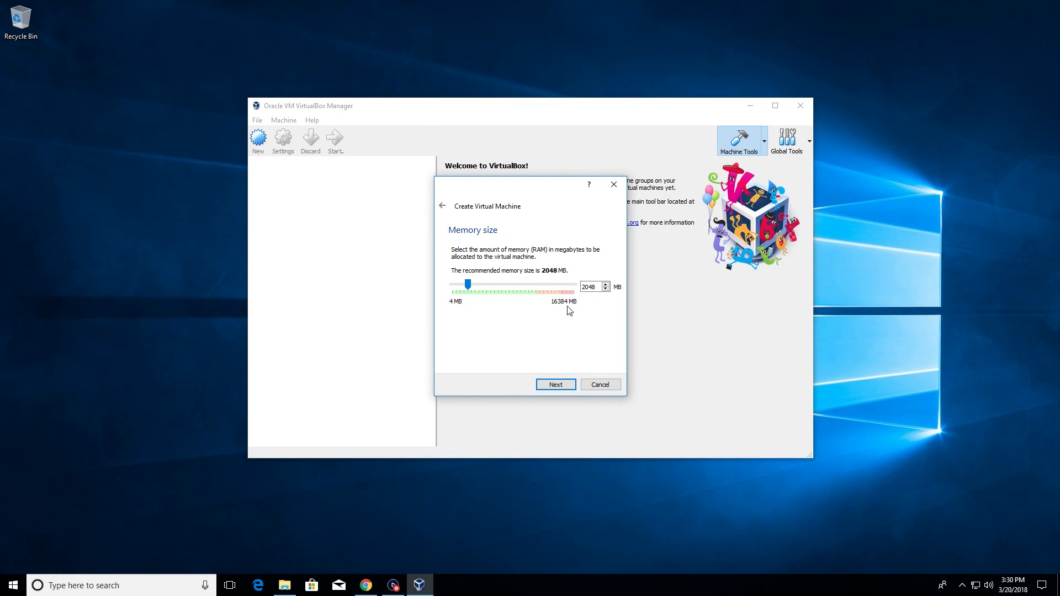
mouse_move(562, 310)
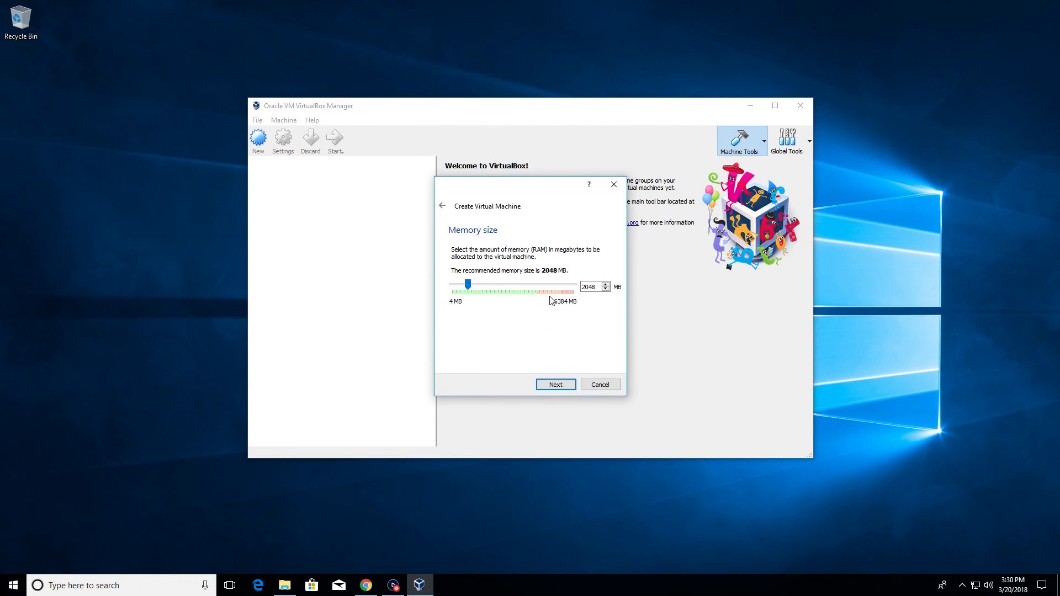
mouse_move(543, 303)
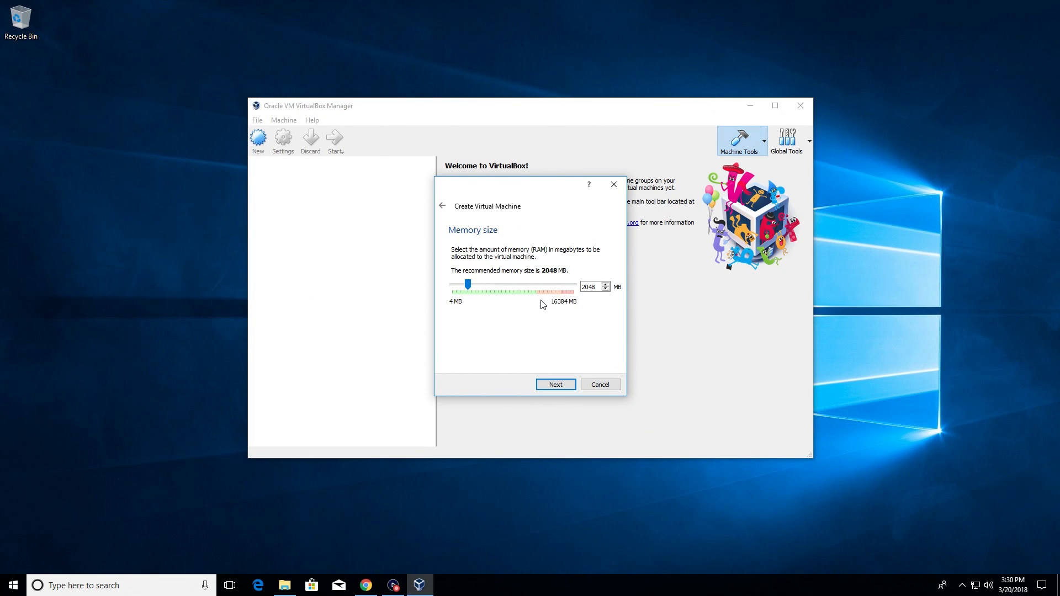
mouse_move(546, 273)
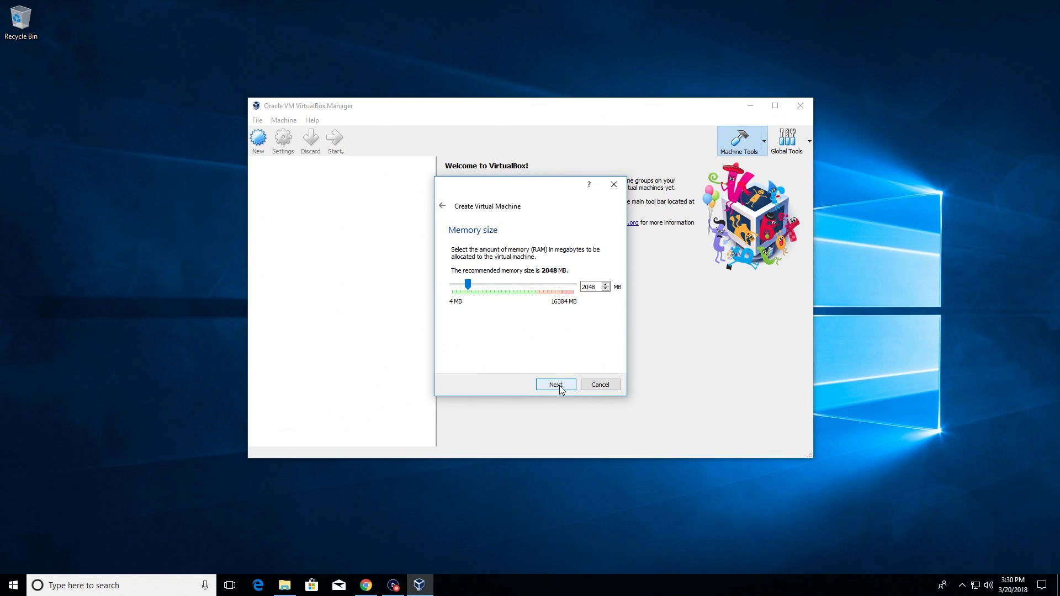
Keep 2048 MB memory and continue to the hard disk step with 'Create a virtual hard disk now'.
left_click(555, 385)
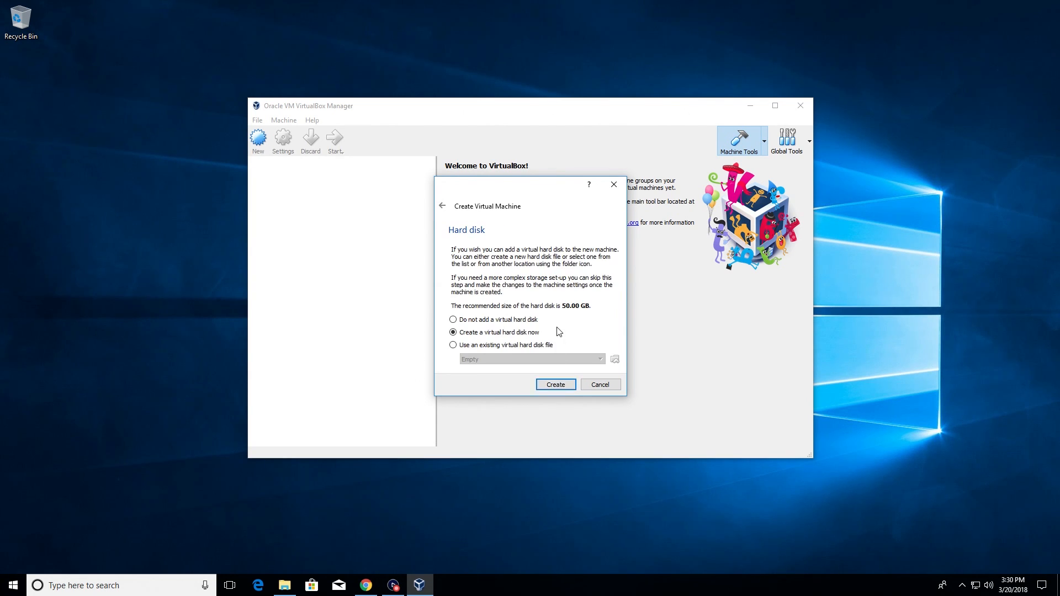
mouse_move(560, 321)
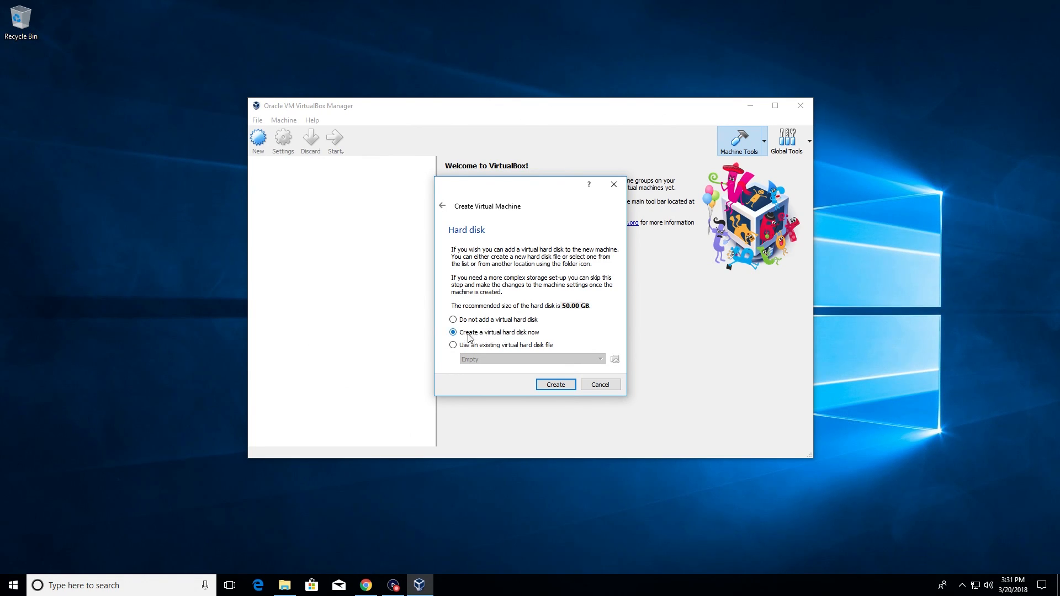
mouse_move(558, 388)
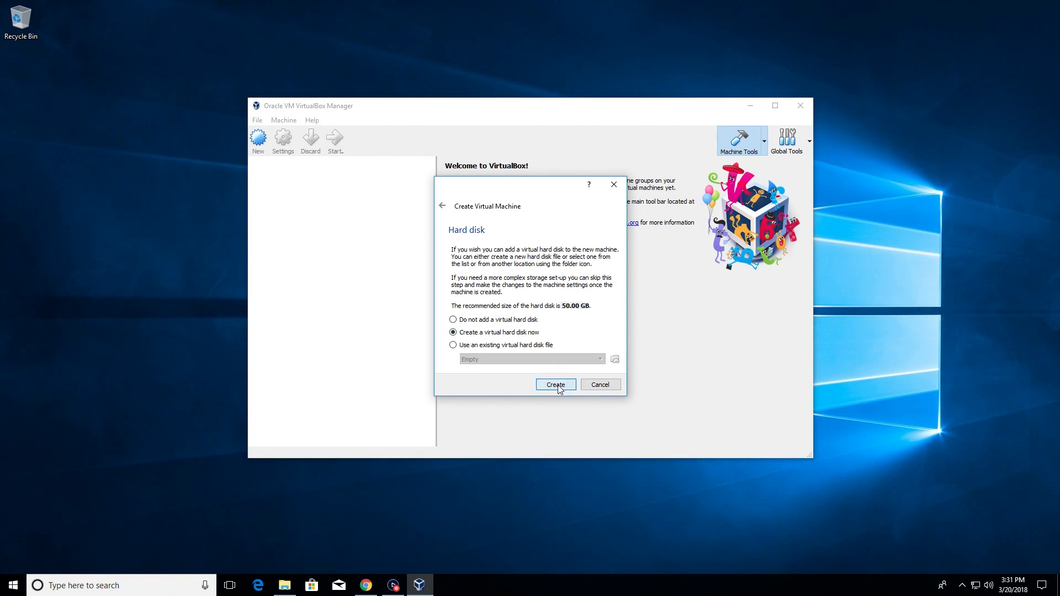
Create a new VDI virtual hard disk with fixed-size storage.
left_click(555, 384)
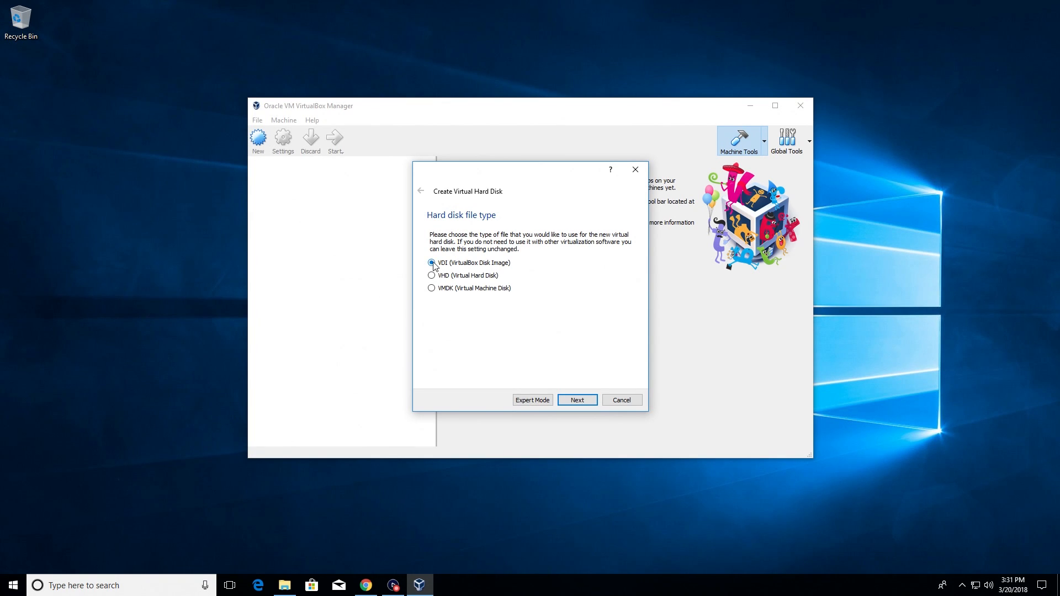
mouse_move(574, 365)
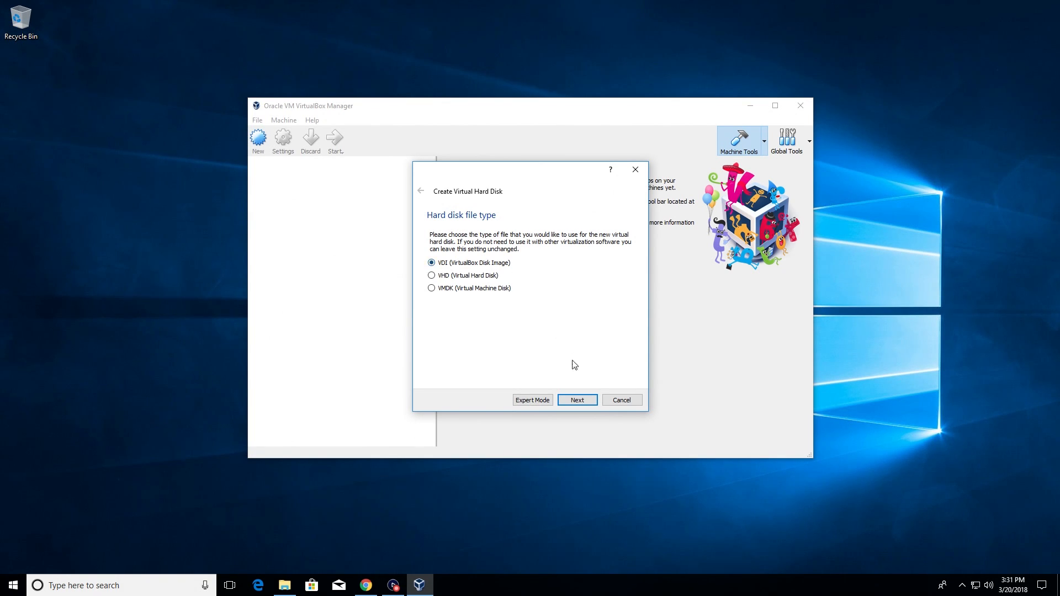
left_click(576, 399)
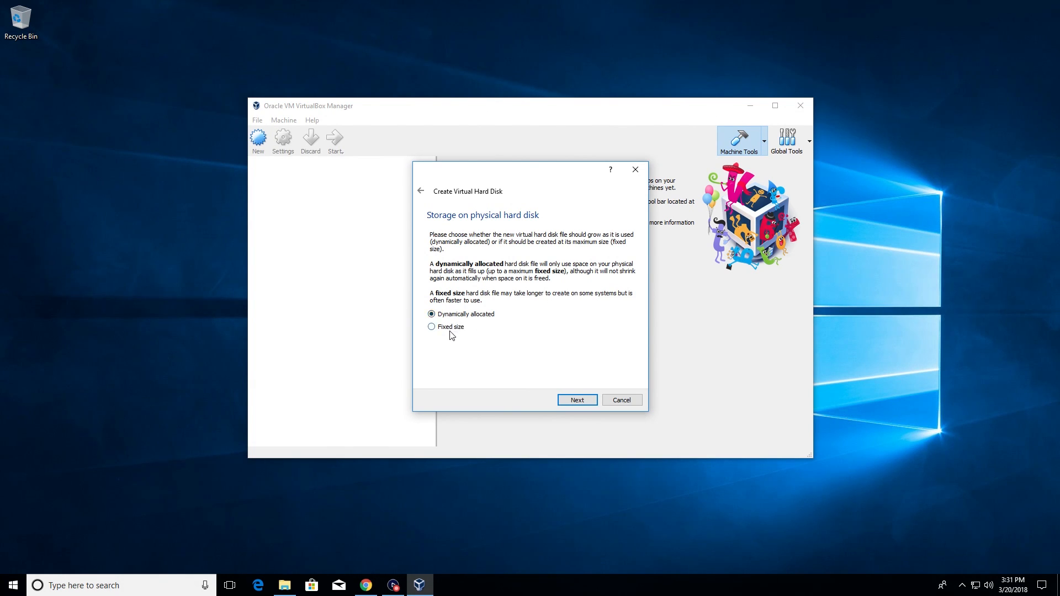
mouse_move(458, 297)
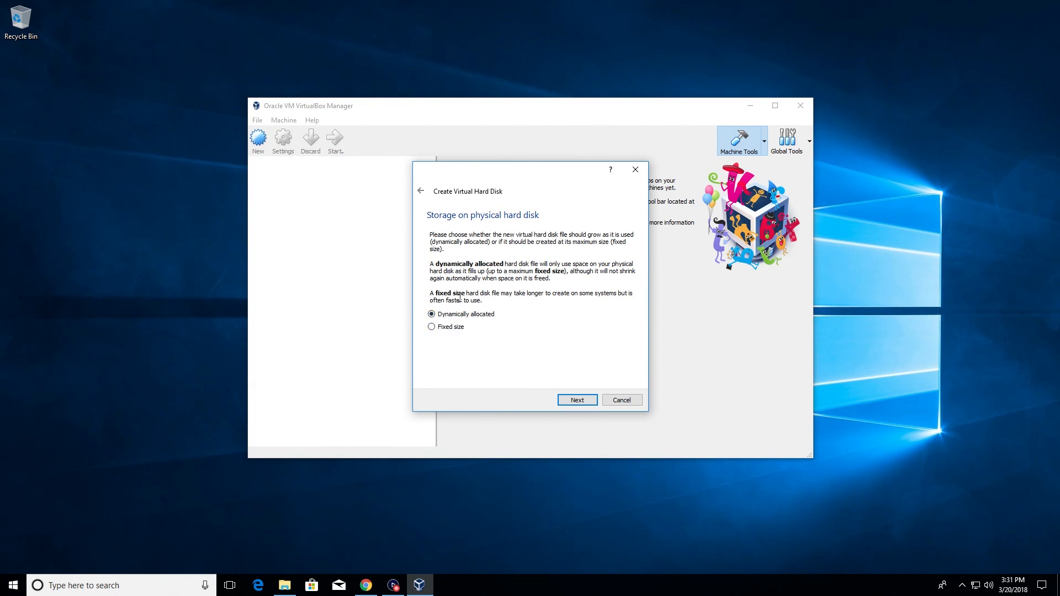
mouse_move(491, 333)
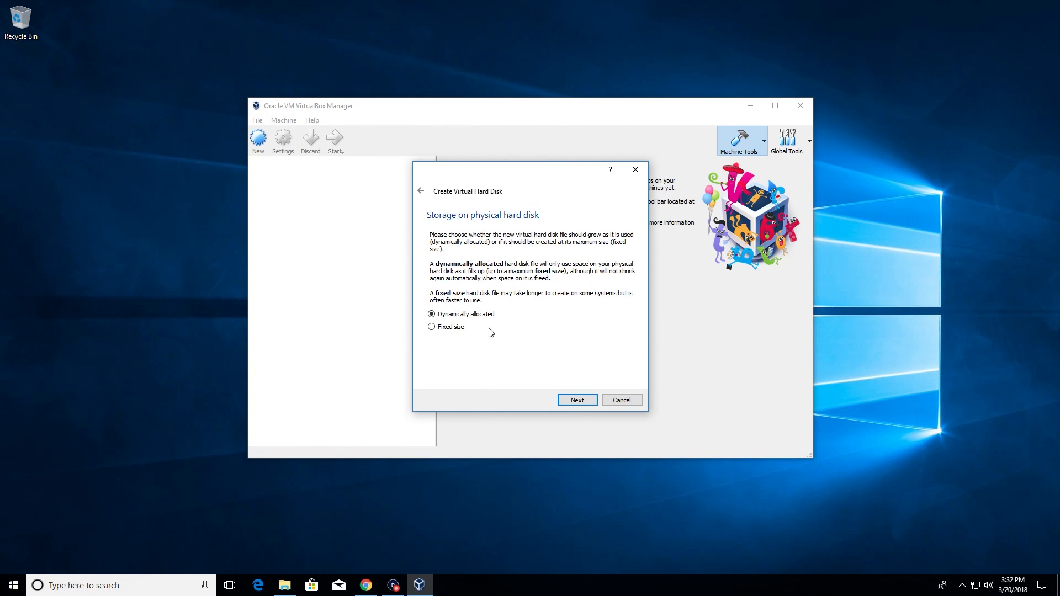
mouse_move(500, 321)
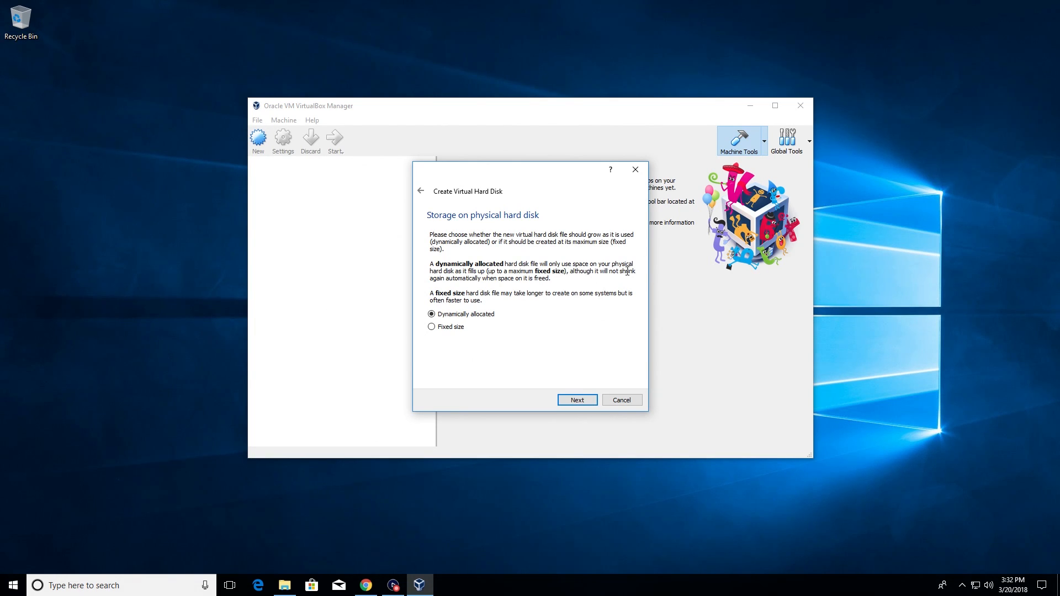
mouse_move(481, 333)
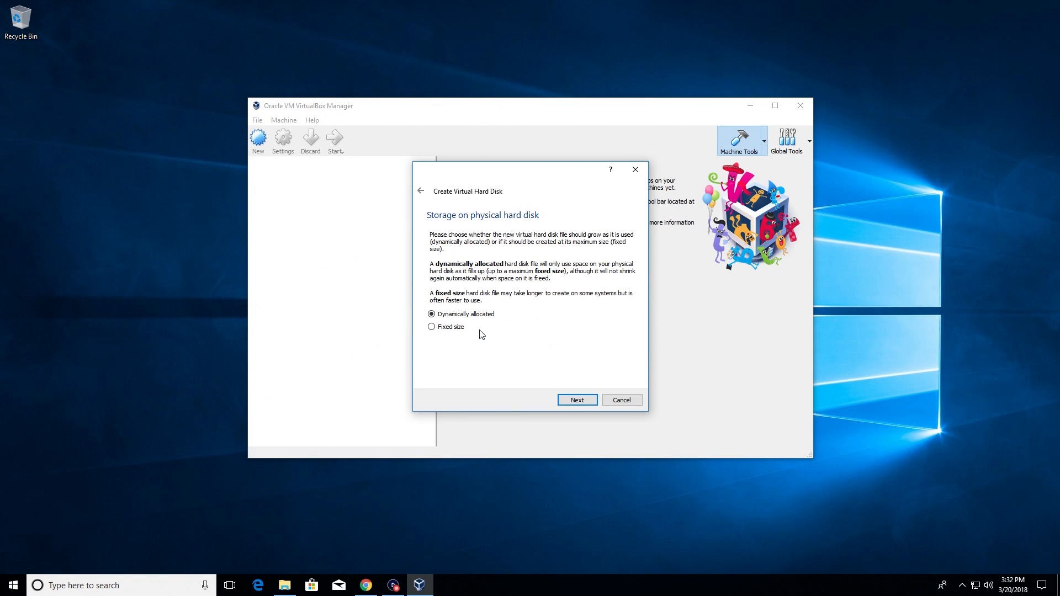
left_click(431, 327)
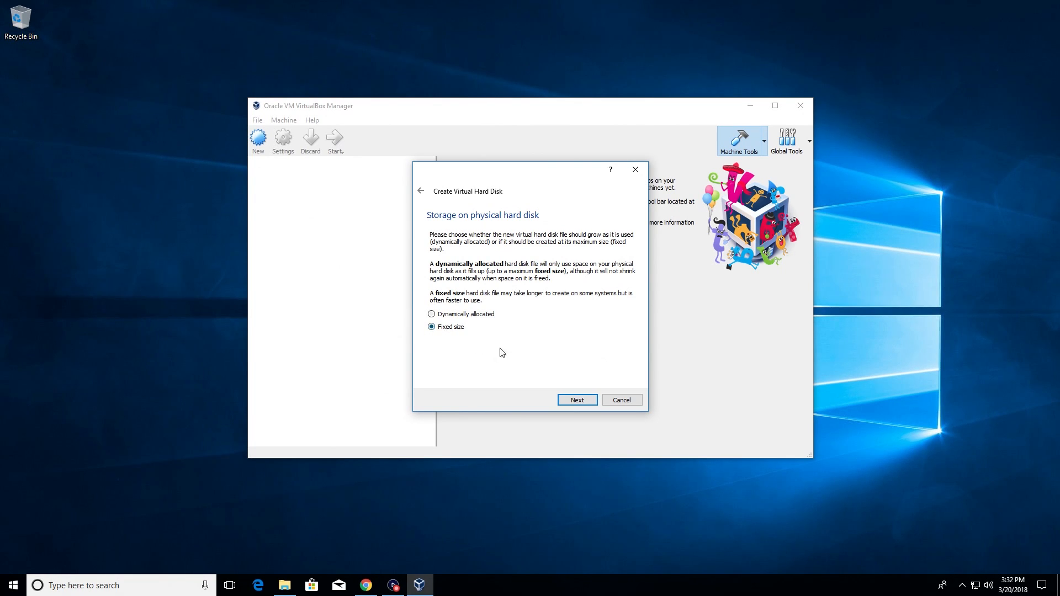
mouse_move(576, 401)
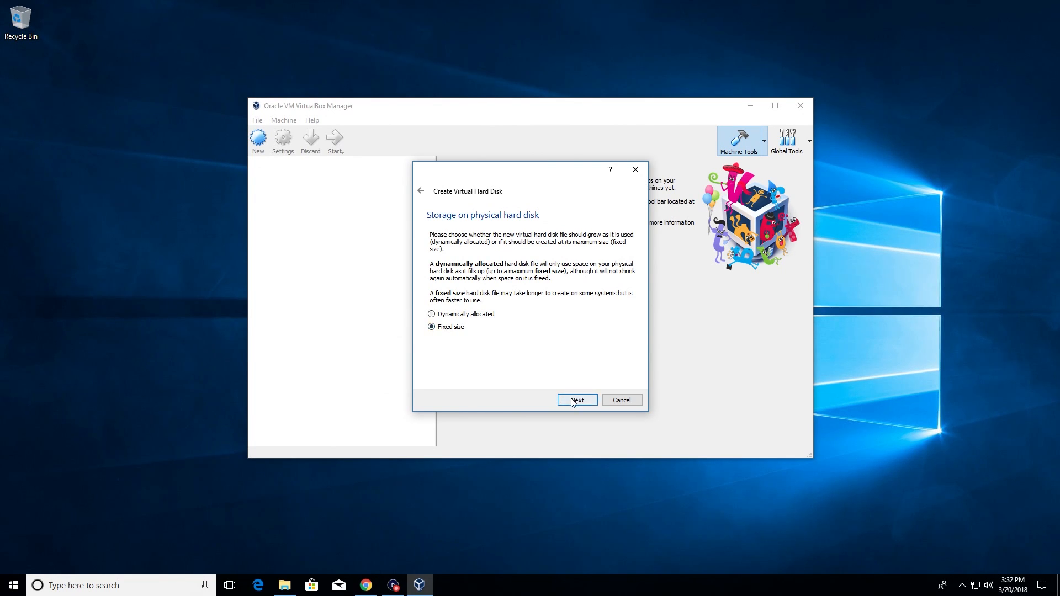
Reach the file location and size step, keeping E:\Windows 10.vdi at 50.00 GB.
left_click(576, 400)
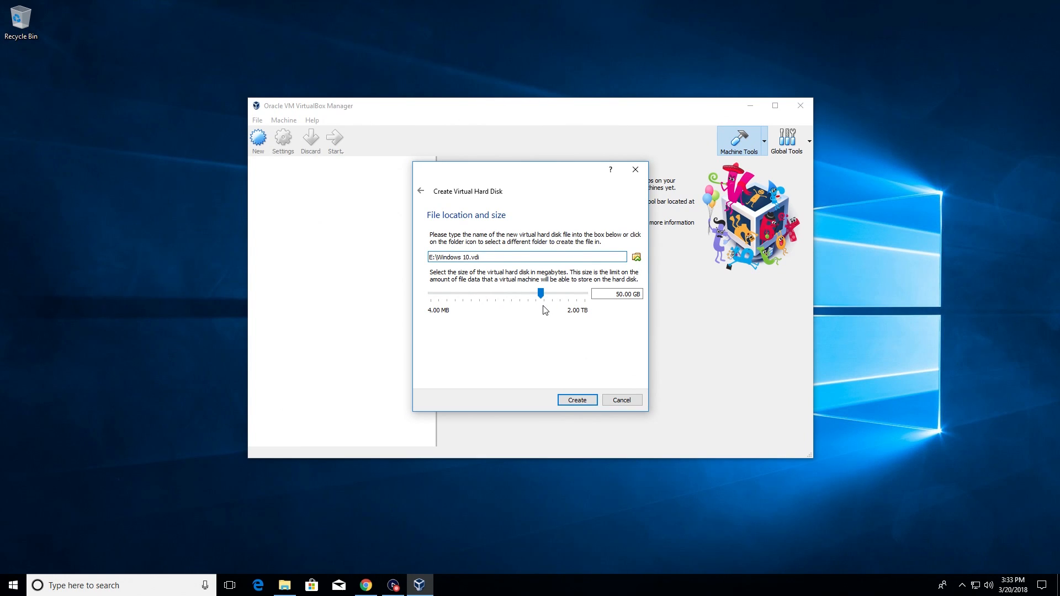
mouse_move(551, 322)
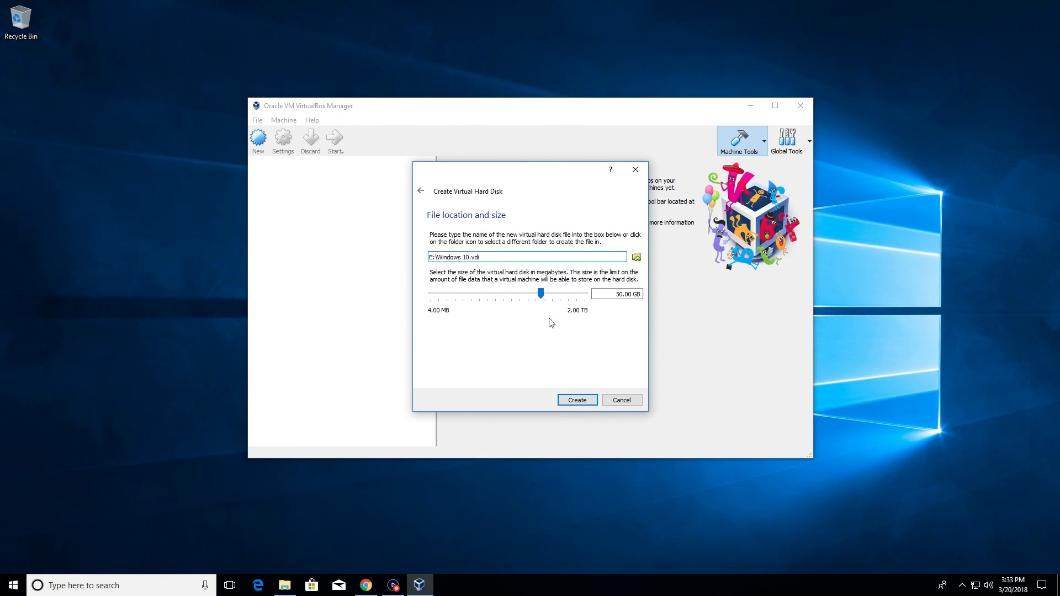
left_click(617, 294)
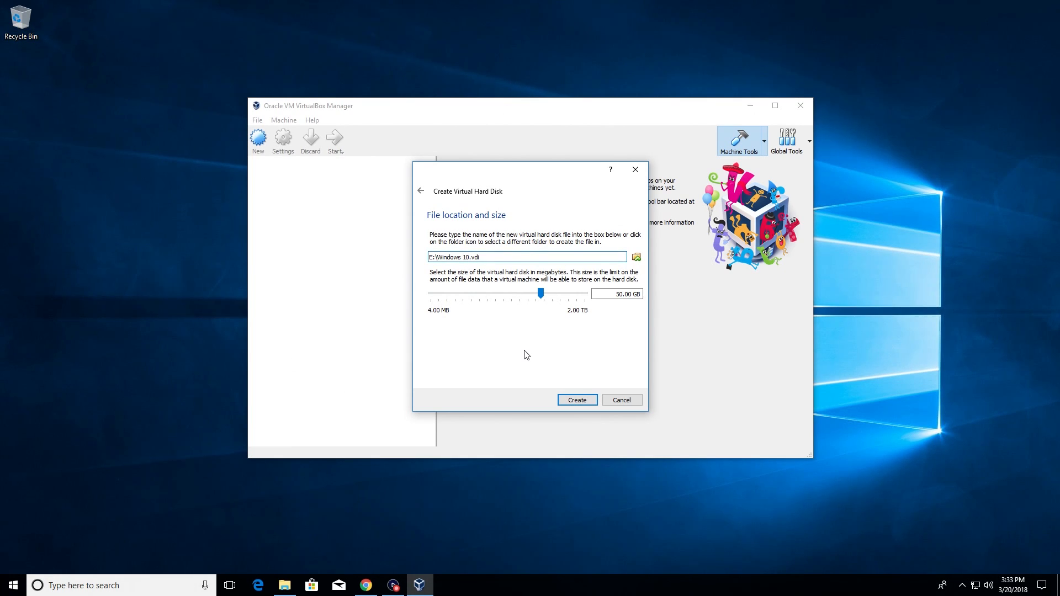
mouse_move(577, 400)
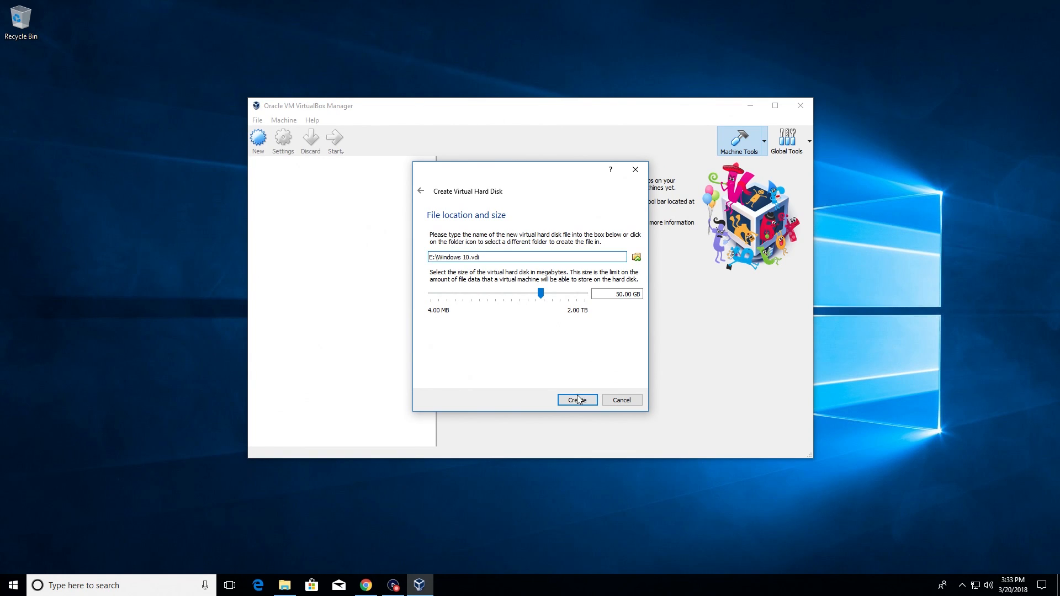
Finish the wizard to create the Windows 10 machine with its 50 GB fixed disk.
left_click(577, 399)
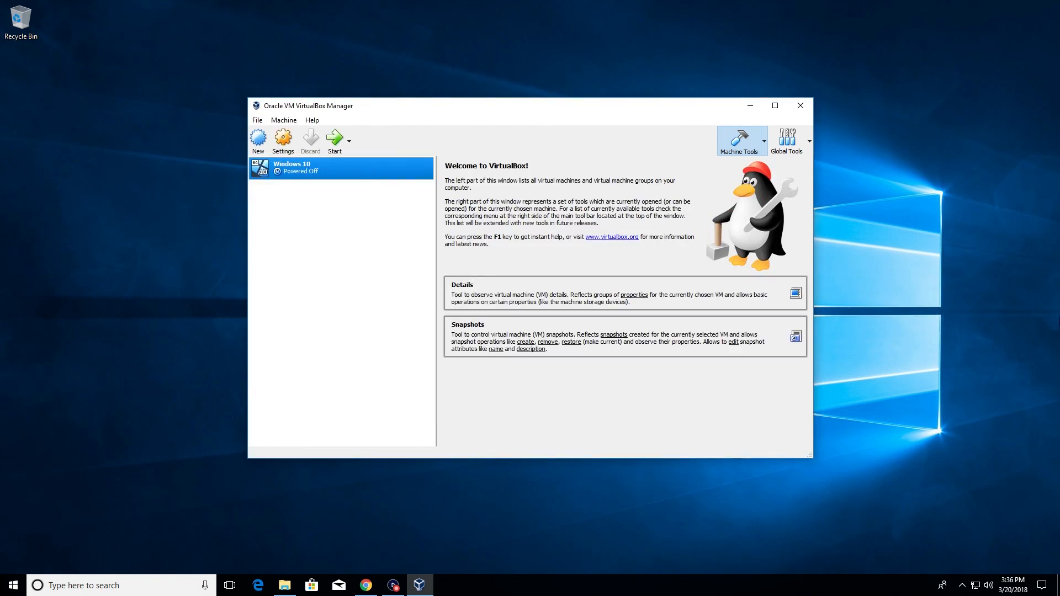
mouse_move(455, 208)
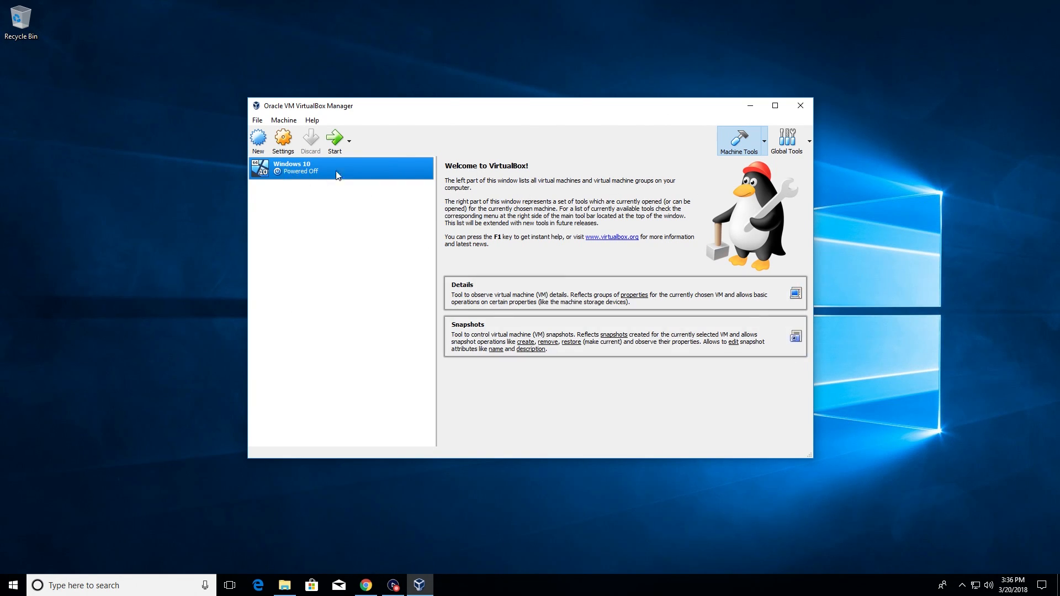
mouse_move(306, 172)
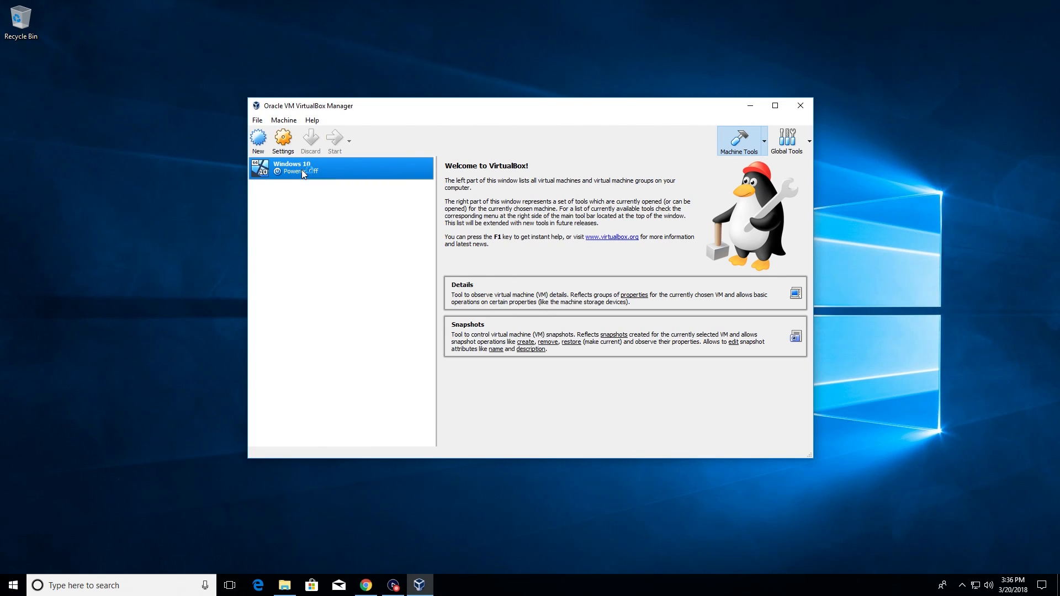
Start the Windows 10 VM and choose the downloaded Windows 10 Enterprise ISO as start-up disk.
left_click(333, 140)
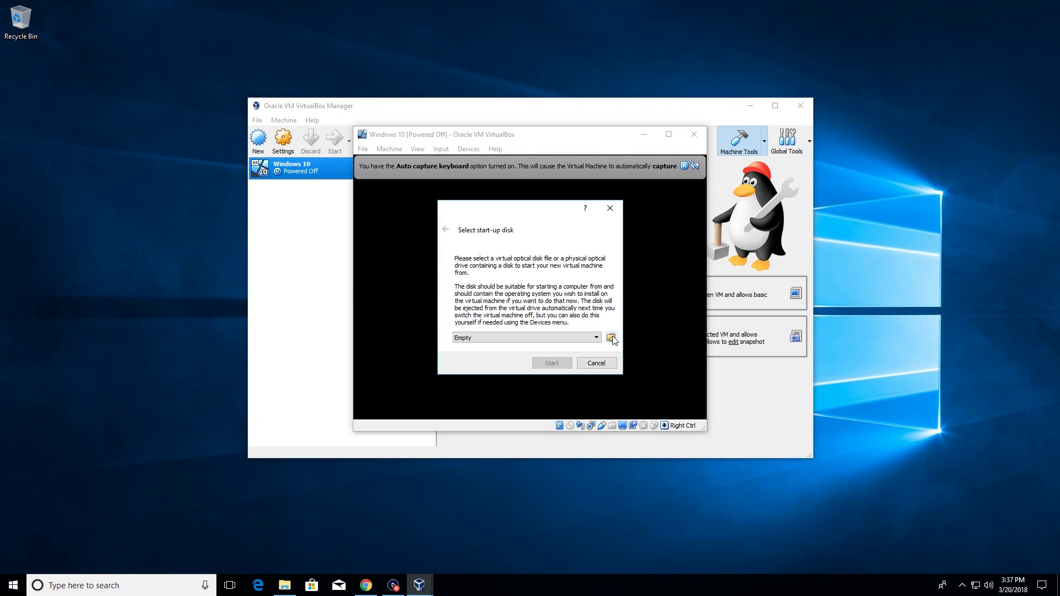
mouse_move(612, 337)
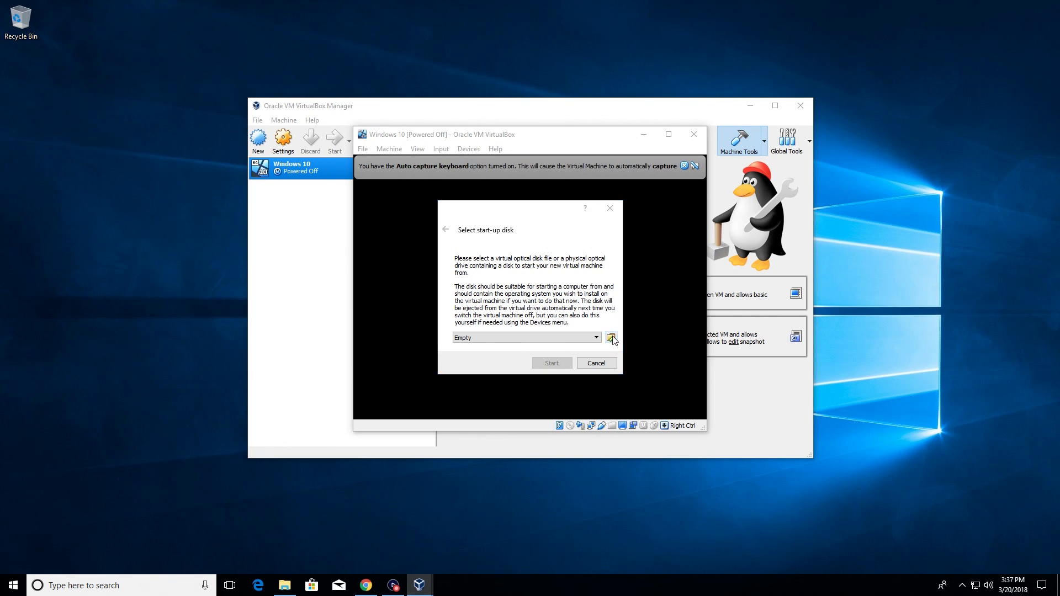
left_click(613, 338)
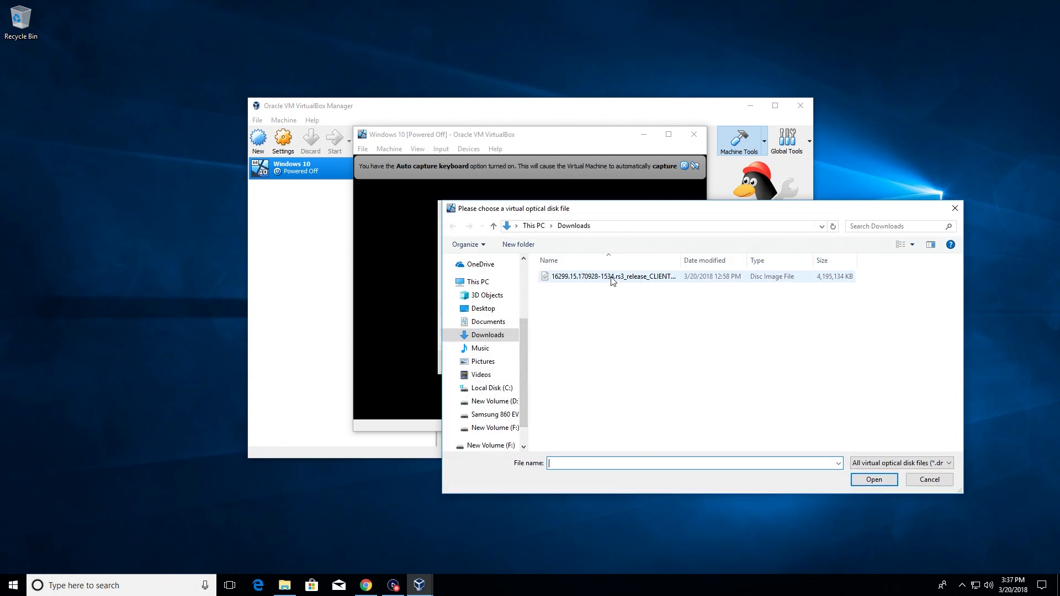
left_click(874, 479)
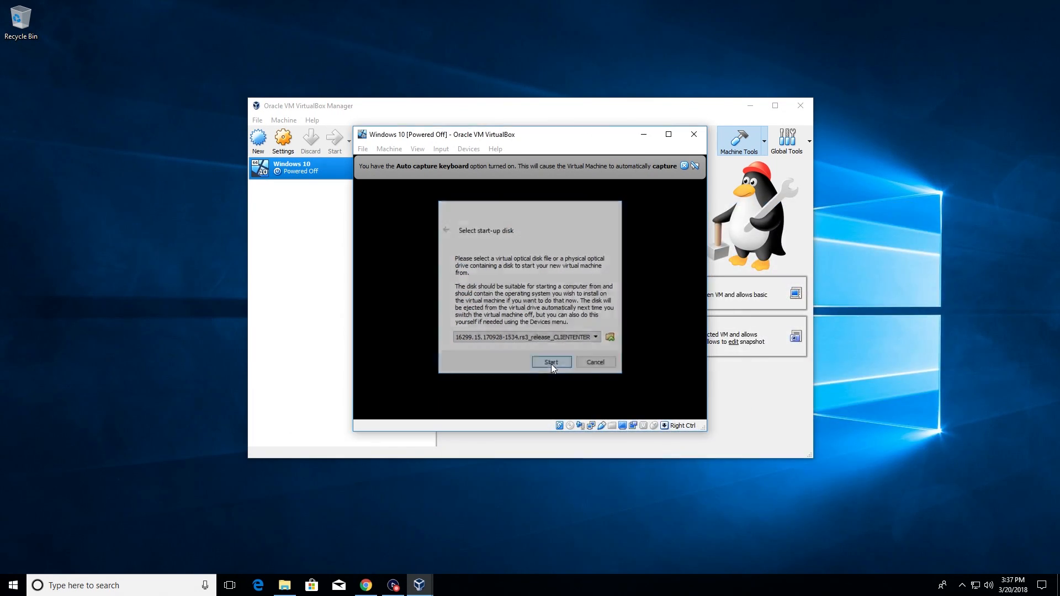
Boot from the ISO, keep default language and keyboard settings, and begin Windows installation.
left_click(551, 361)
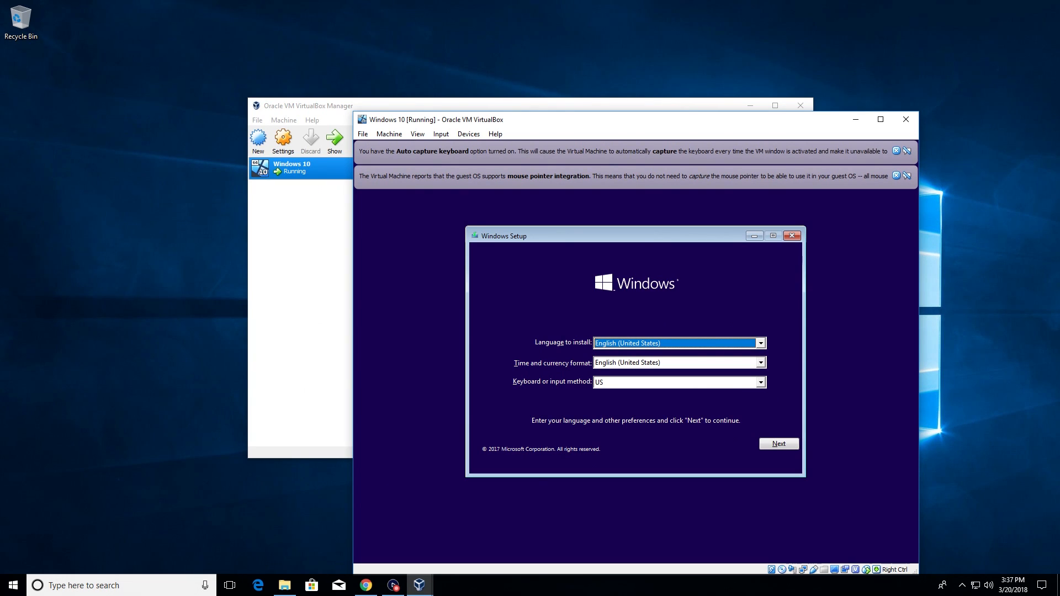
mouse_move(643, 354)
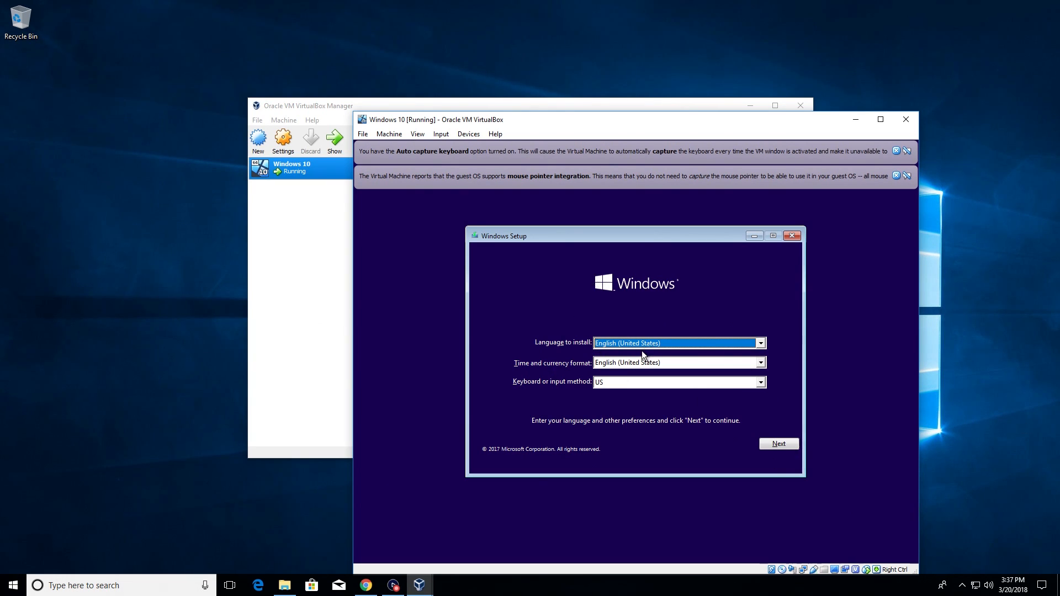
left_click(778, 443)
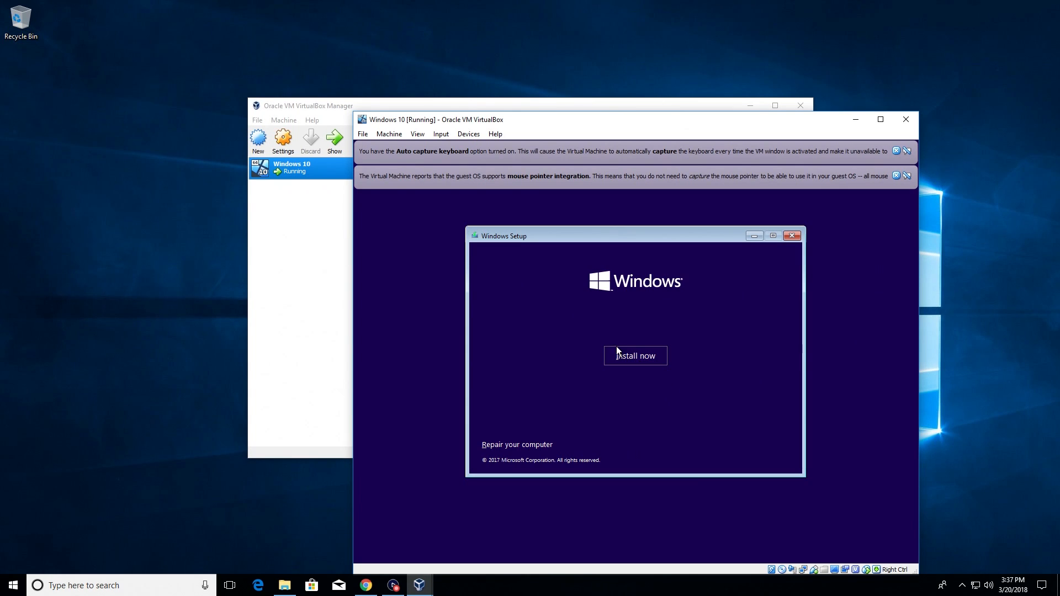
left_click(635, 356)
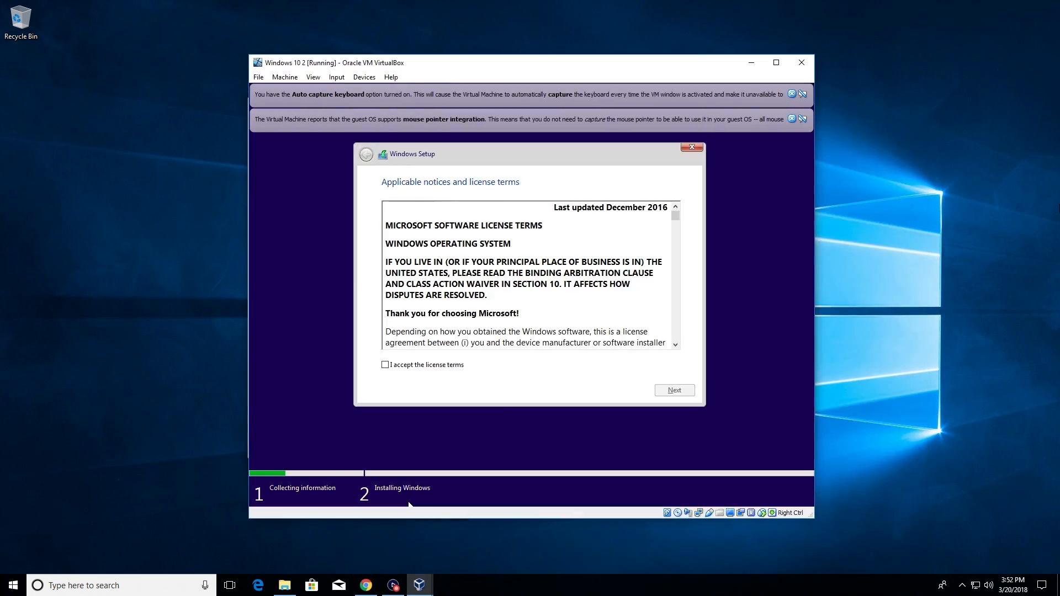
mouse_move(716, 138)
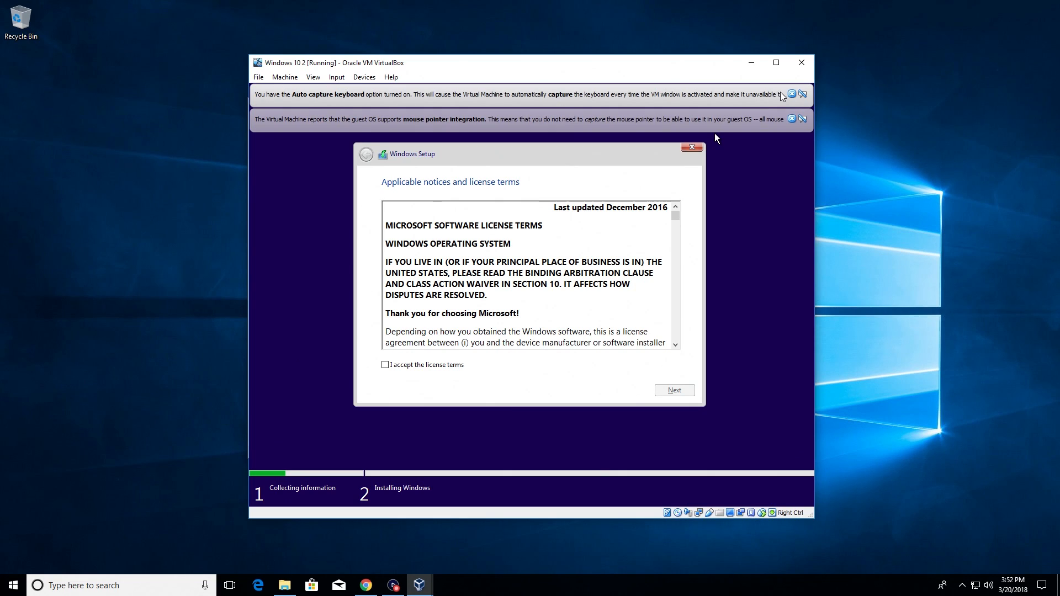
left_click(791, 94)
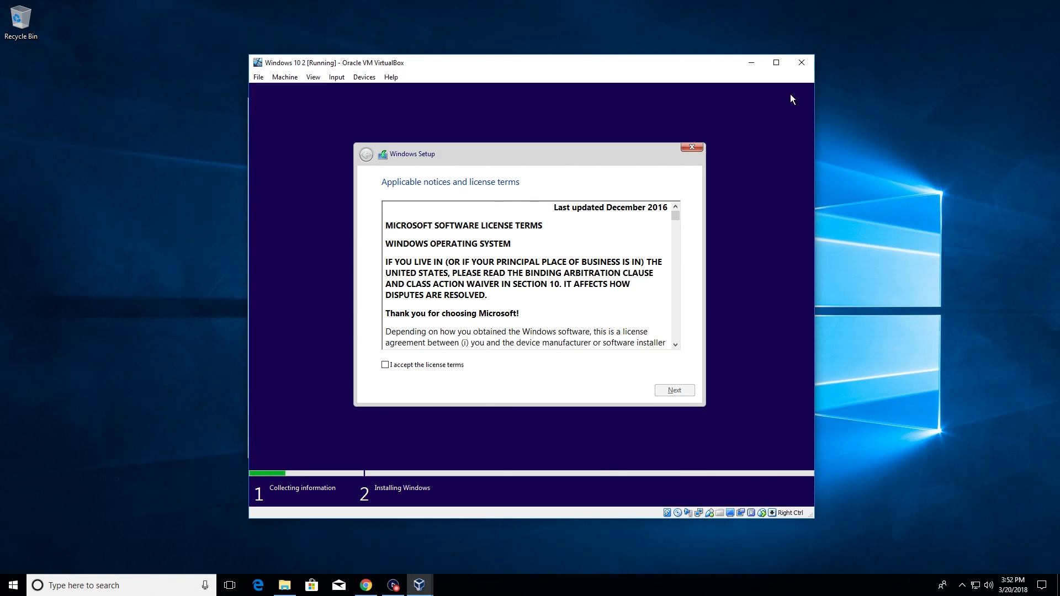
Accept the license and choose a custom install onto the 50 GB unallocated drive.
left_click(385, 364)
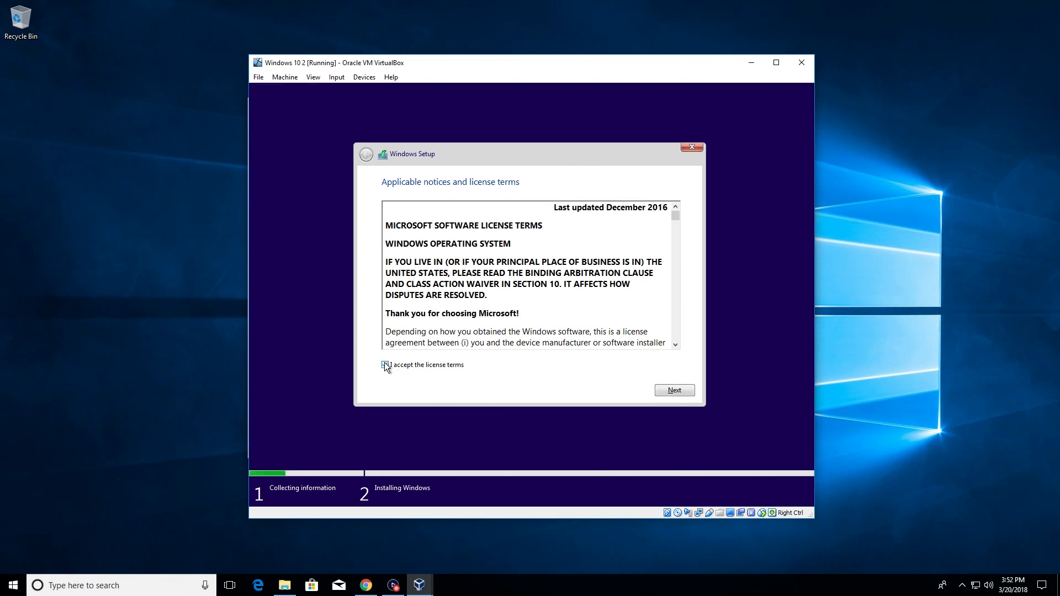
left_click(674, 389)
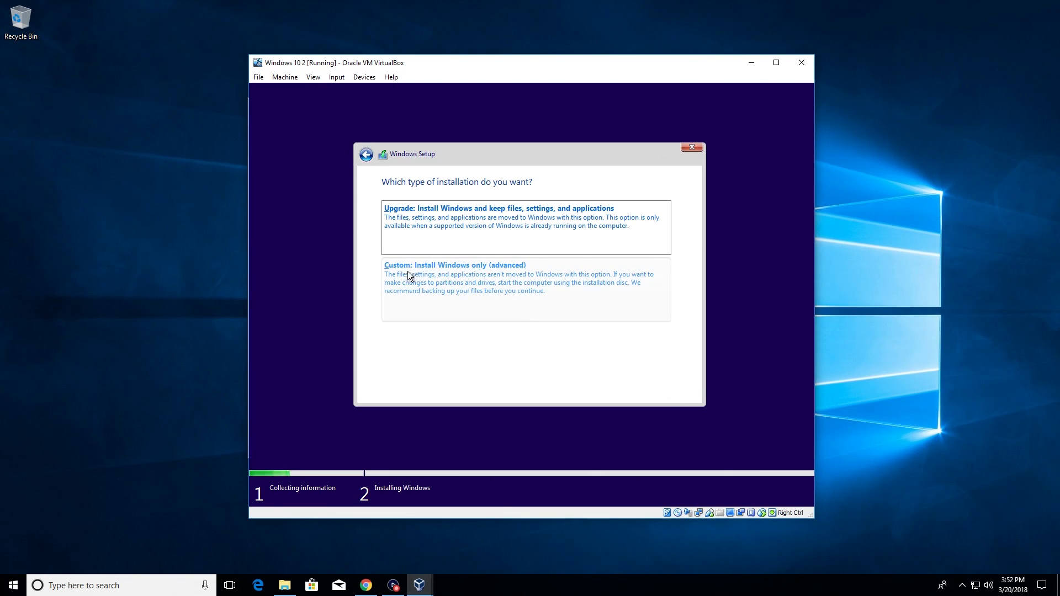
left_click(454, 265)
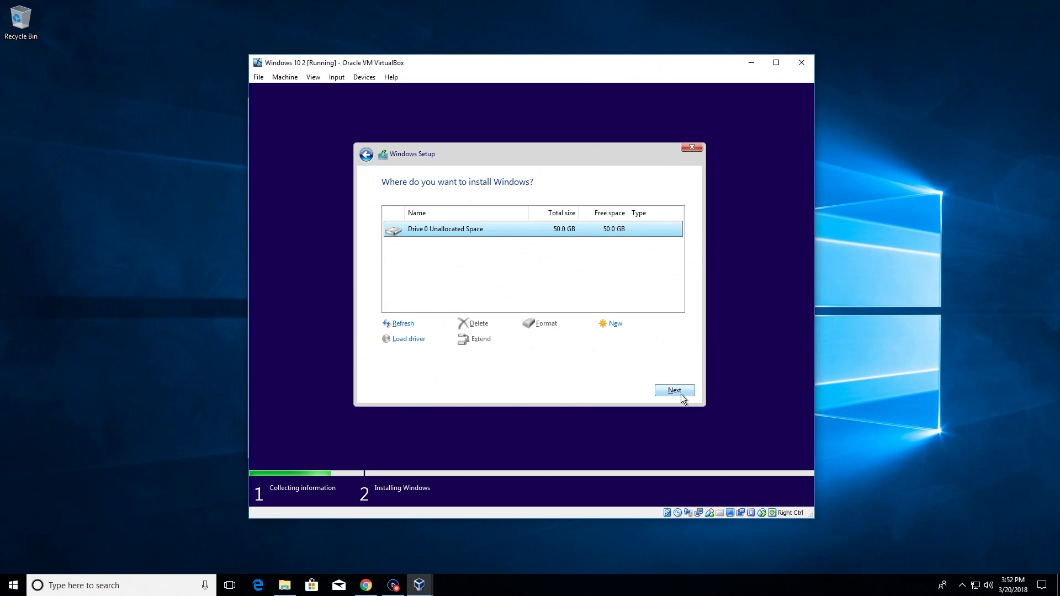
left_click(674, 390)
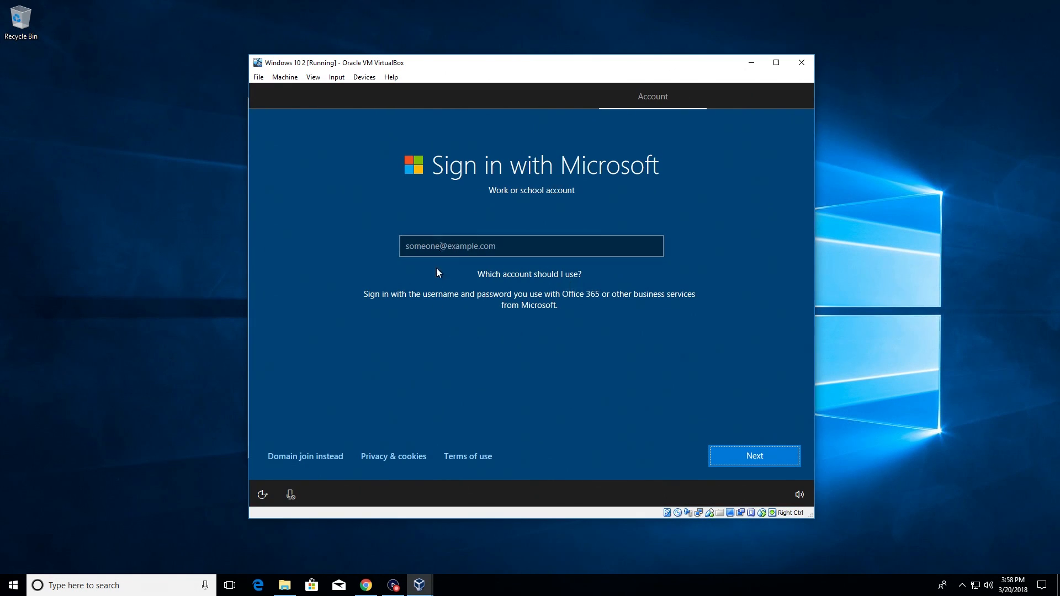
mouse_move(542, 192)
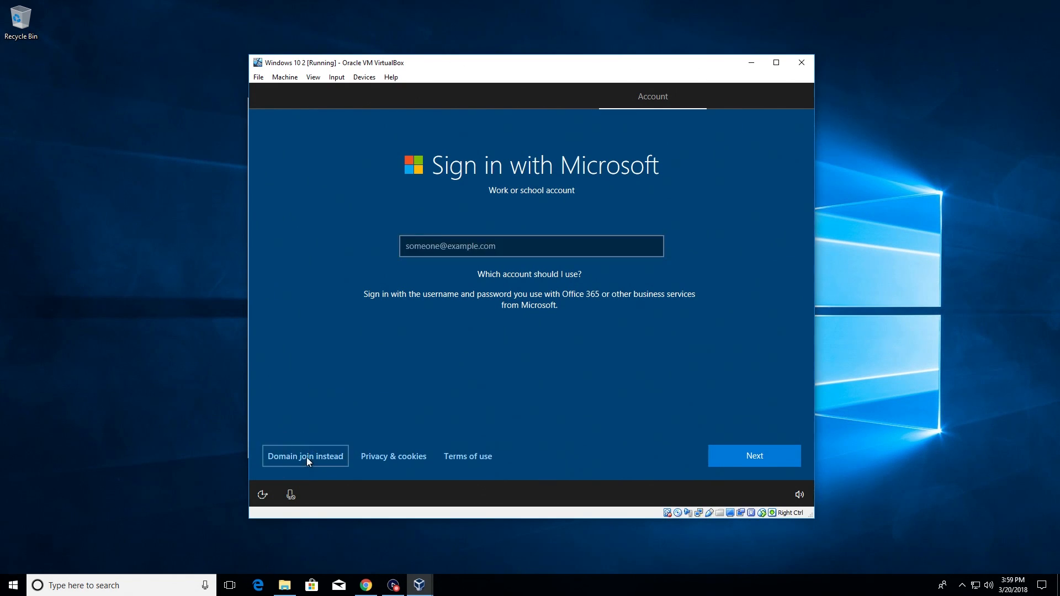
Create a local account and accept privacy settings with relevant ads and speech recognition off.
left_click(306, 456)
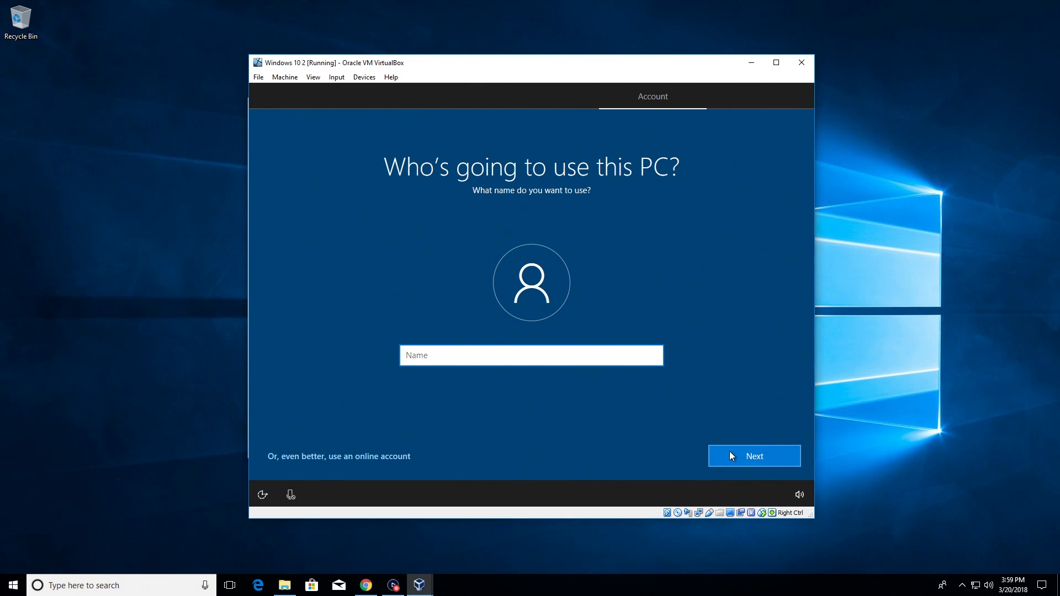
left_click(754, 456)
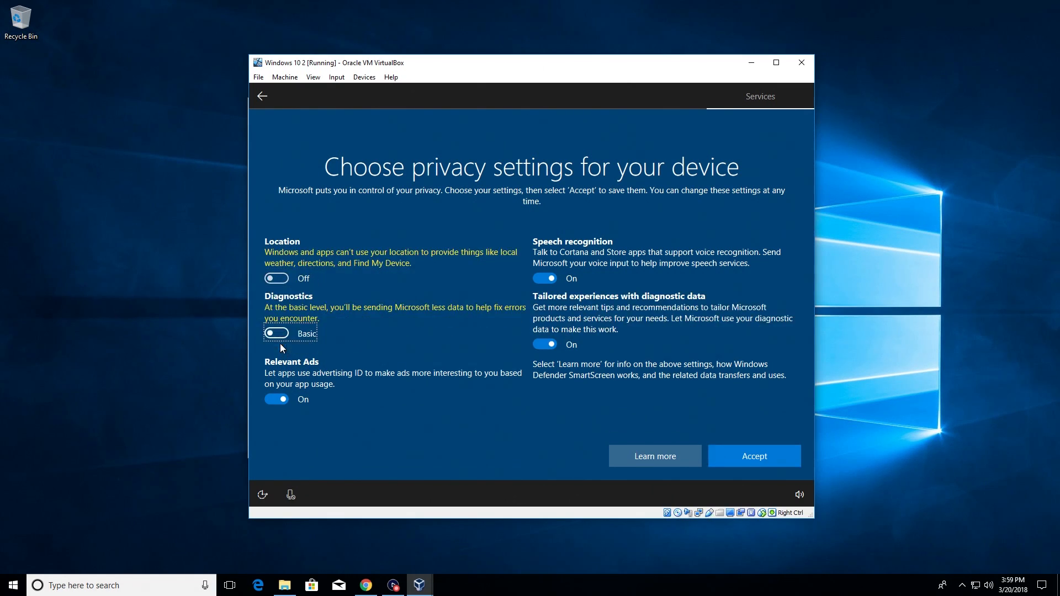
left_click(277, 399)
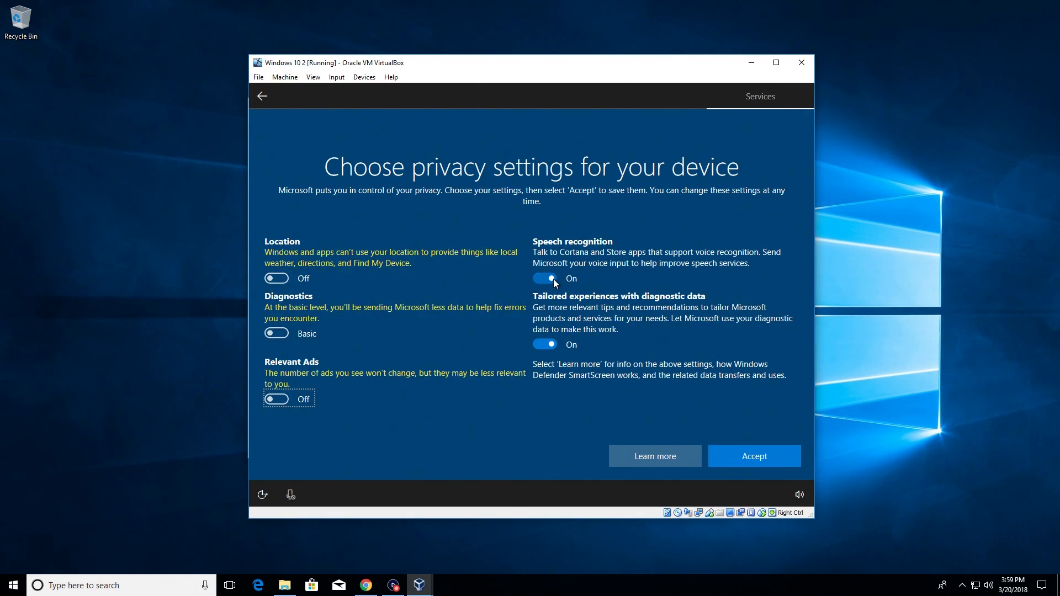
left_click(545, 278)
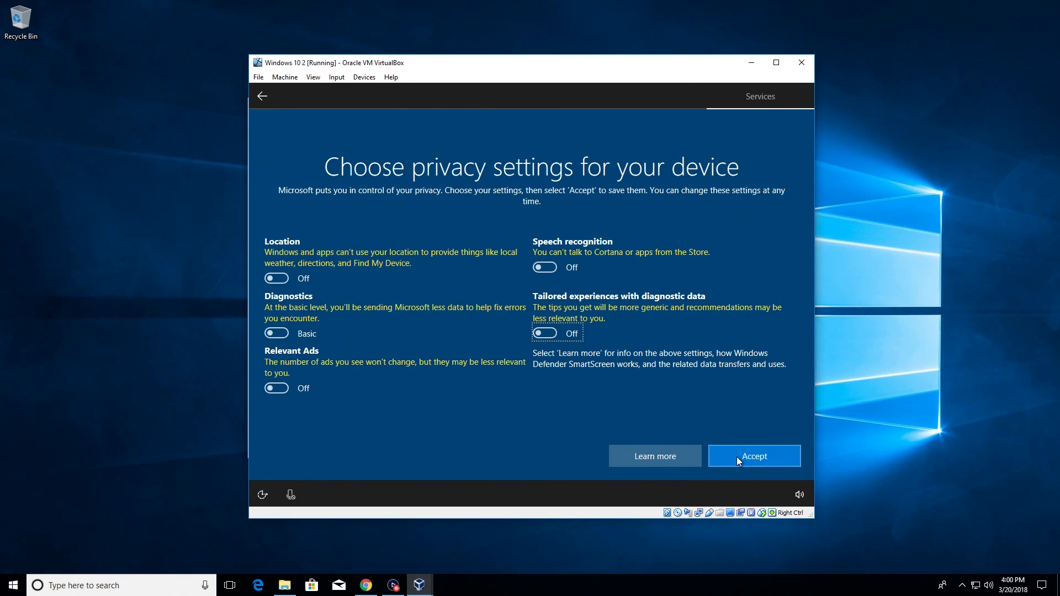
left_click(754, 456)
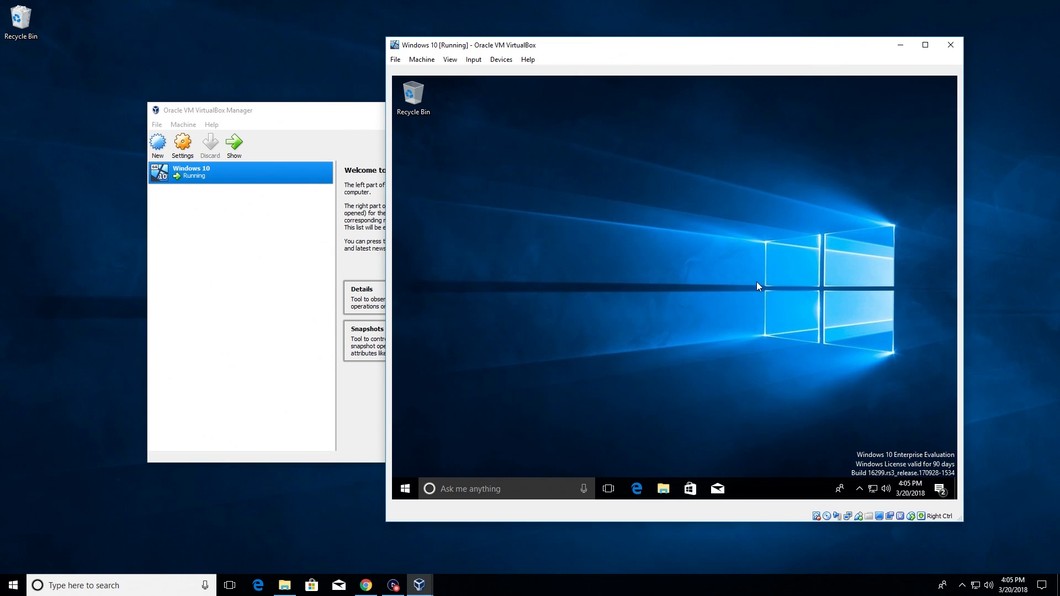
mouse_move(937, 450)
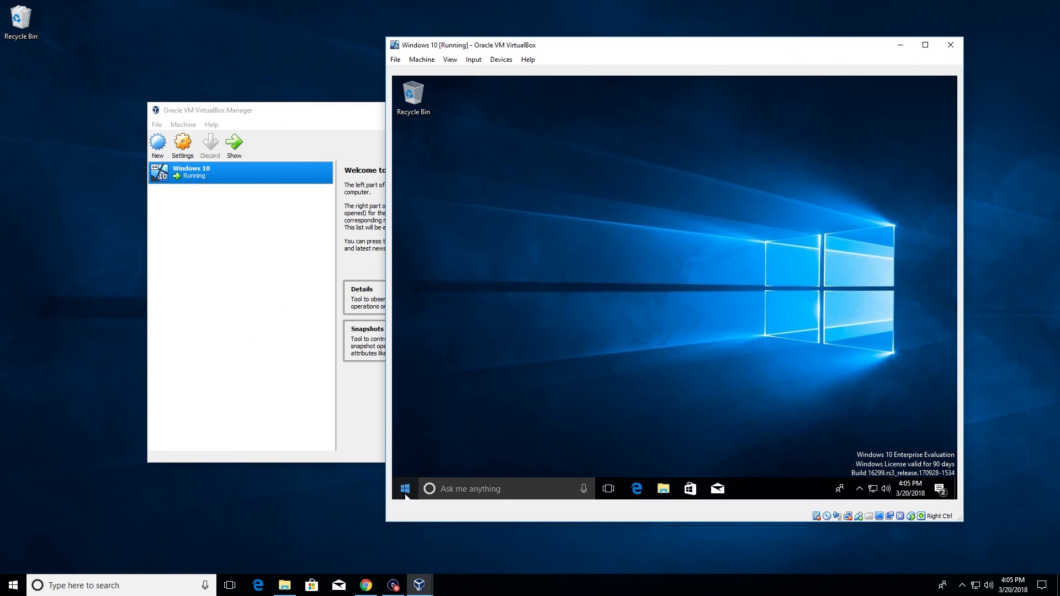
Shut down the Windows 10 guest from its Start menu power options.
left_click(404, 488)
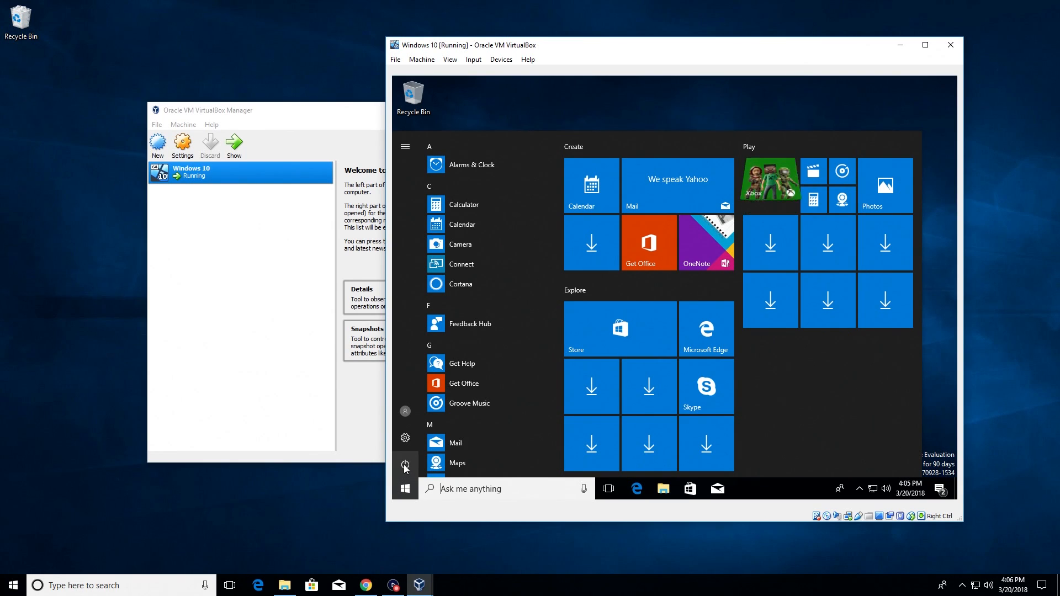
left_click(405, 464)
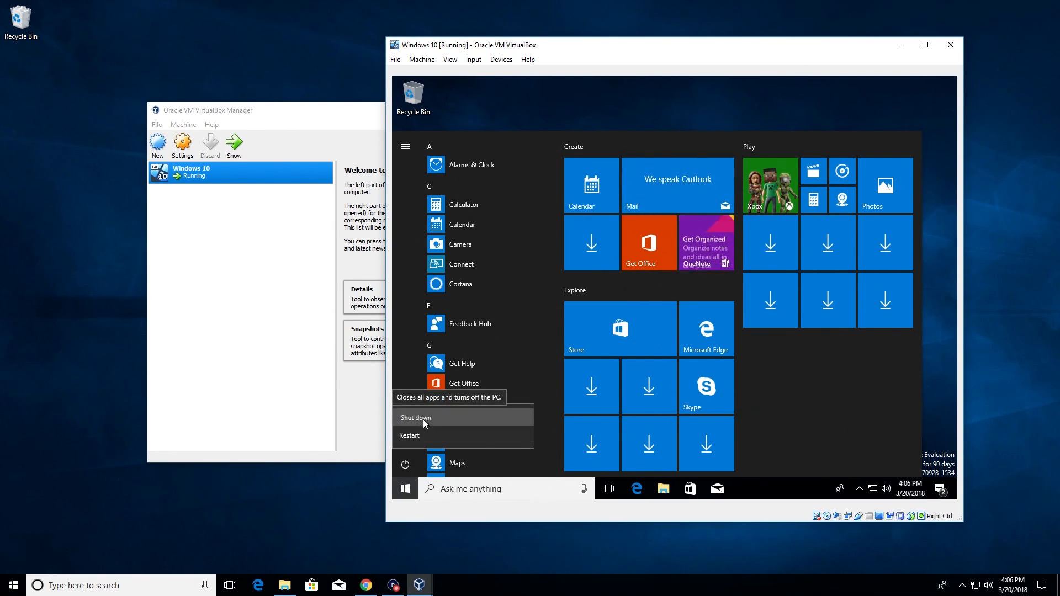
left_click(415, 417)
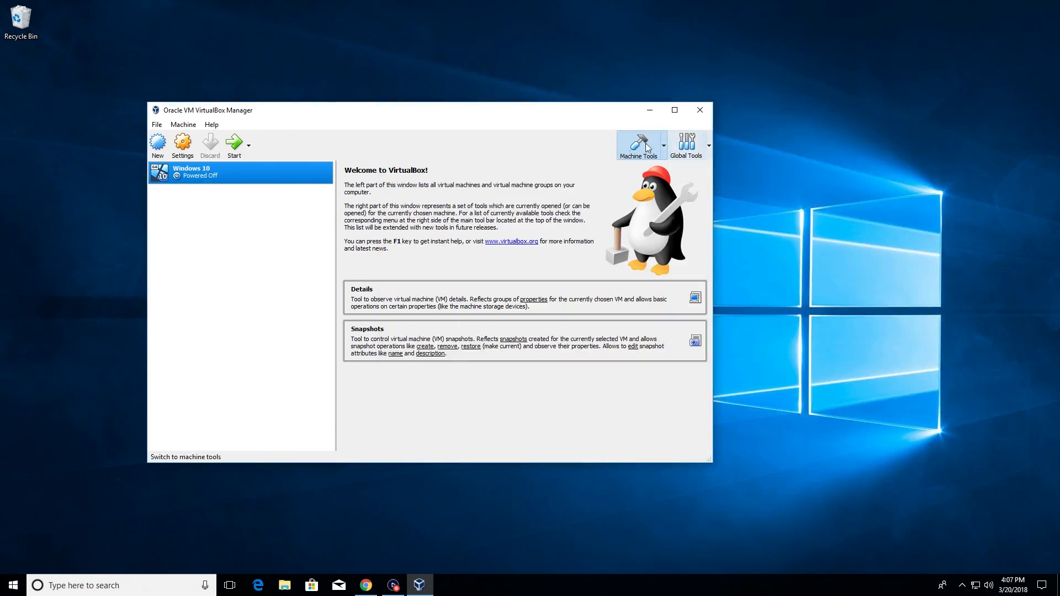
mouse_move(250, 207)
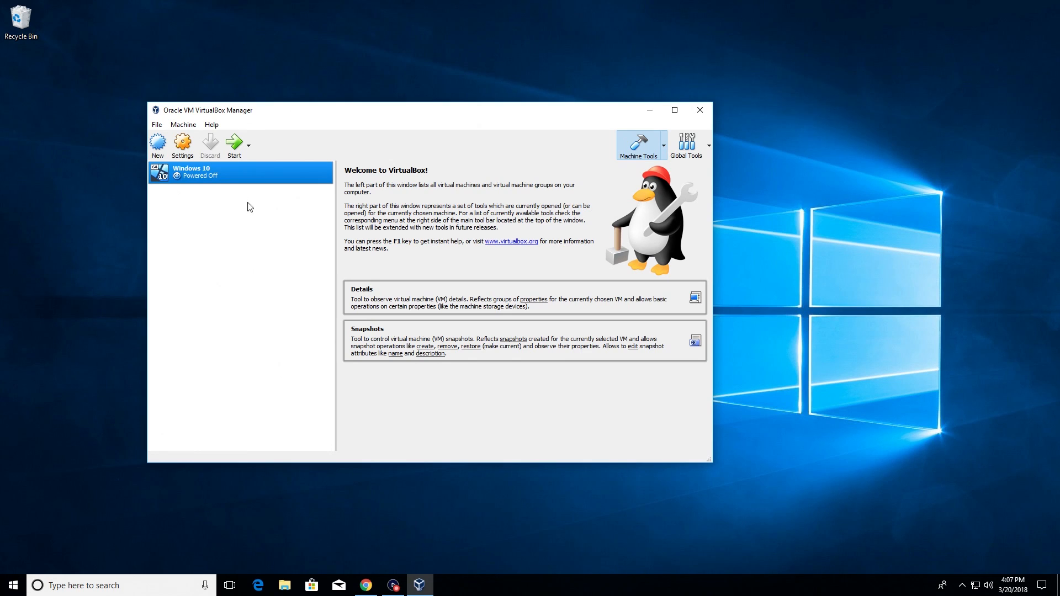
mouse_move(240, 178)
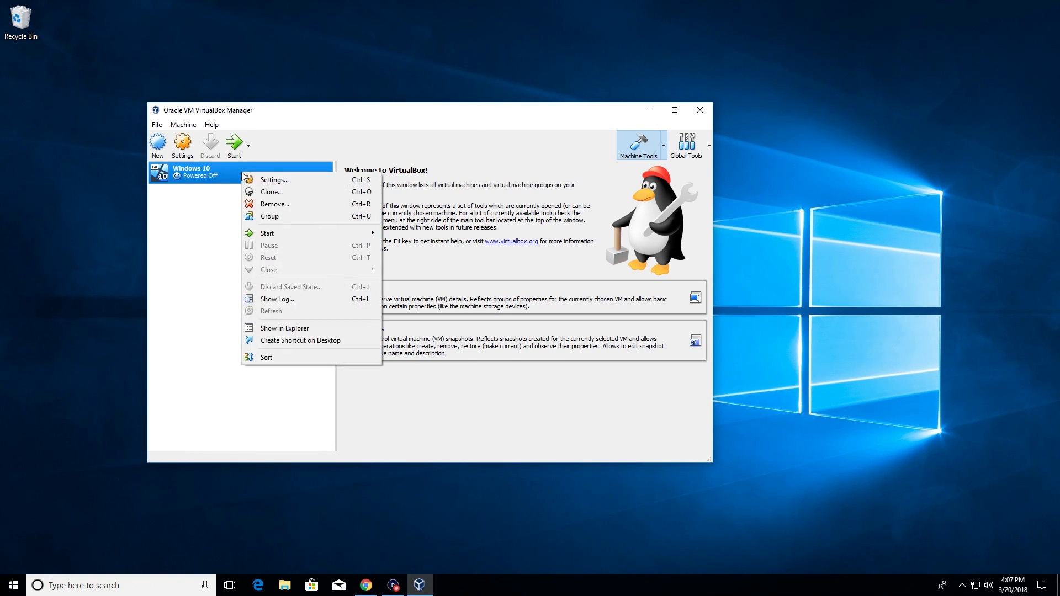
mouse_move(280, 180)
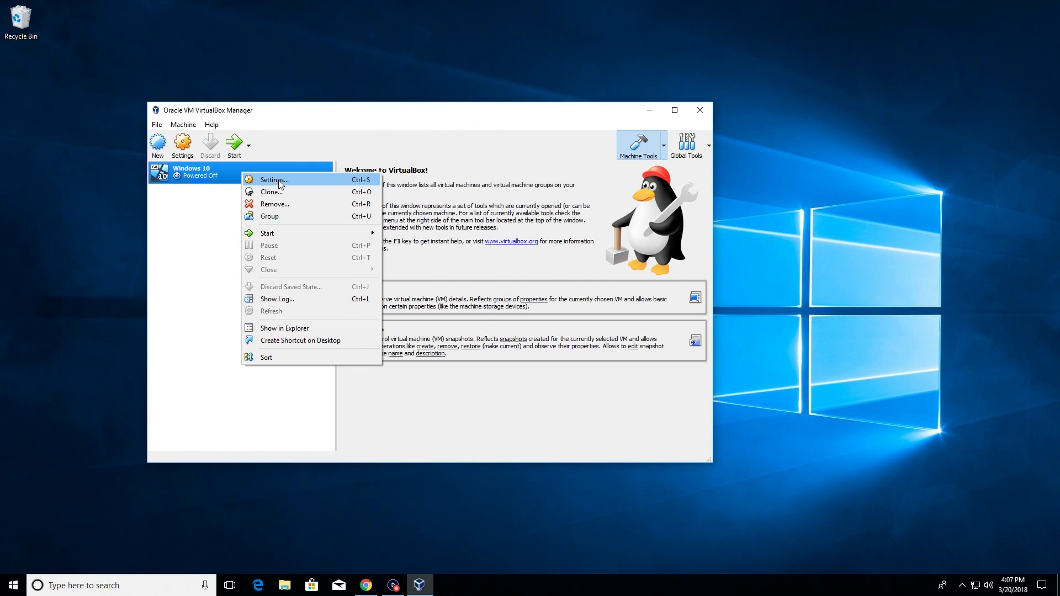
In the VM's settings, view Description, toggle encryption on then off, and reach System.
left_click(274, 180)
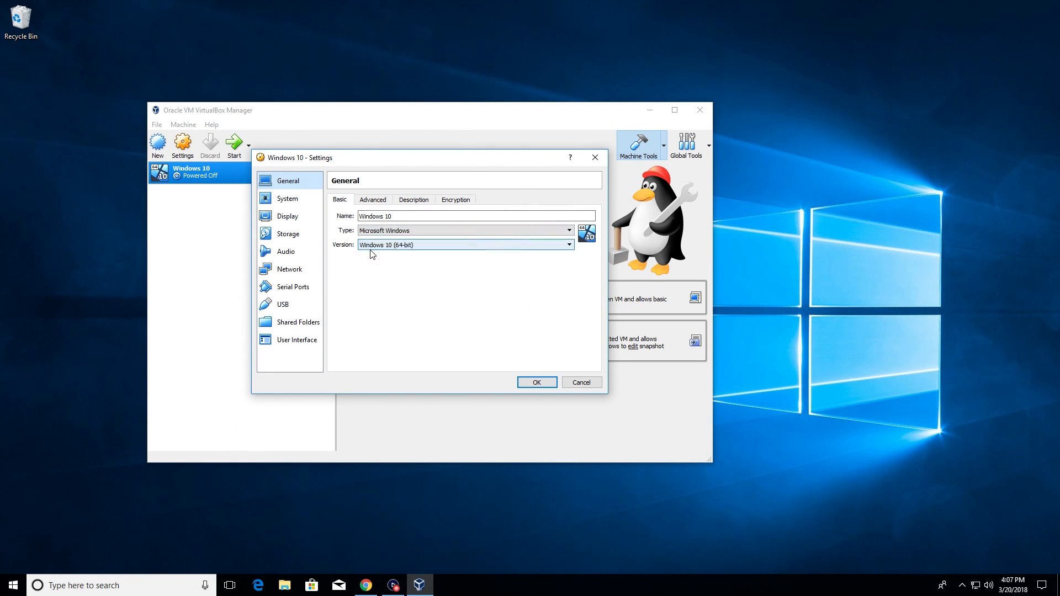
left_click(413, 200)
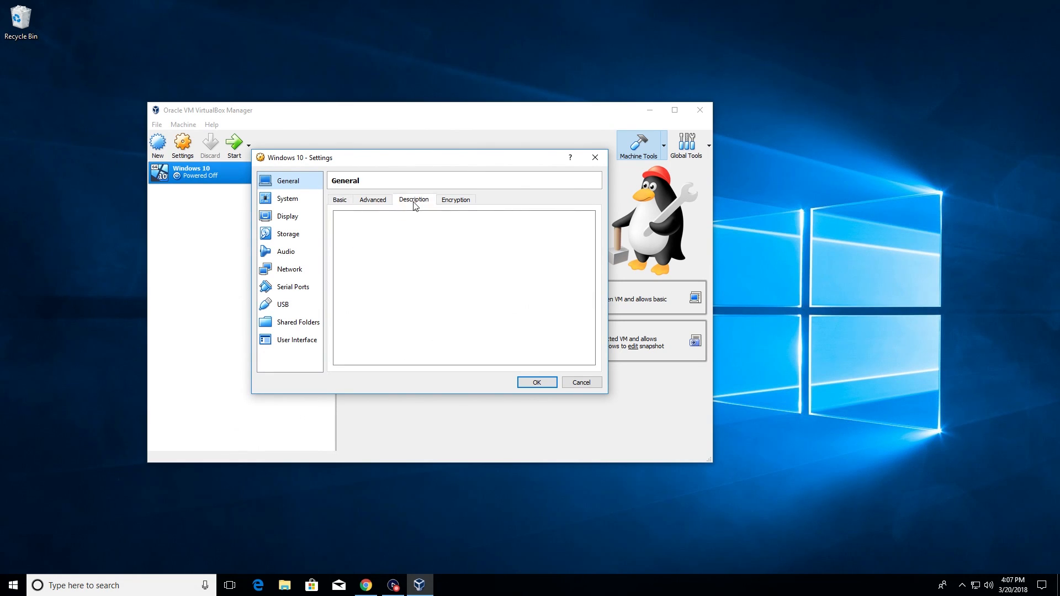
left_click(455, 199)
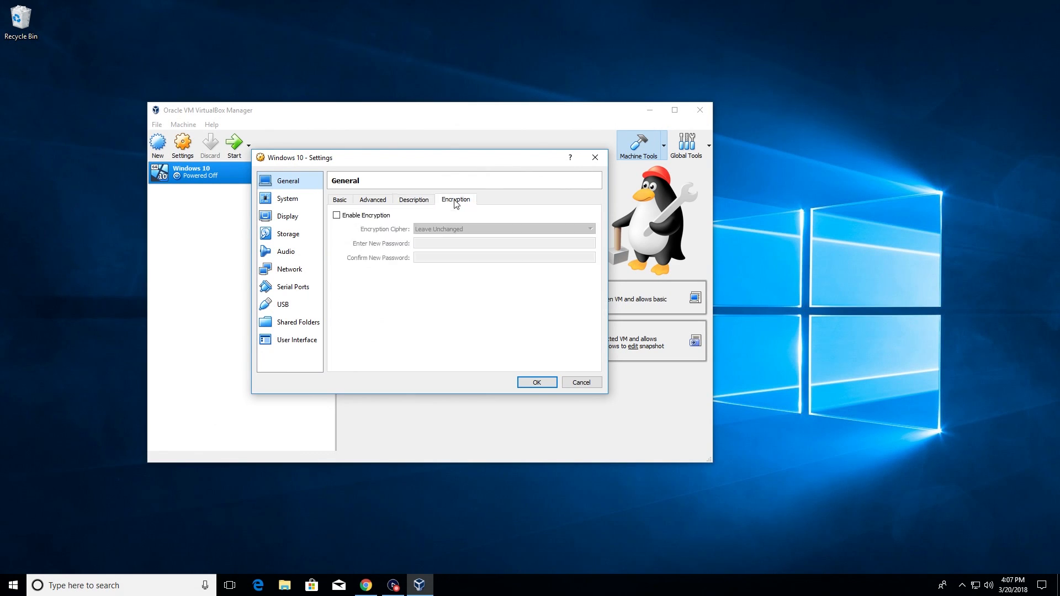
left_click(336, 215)
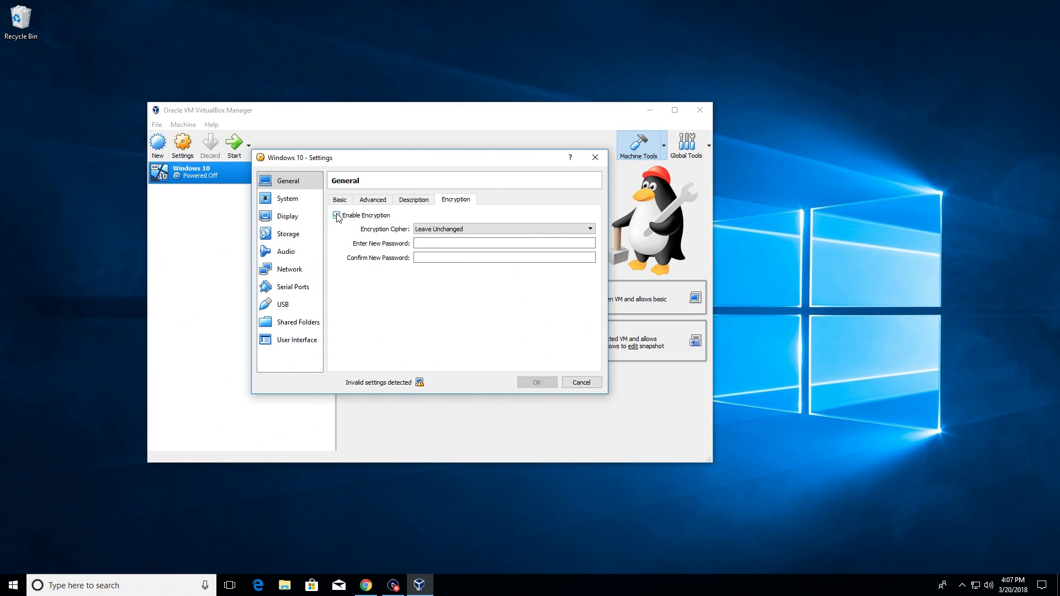
left_click(335, 215)
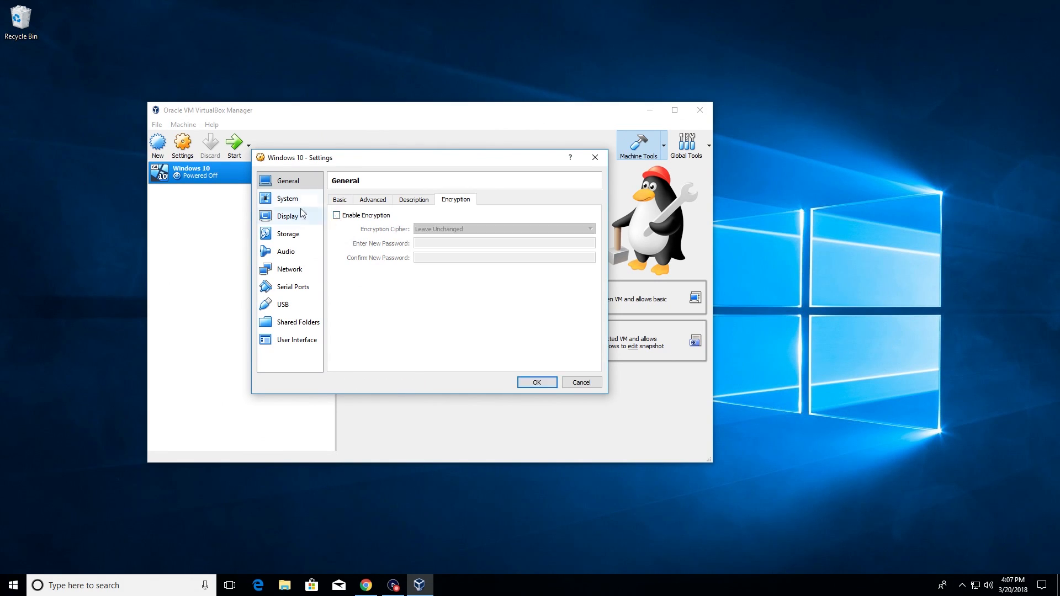
mouse_move(287, 203)
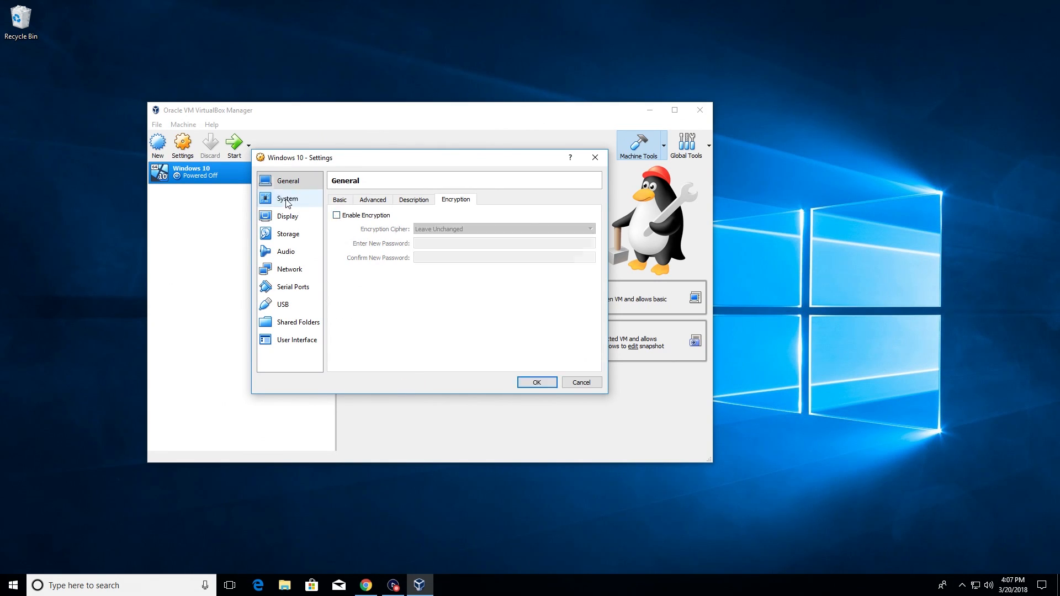
left_click(288, 198)
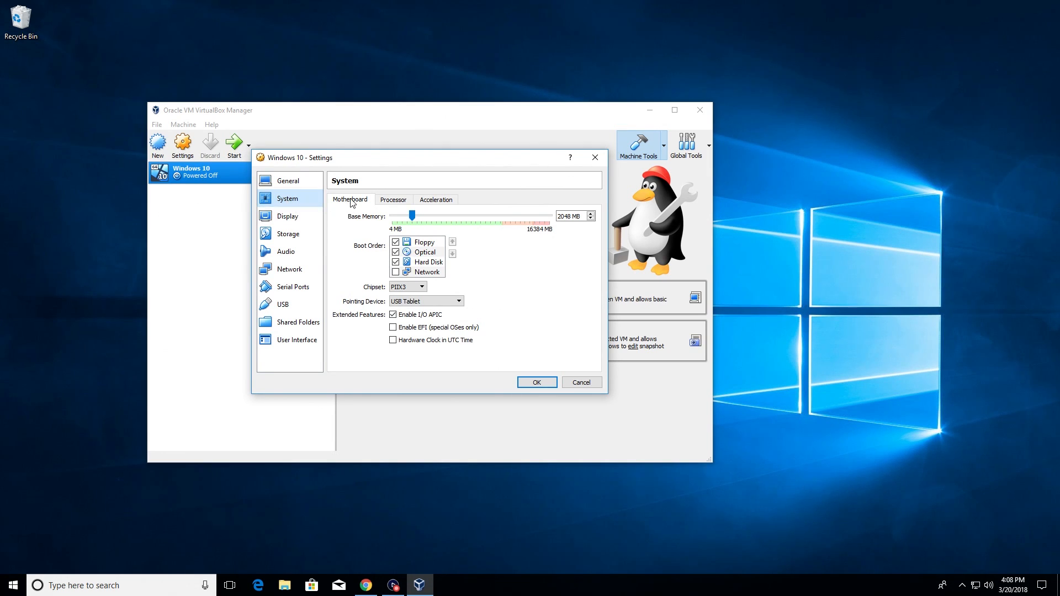
Raise the VM's base memory from 2048 MB to 6094 MB.
left_click(571, 215)
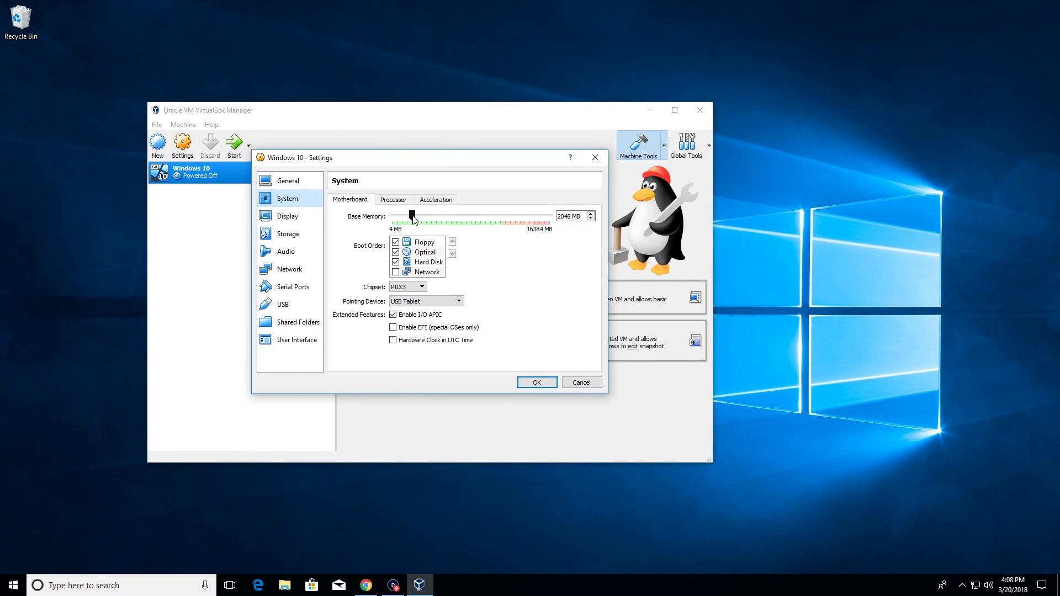
left_click_drag(412, 216, 418, 217)
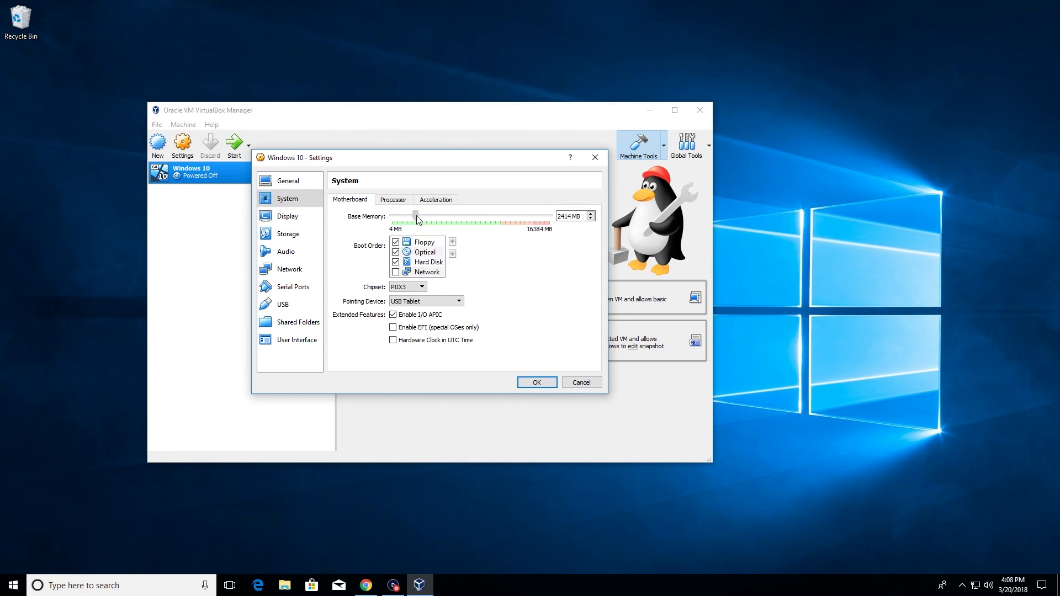
left_click_drag(415, 217, 433, 217)
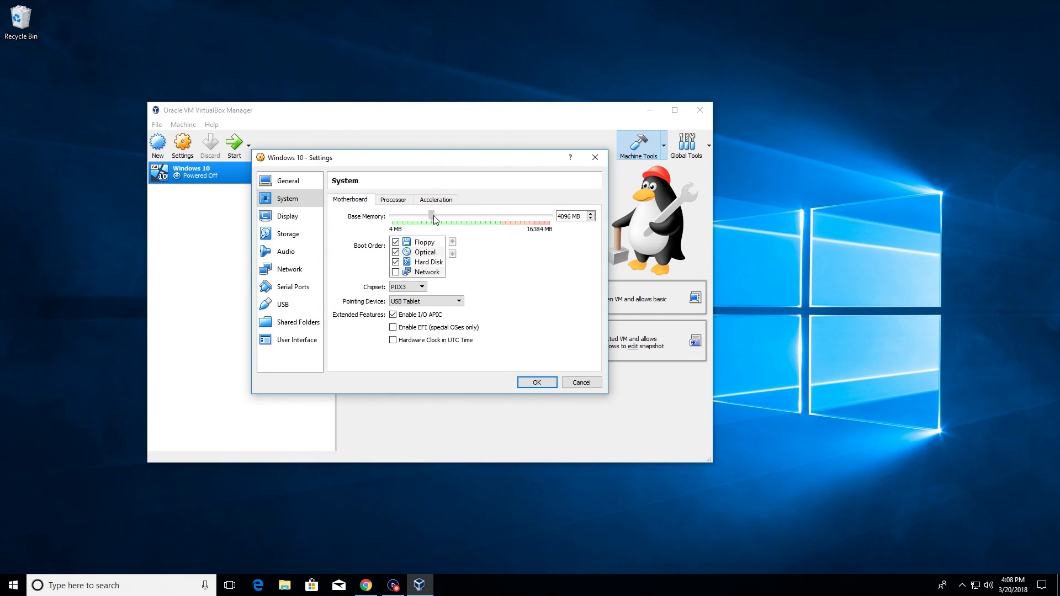
left_click_drag(427, 217, 445, 217)
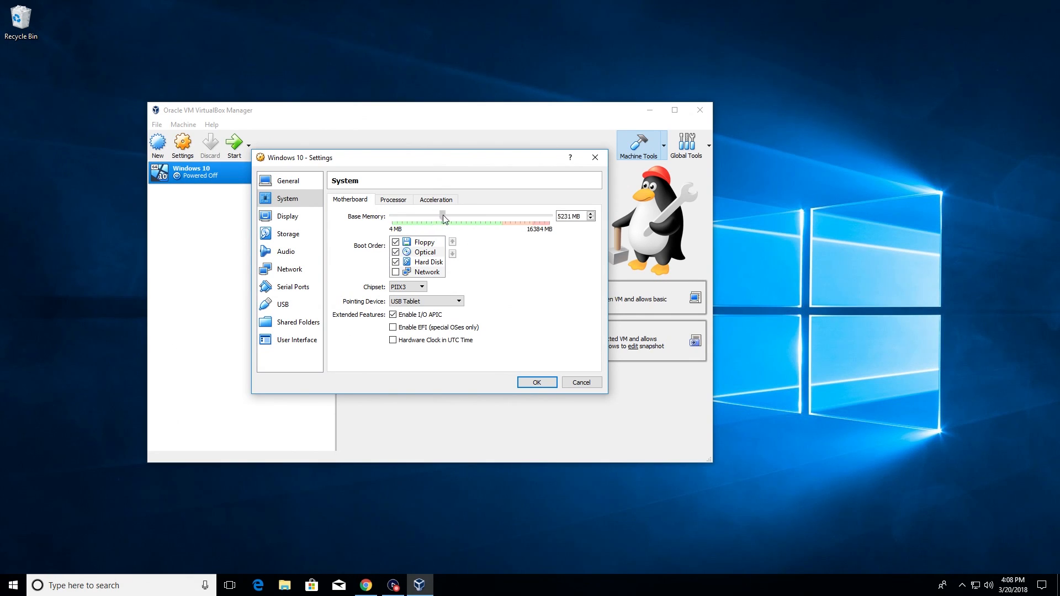
left_click_drag(445, 218, 451, 219)
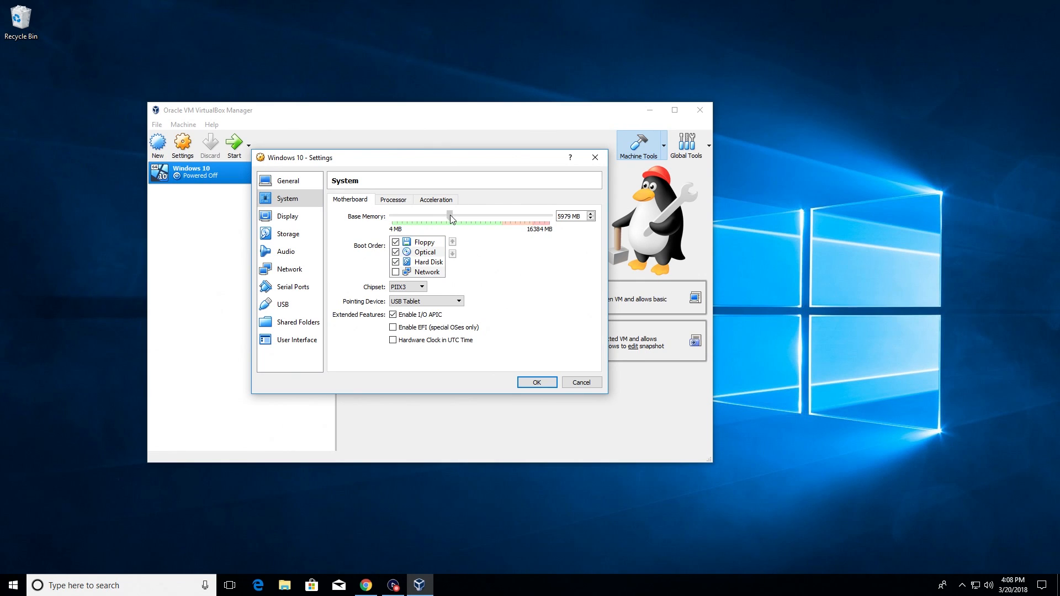
left_click_drag(451, 216, 451, 216)
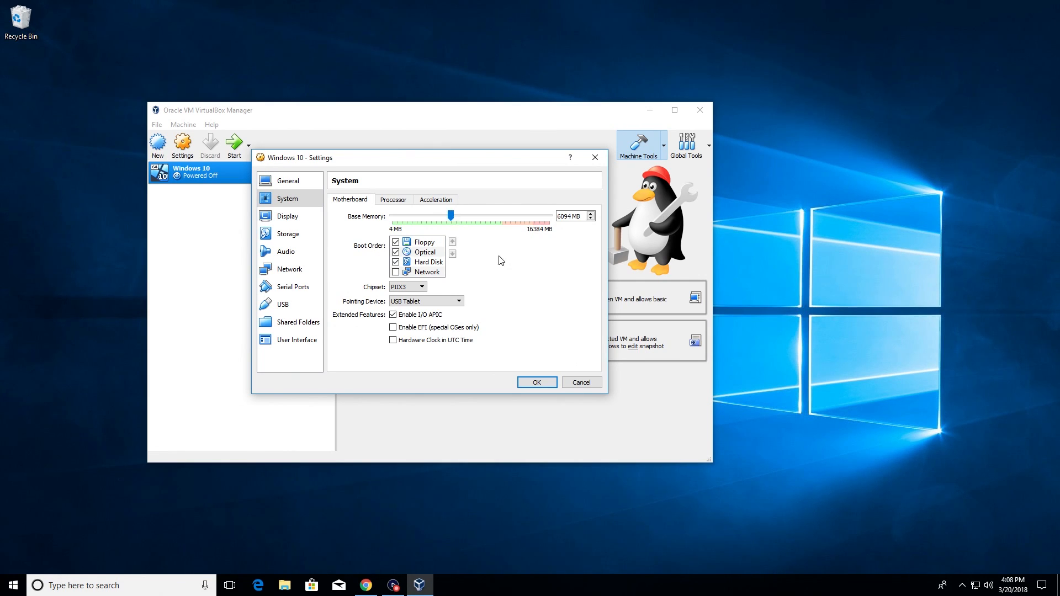
left_click(394, 199)
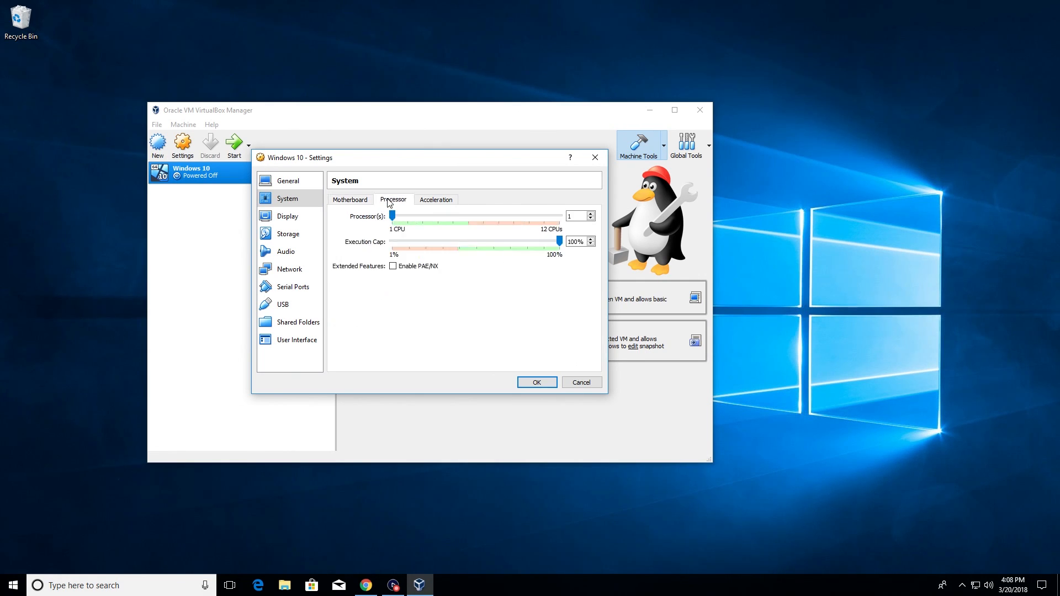
mouse_move(400, 242)
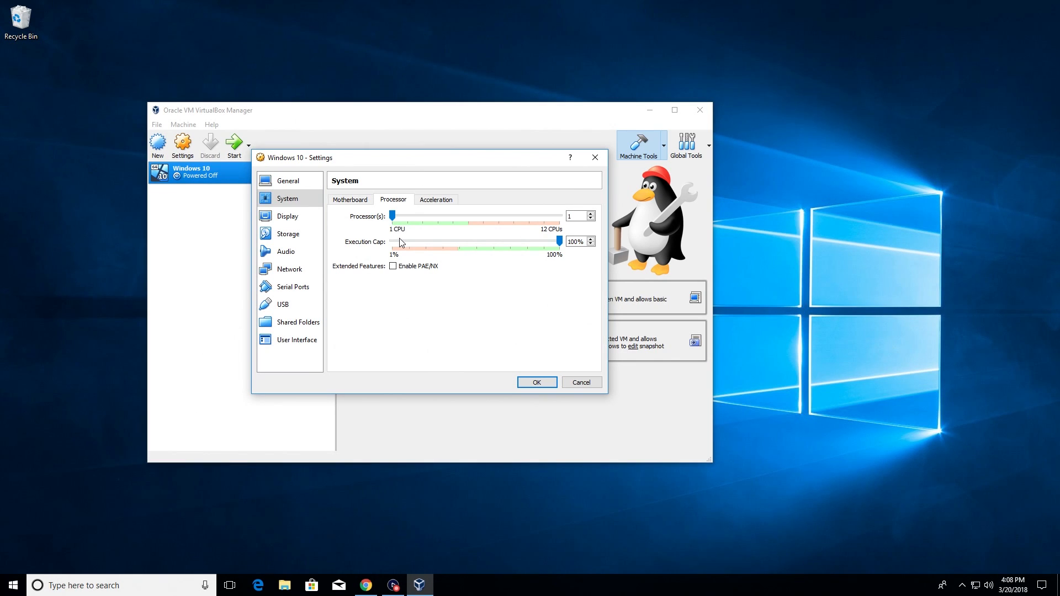
mouse_move(401, 241)
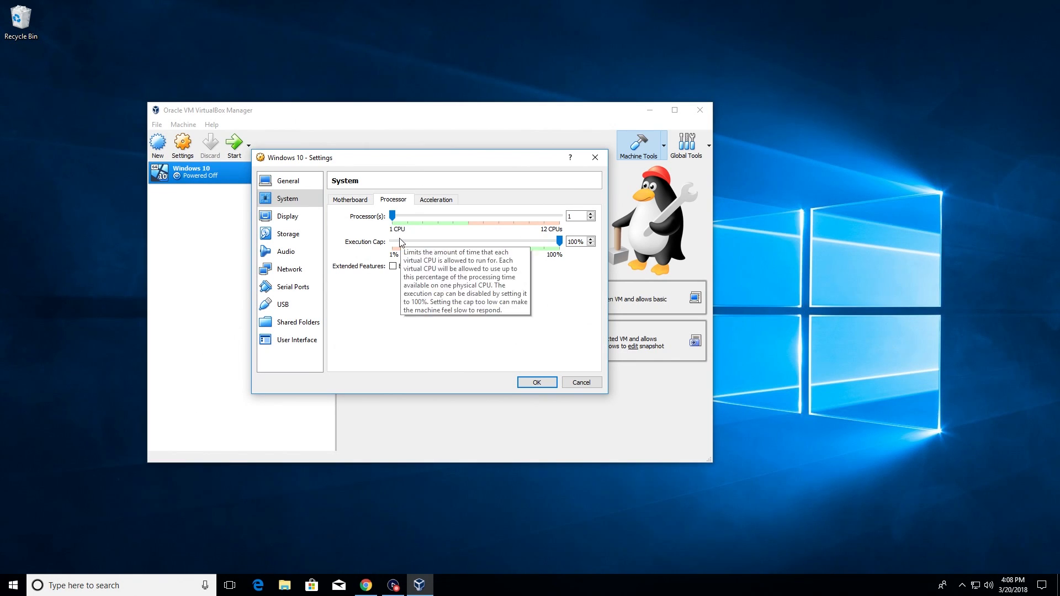
mouse_move(549, 233)
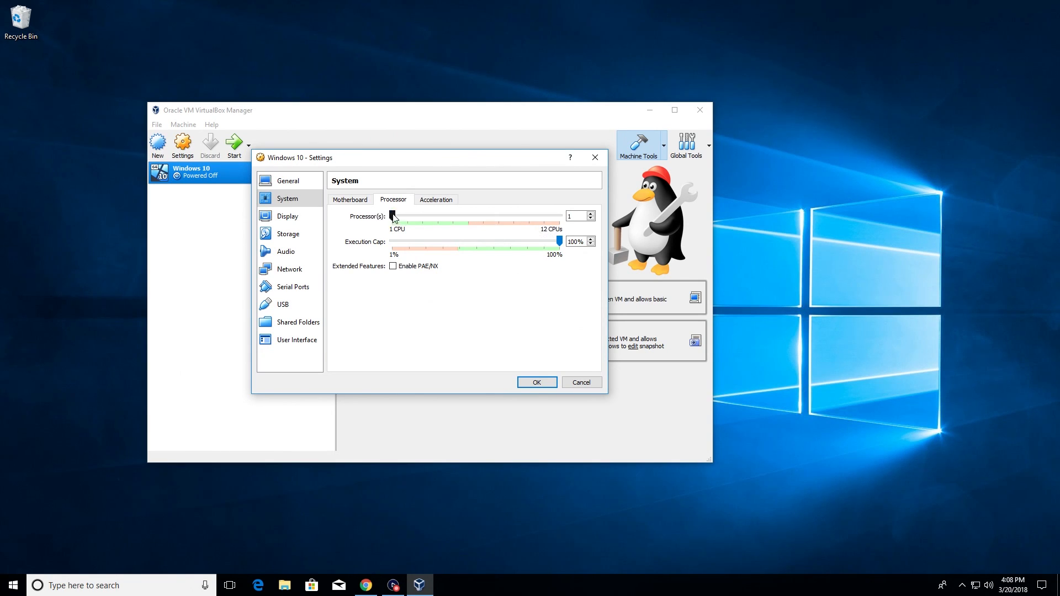
Give the Windows 10 VM 3 processors and save the settings.
left_click_drag(394, 216, 422, 217)
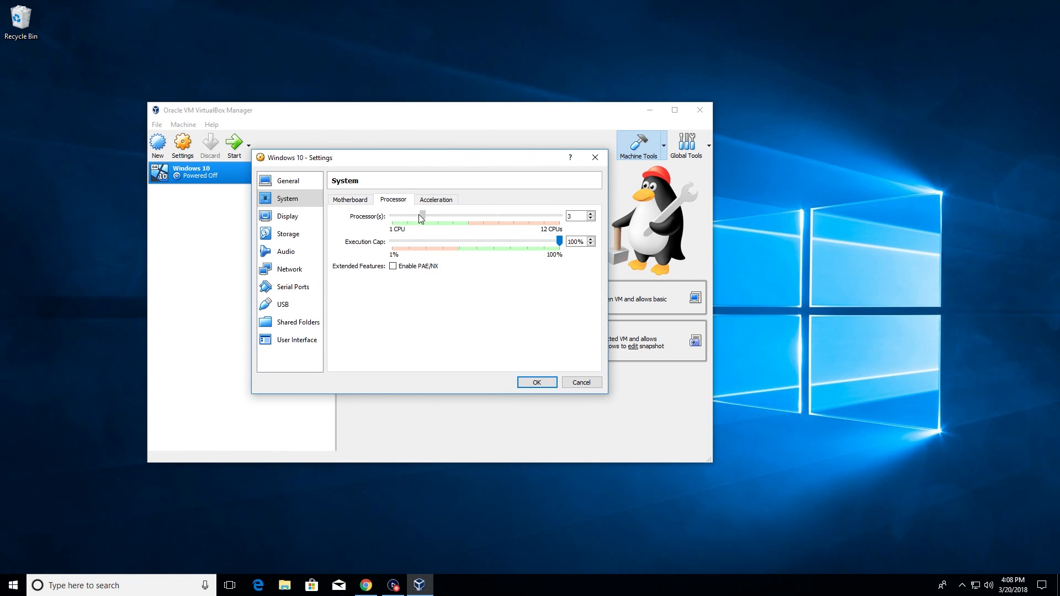
left_click(436, 199)
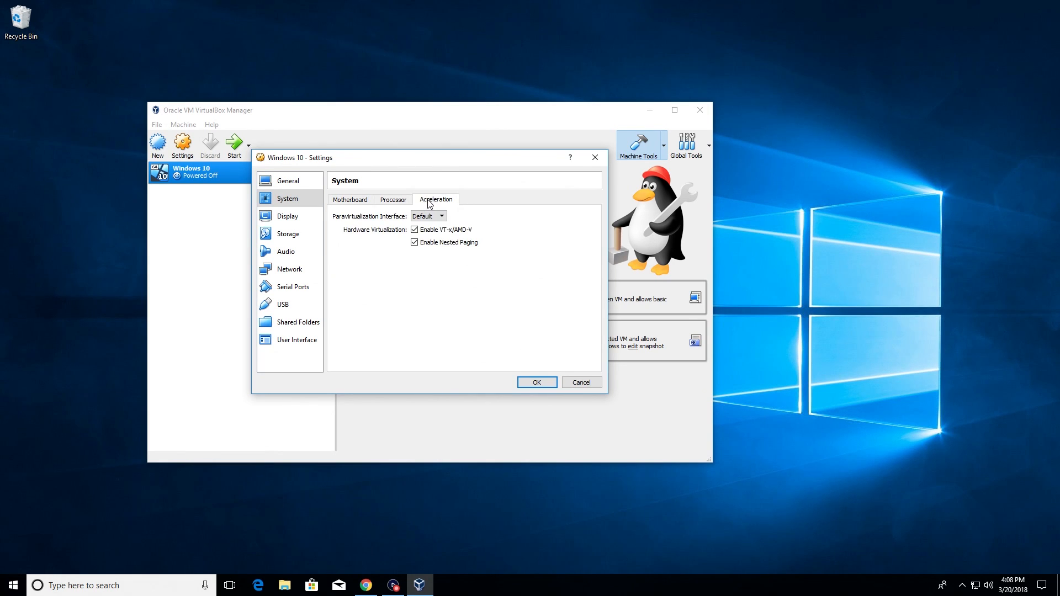
left_click(393, 200)
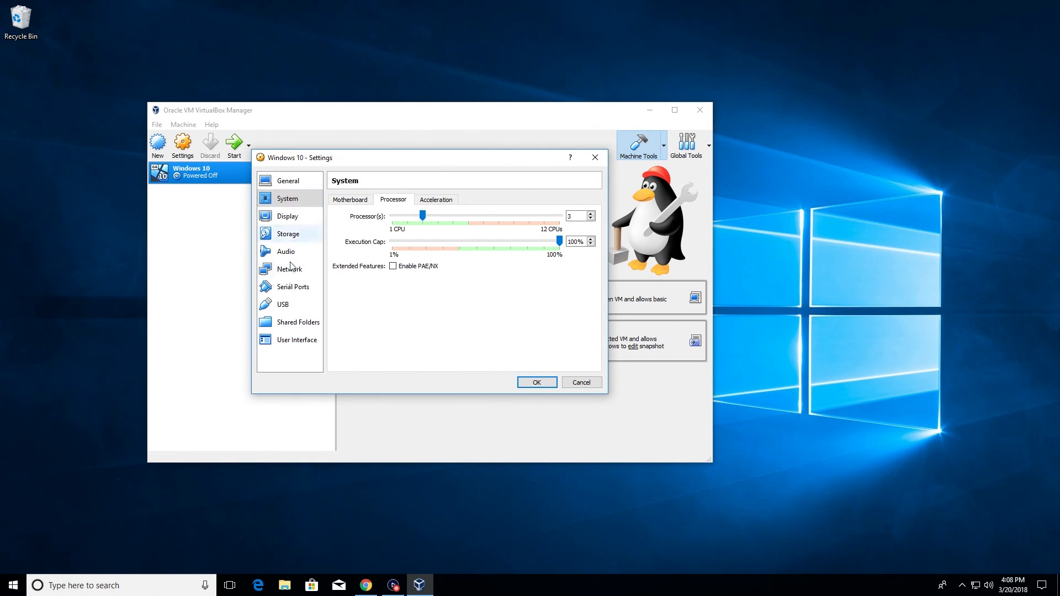
mouse_move(380, 312)
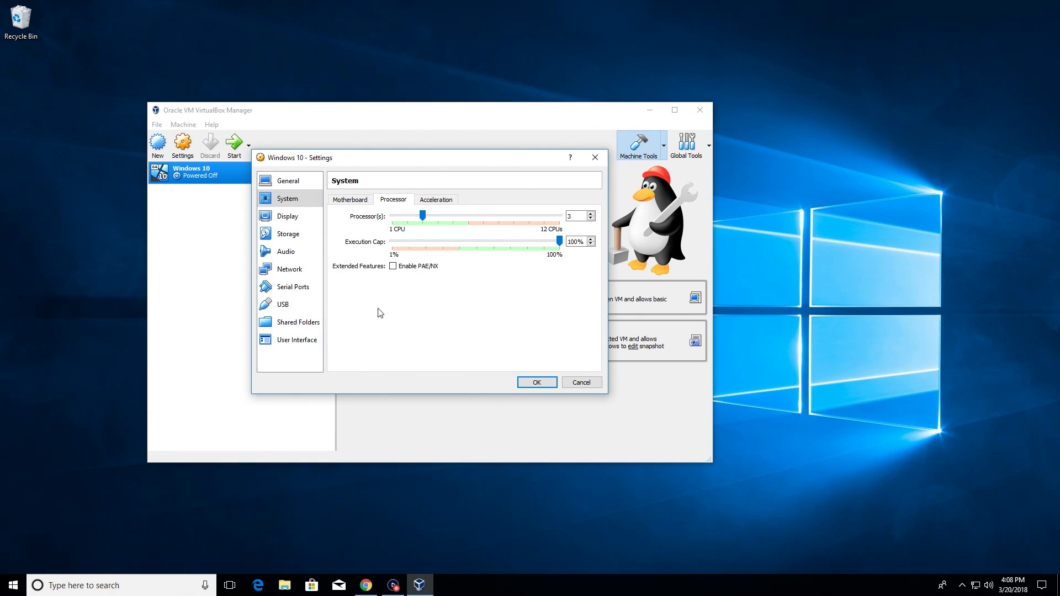
mouse_move(384, 315)
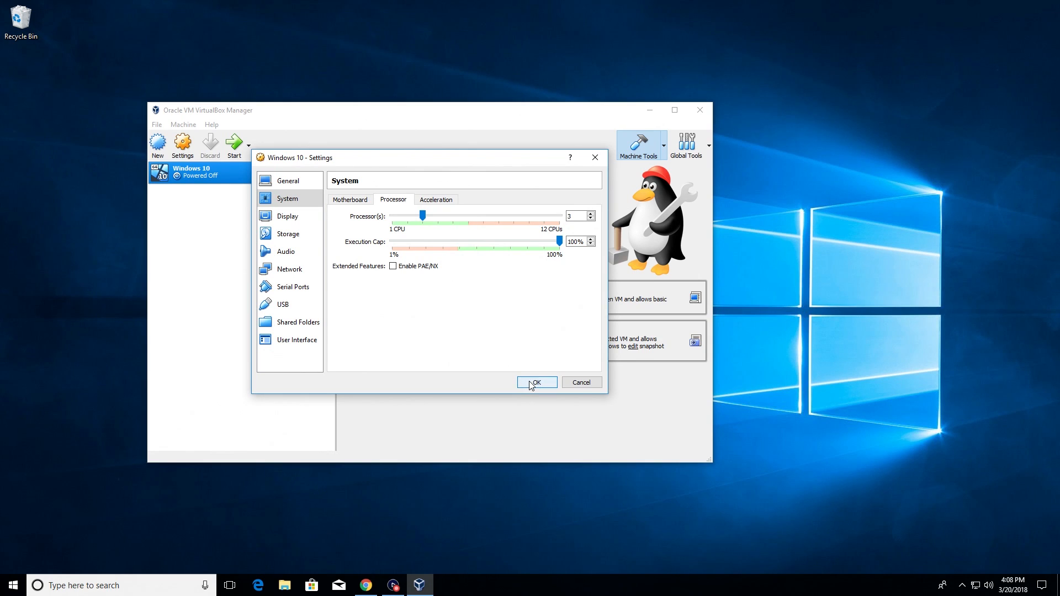
left_click(536, 382)
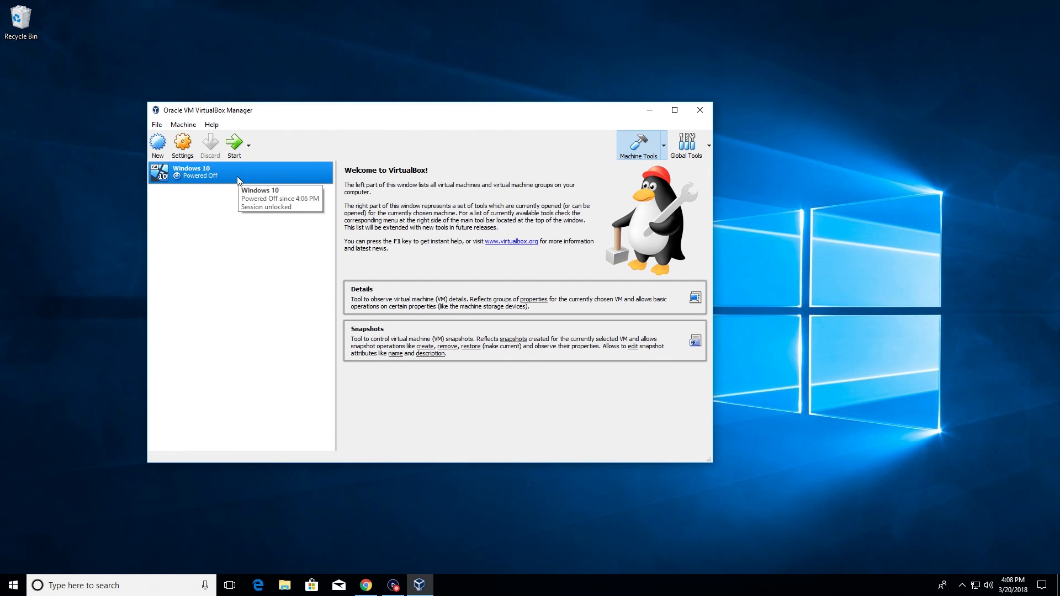
Boot the VM and confirm 6.0 GB memory in the guest's Task Manager Performance tab.
left_click(233, 143)
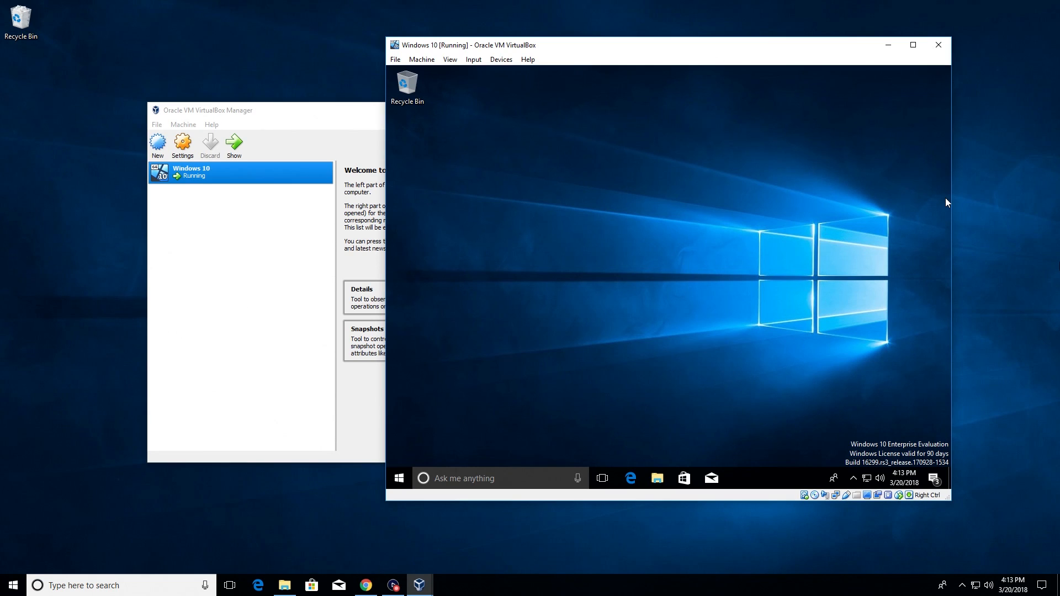
mouse_move(753, 486)
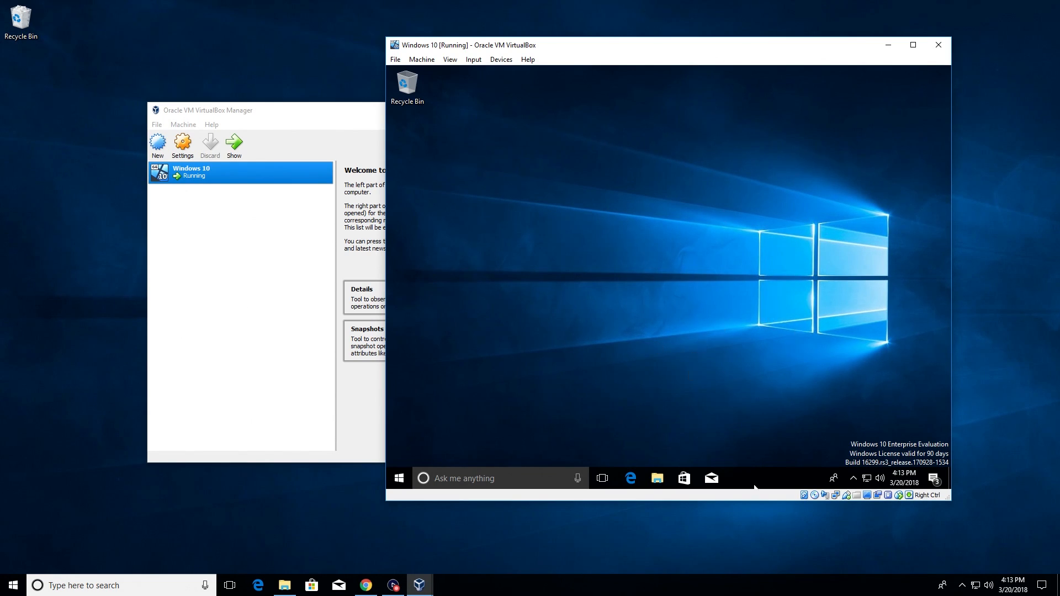
right_click(755, 486)
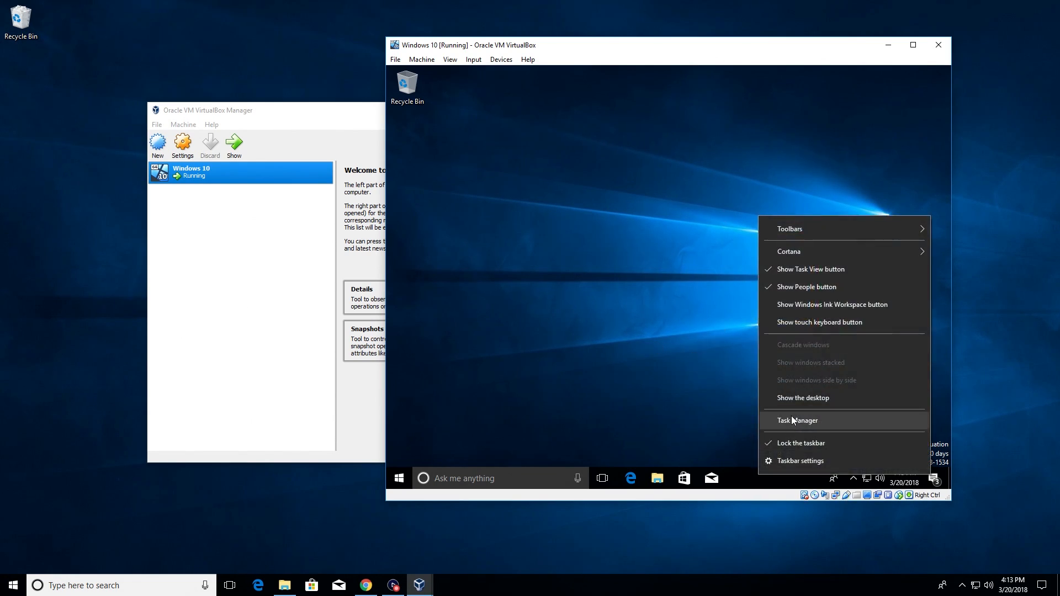
left_click(797, 420)
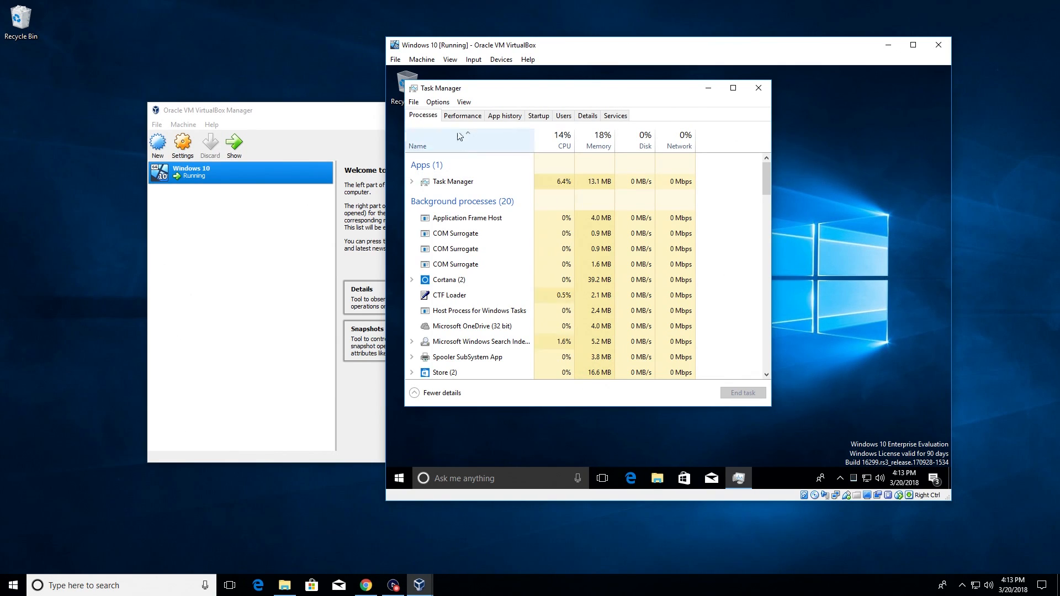
left_click(462, 115)
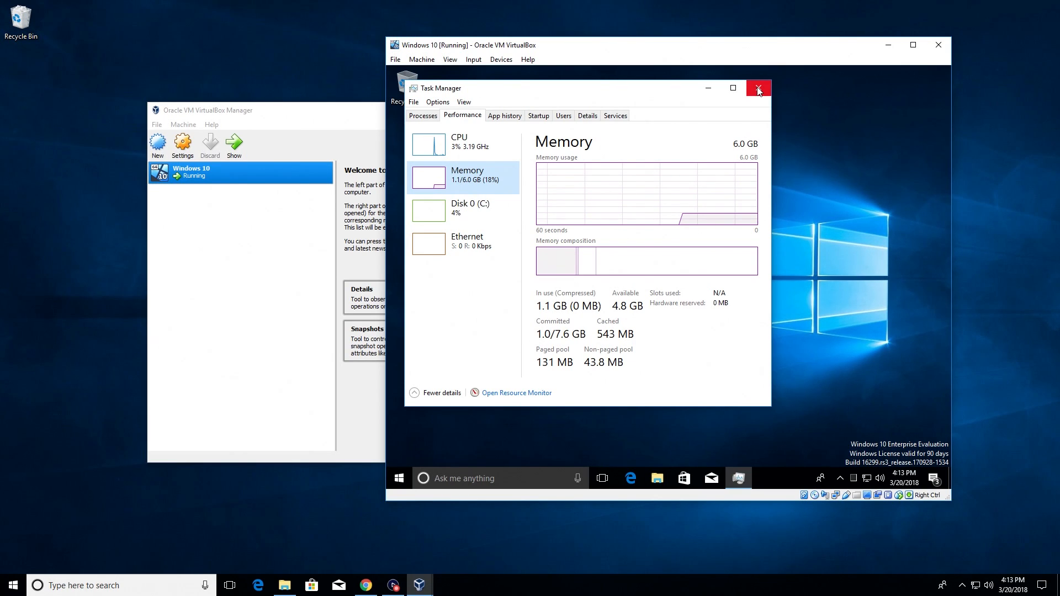
left_click(757, 89)
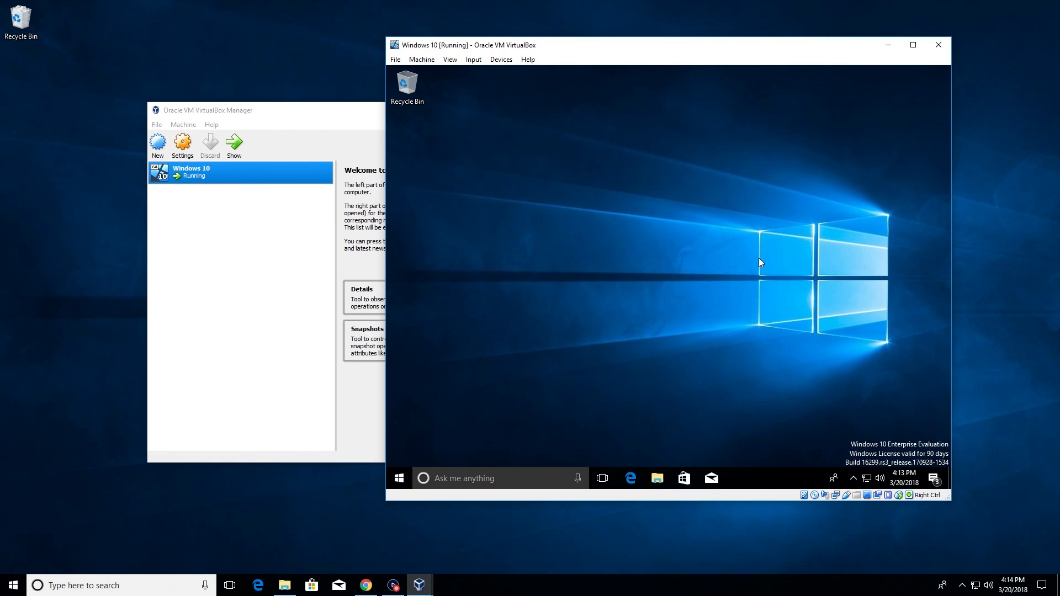
mouse_move(767, 258)
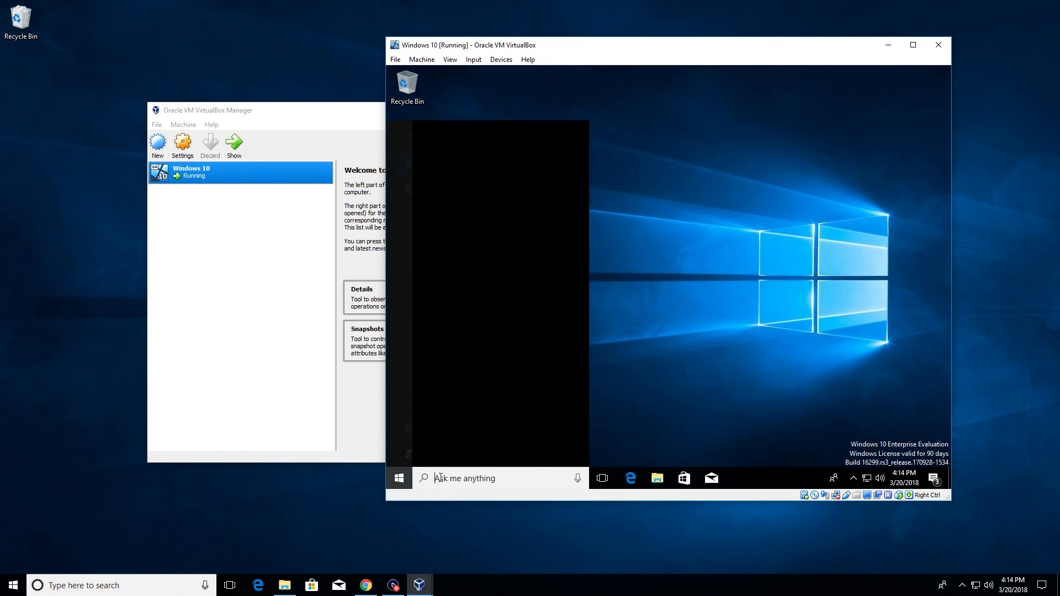
Open the guest's Settings app and check Windows Update until it reports up to date.
type("settings")
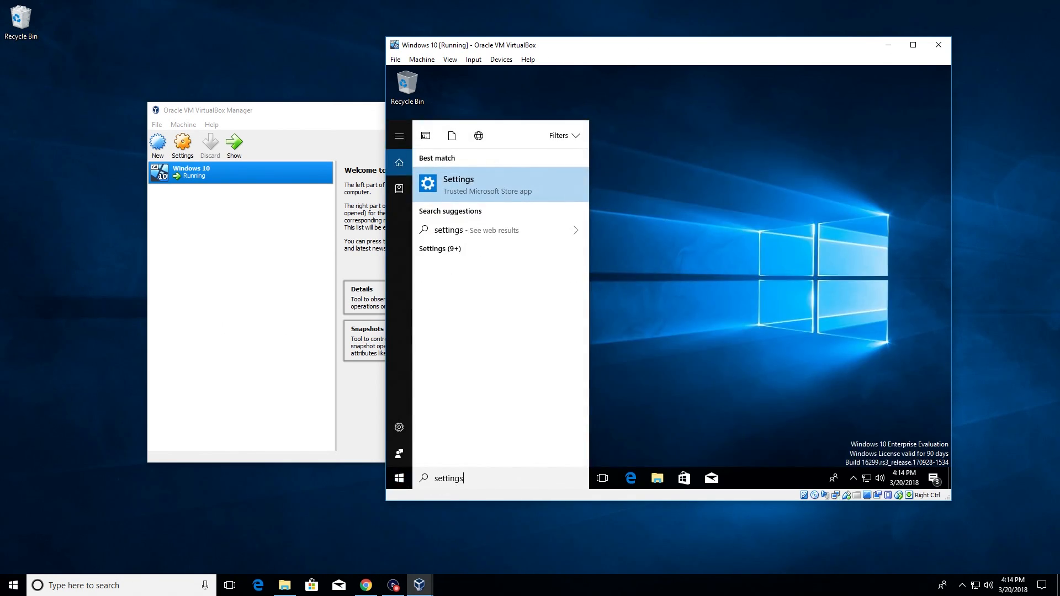
left_click(458, 184)
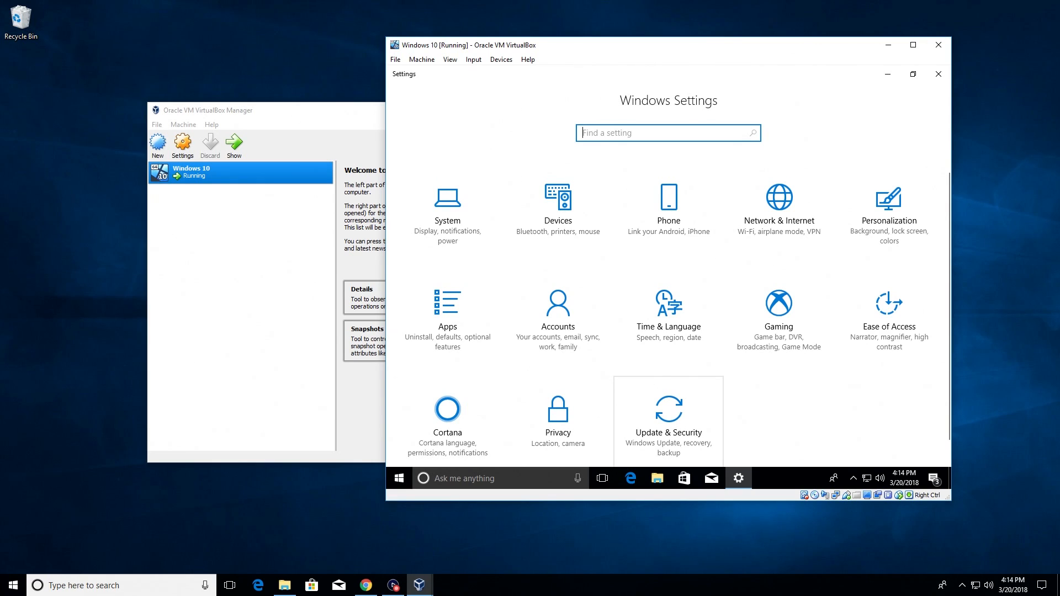
left_click(668, 410)
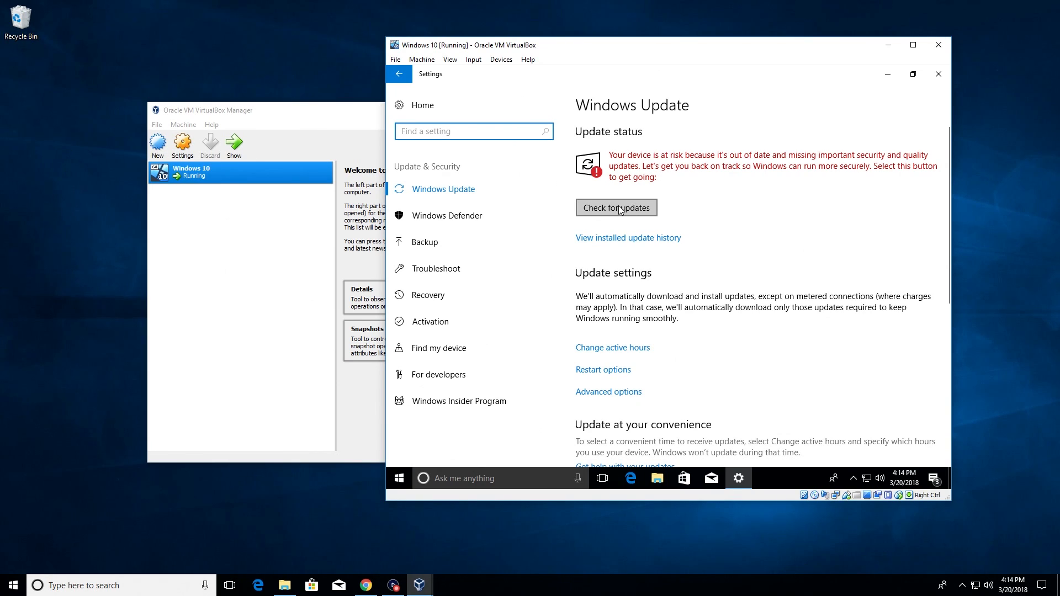
left_click(616, 208)
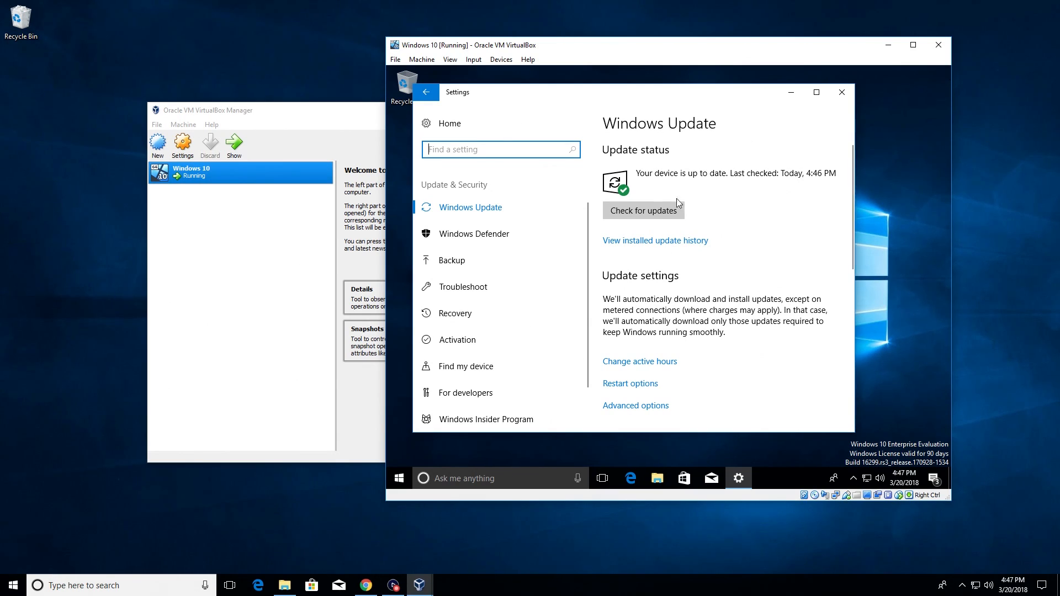
left_click(643, 210)
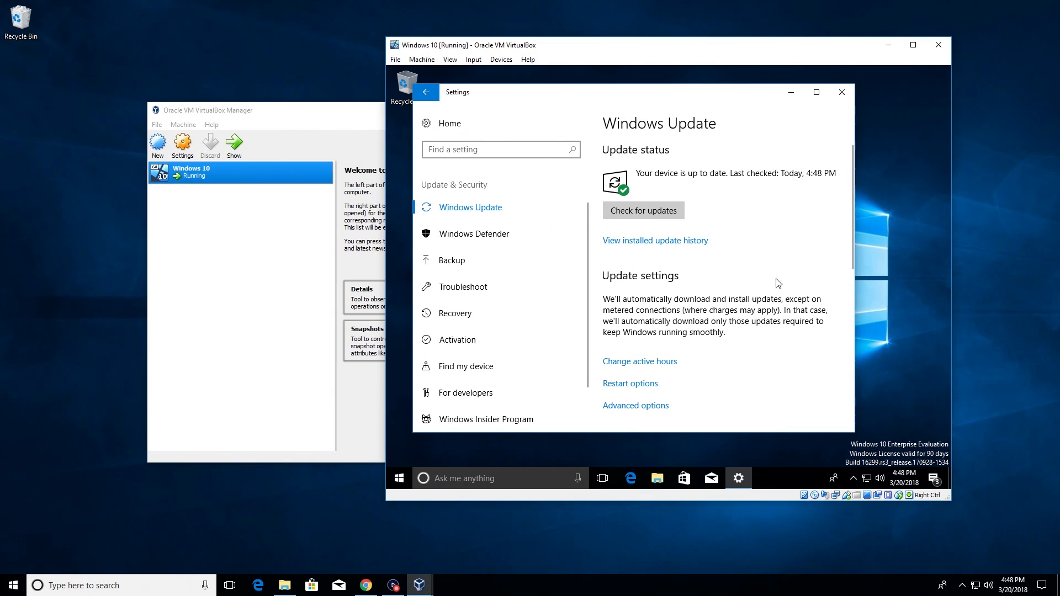
mouse_move(755, 295)
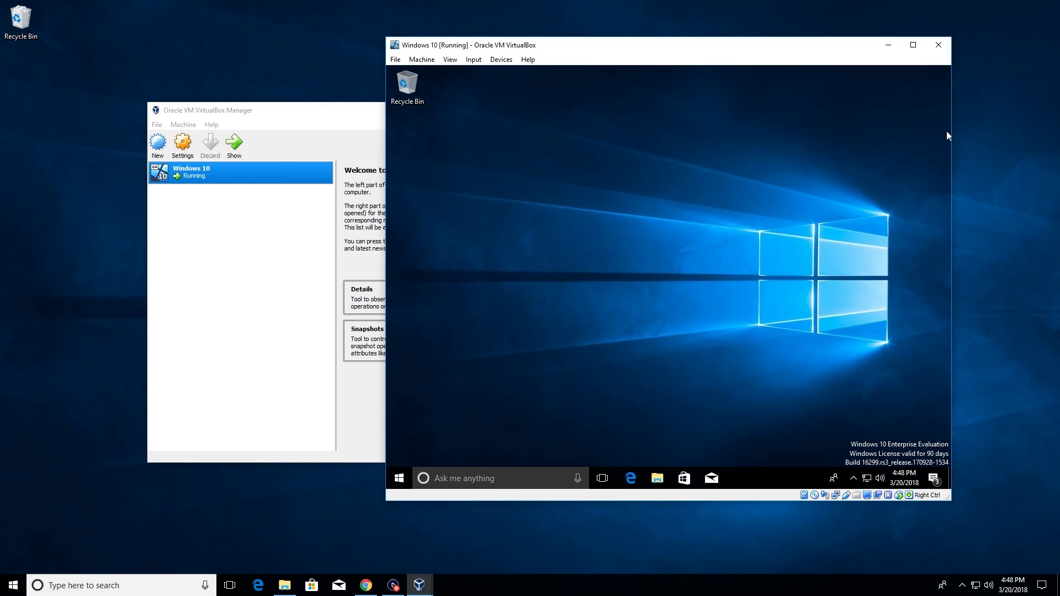
Maximize the VM window and insert the Guest Additions CD image from the Devices menu.
left_click(912, 45)
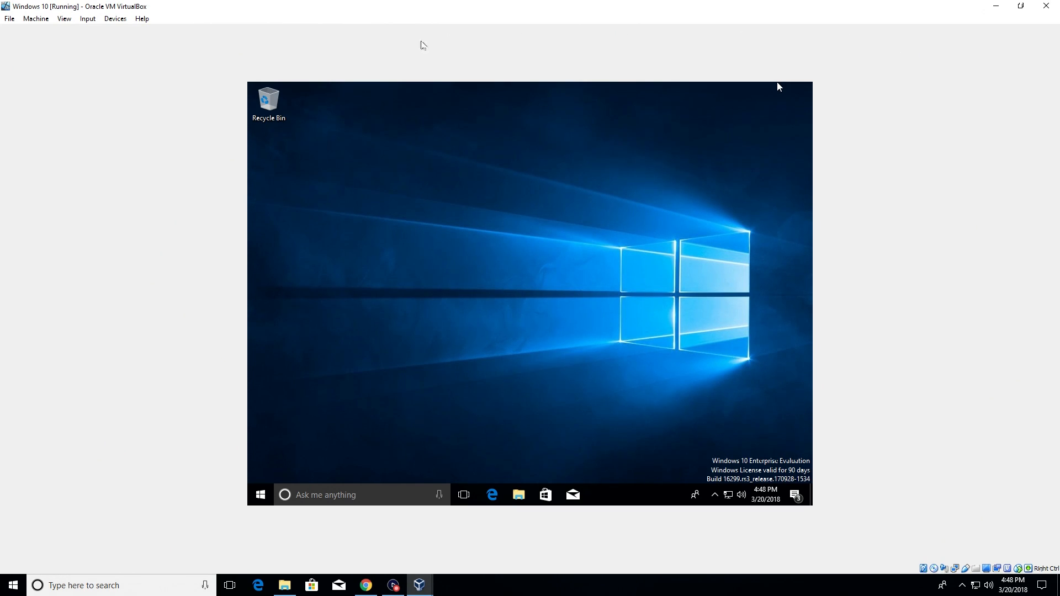
mouse_move(122, 28)
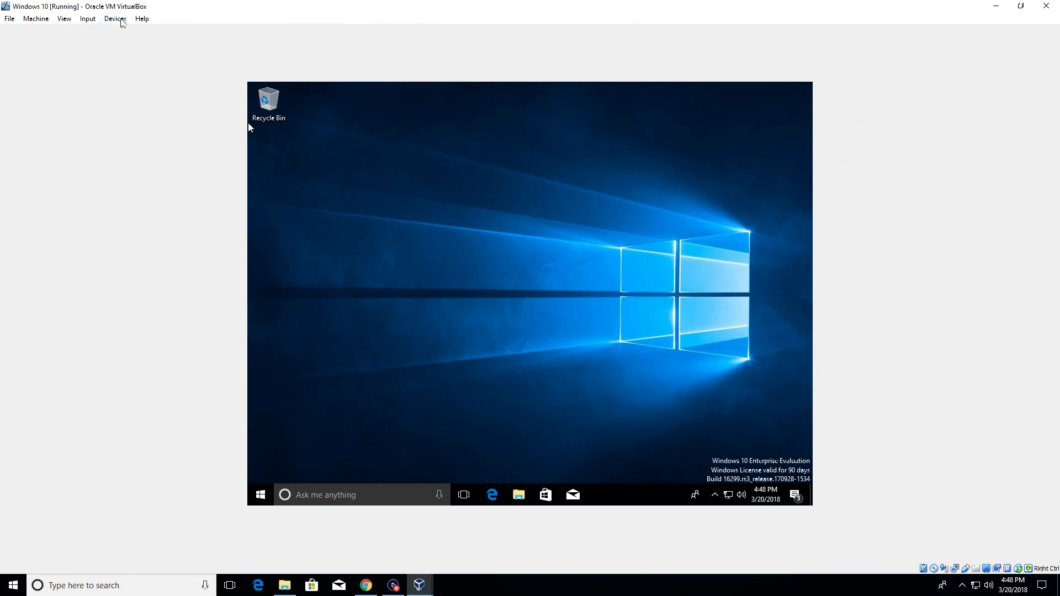
left_click(116, 19)
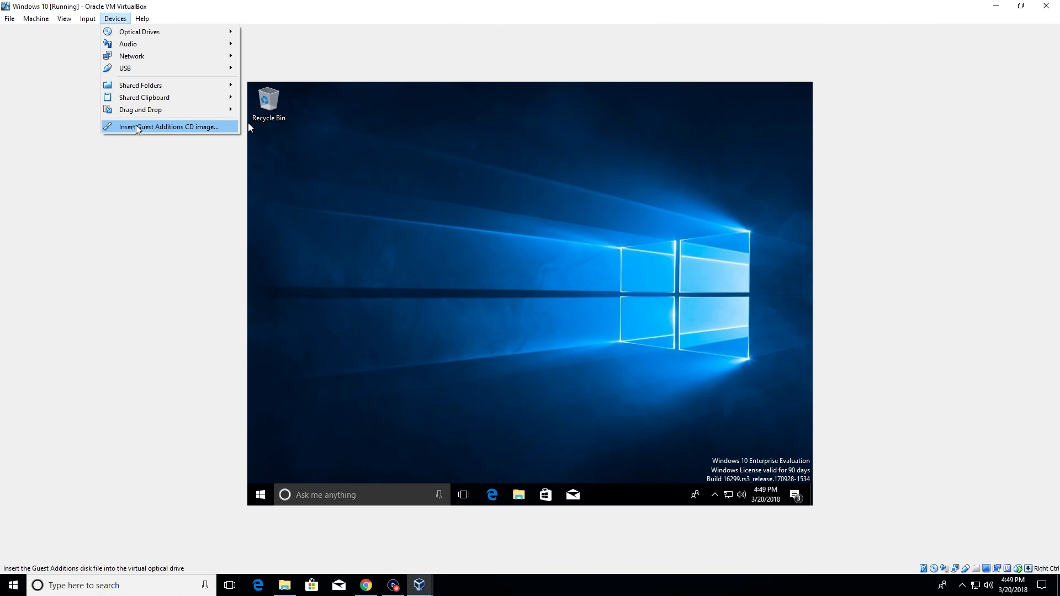
left_click(480, 342)
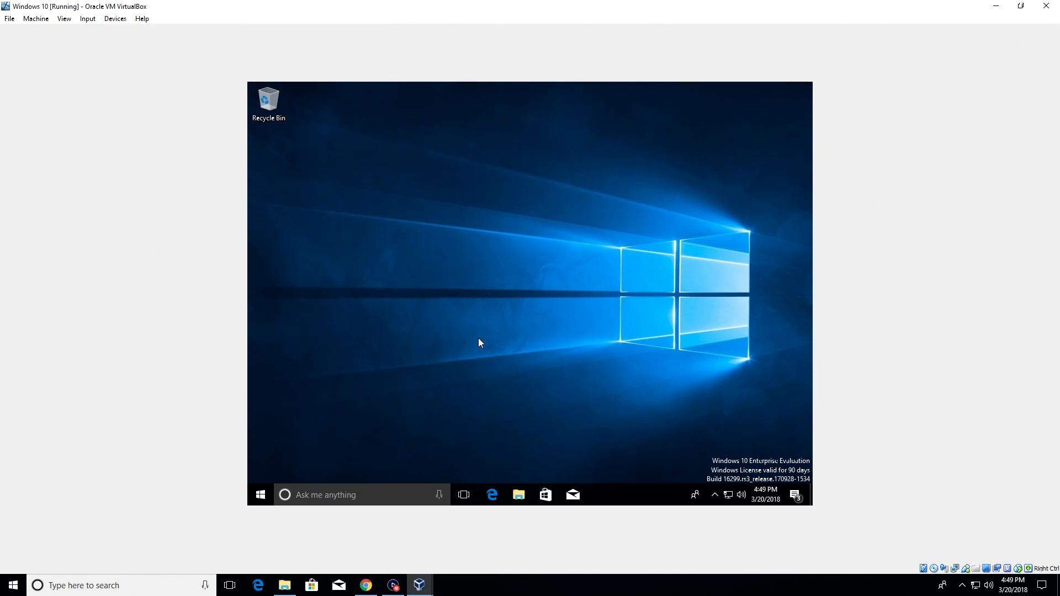
mouse_move(518, 486)
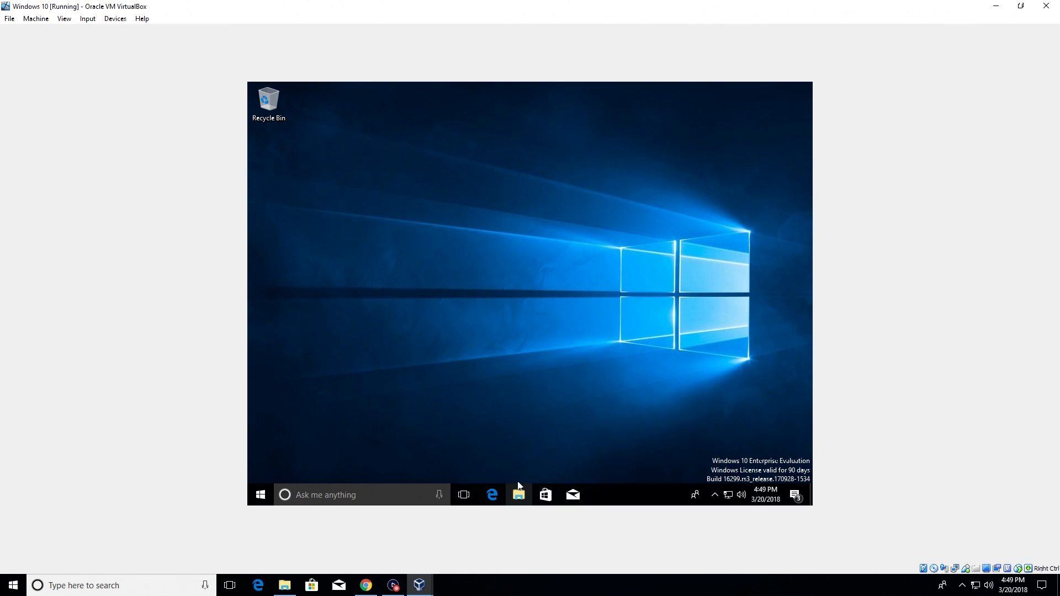
In the guest's File Explorer, open the VirtualBox Guest Additions CD drive and run VBoxWindowsAdditions.
left_click(519, 494)
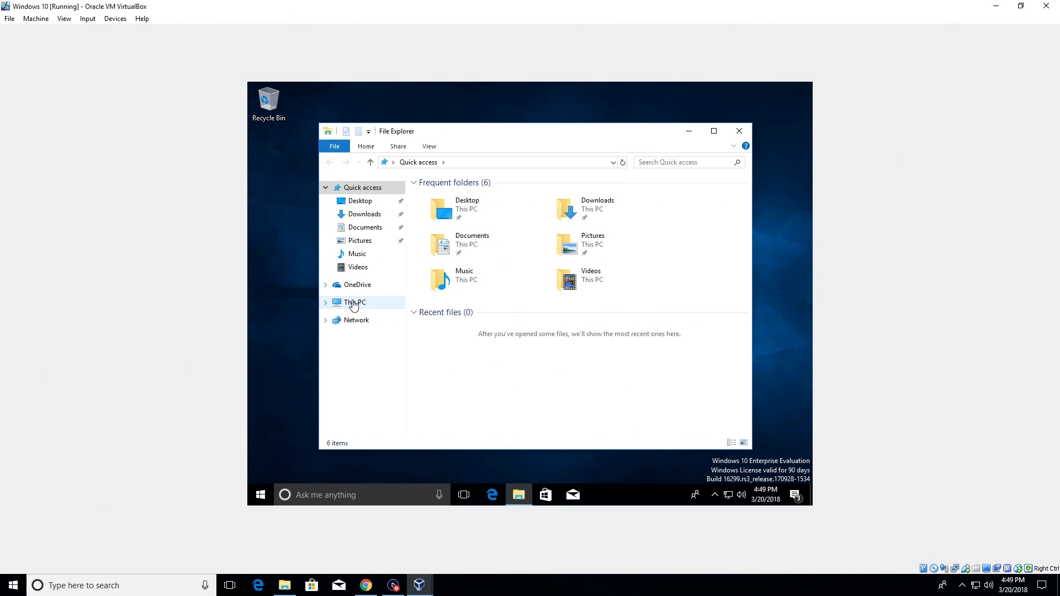
left_click(354, 302)
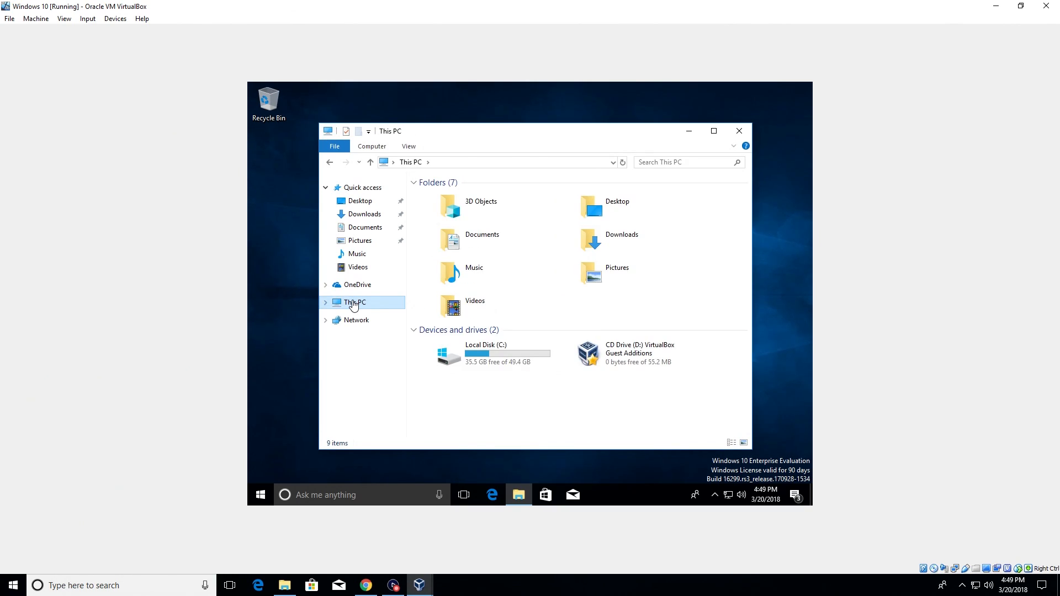
left_click(625, 356)
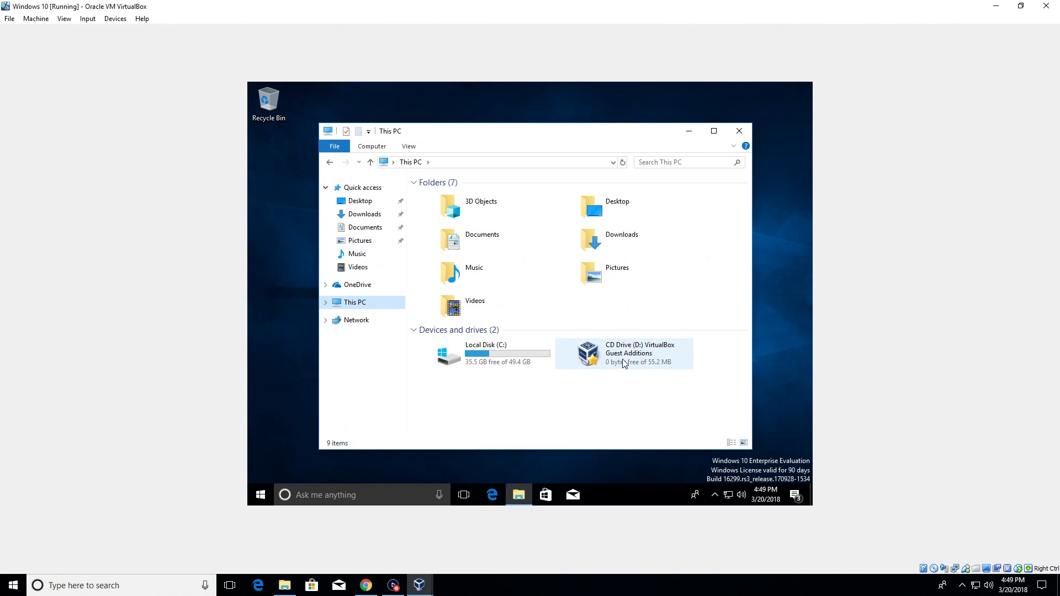
mouse_move(626, 348)
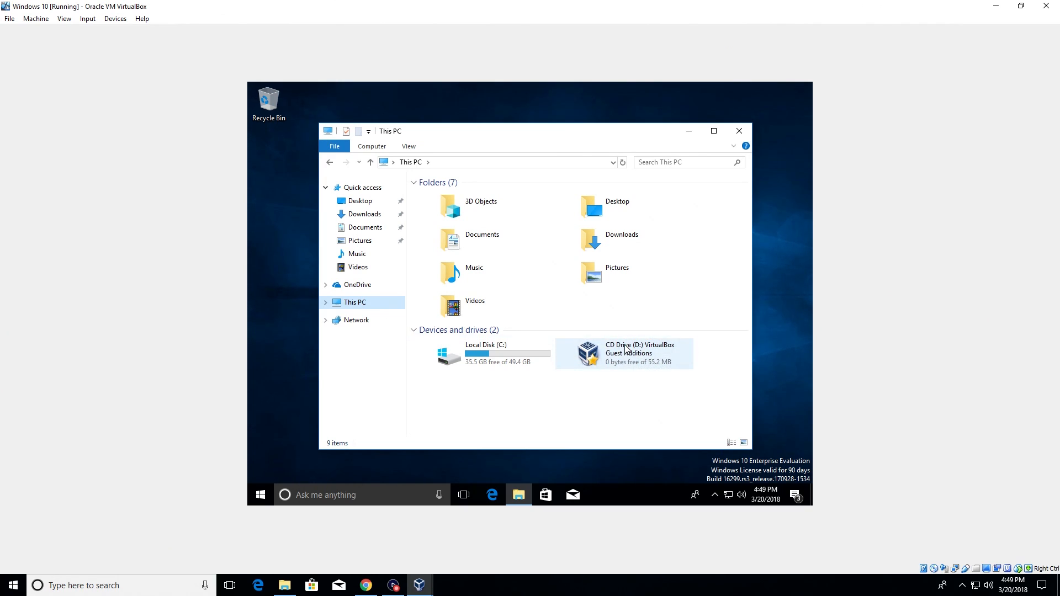
left_click(623, 353)
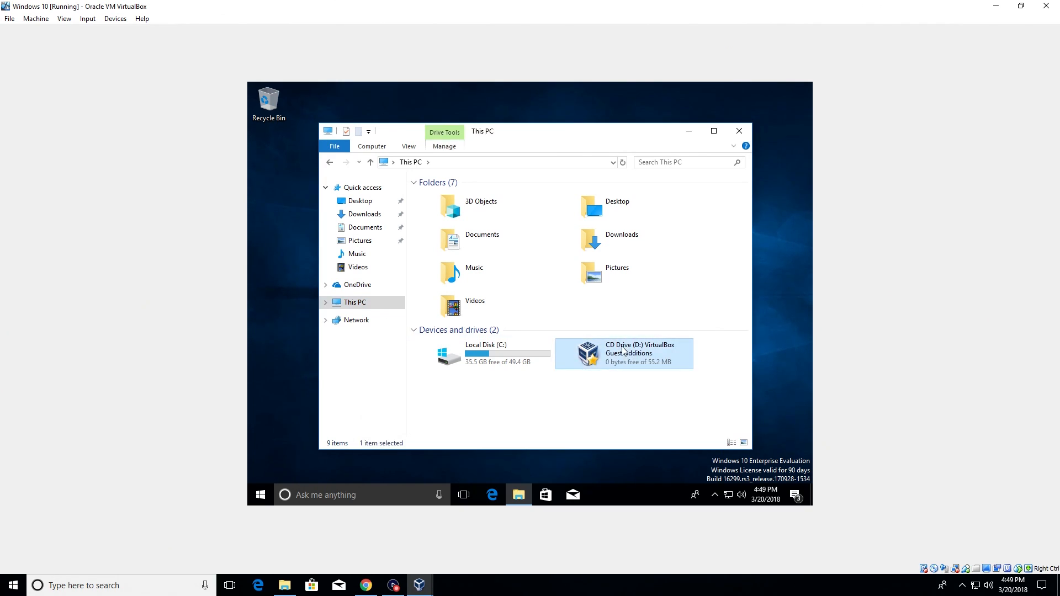
double_click(623, 353)
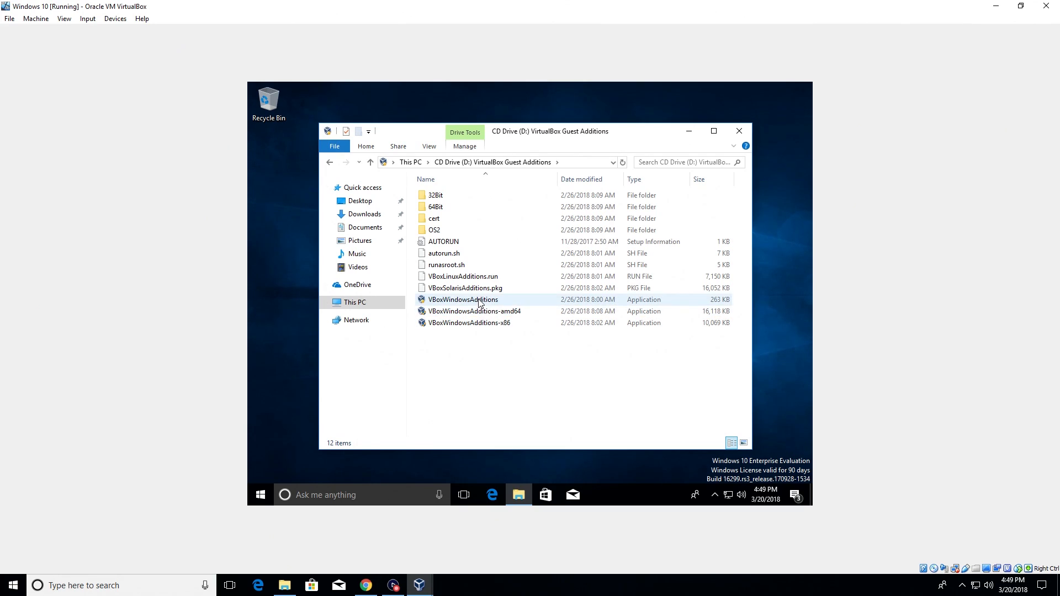
left_click(462, 299)
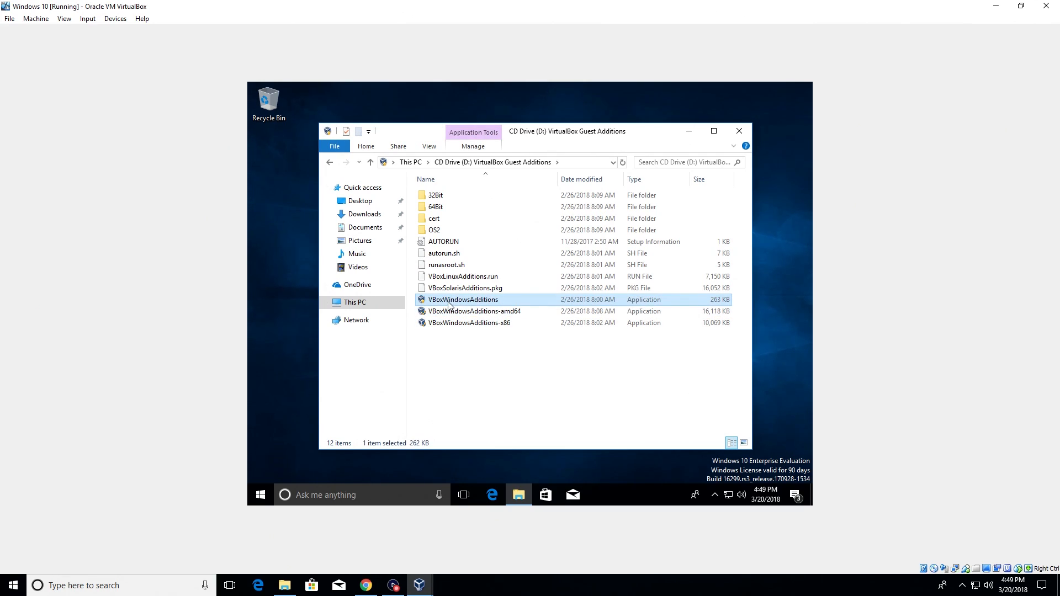
mouse_move(487, 303)
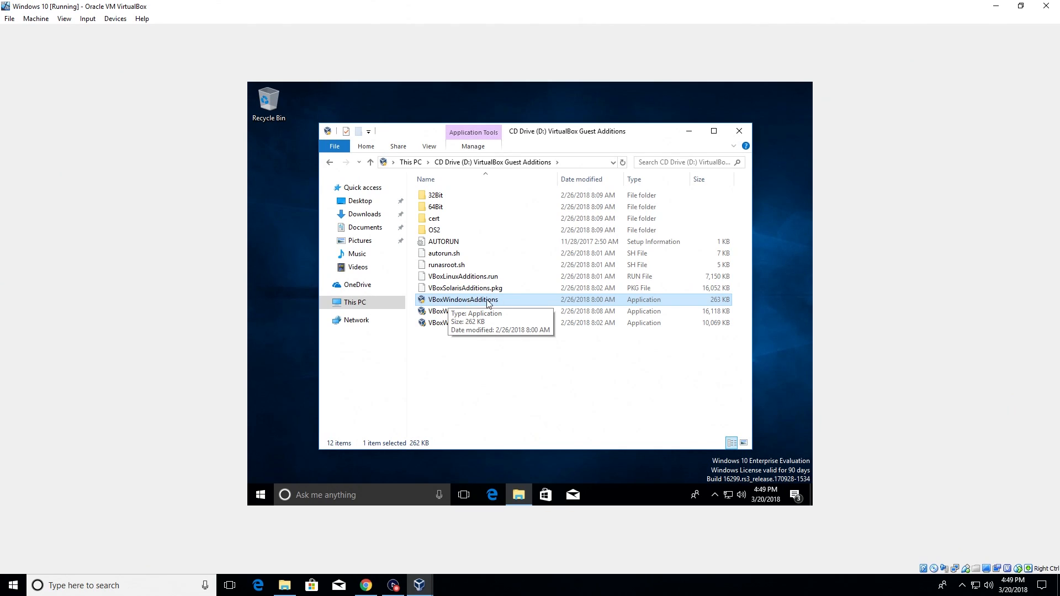
double_click(462, 299)
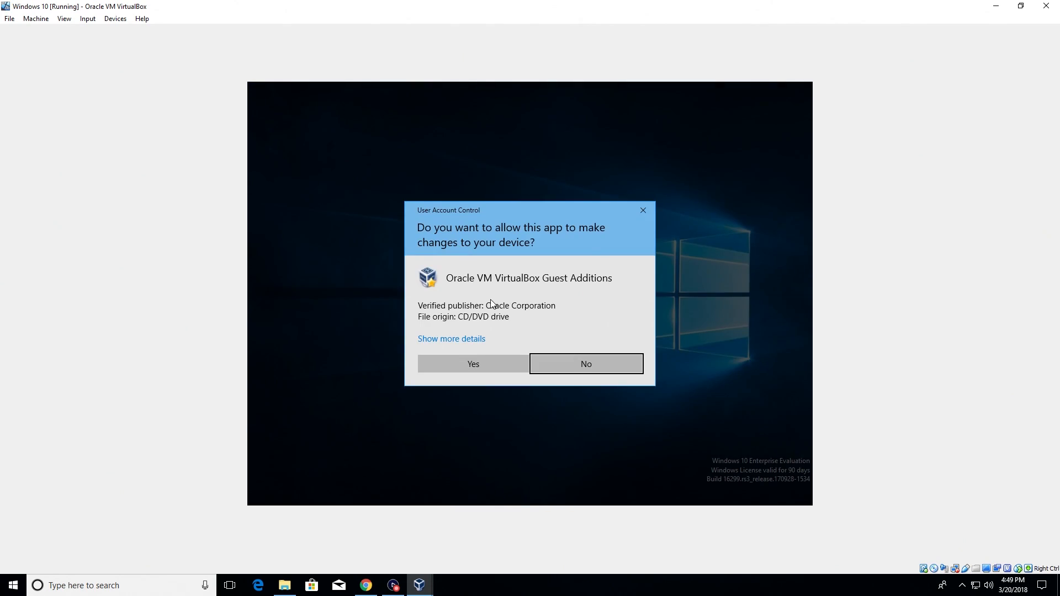
Install Guest Additions with default settings, approve the Oracle device software, and reboot now.
left_click(473, 364)
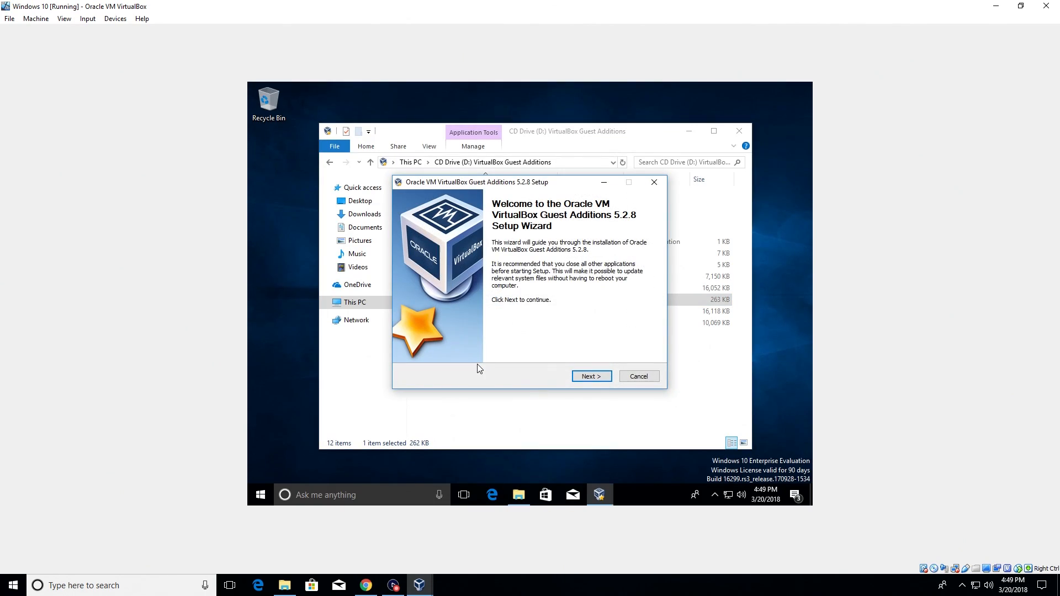
left_click(591, 376)
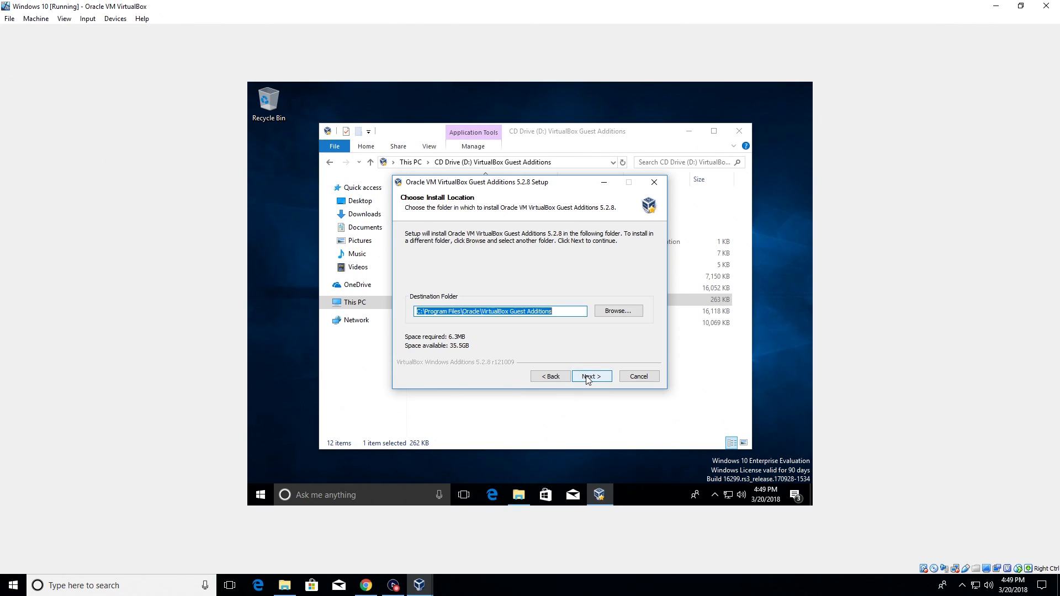
left_click(591, 376)
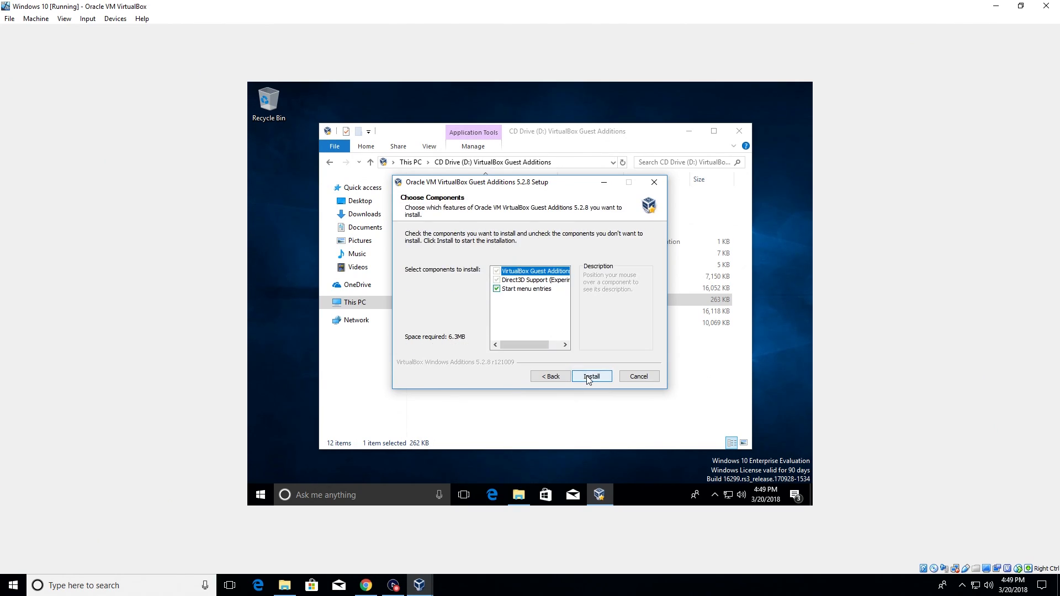
left_click(592, 376)
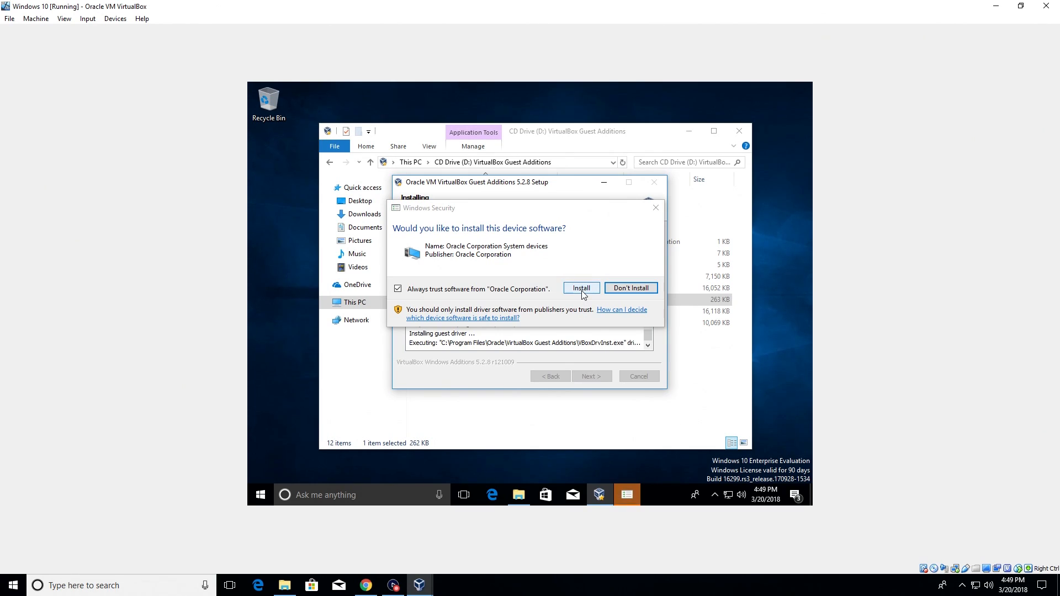
left_click(581, 287)
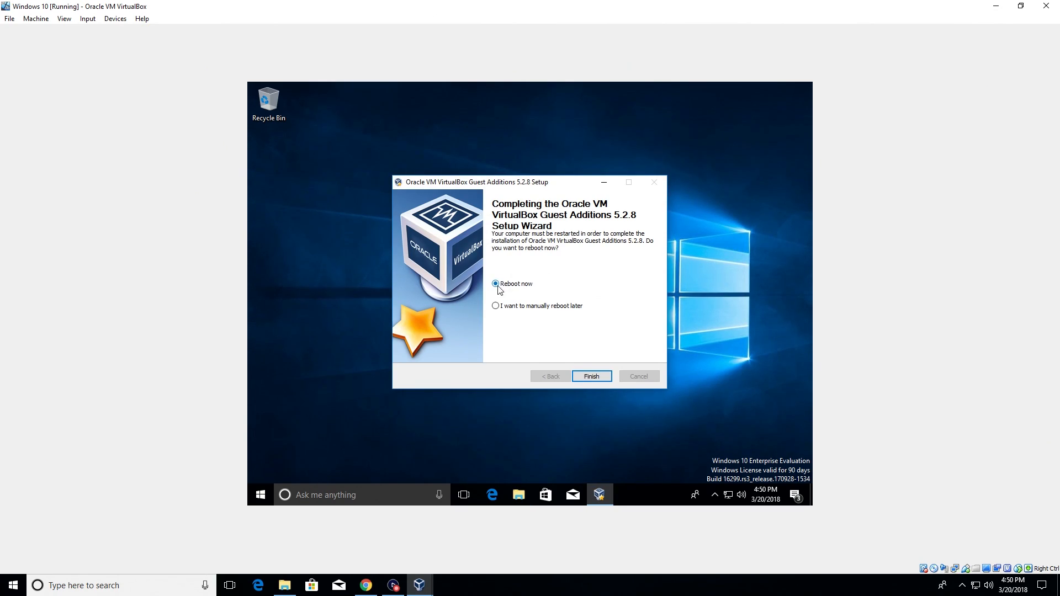
mouse_move(510, 293)
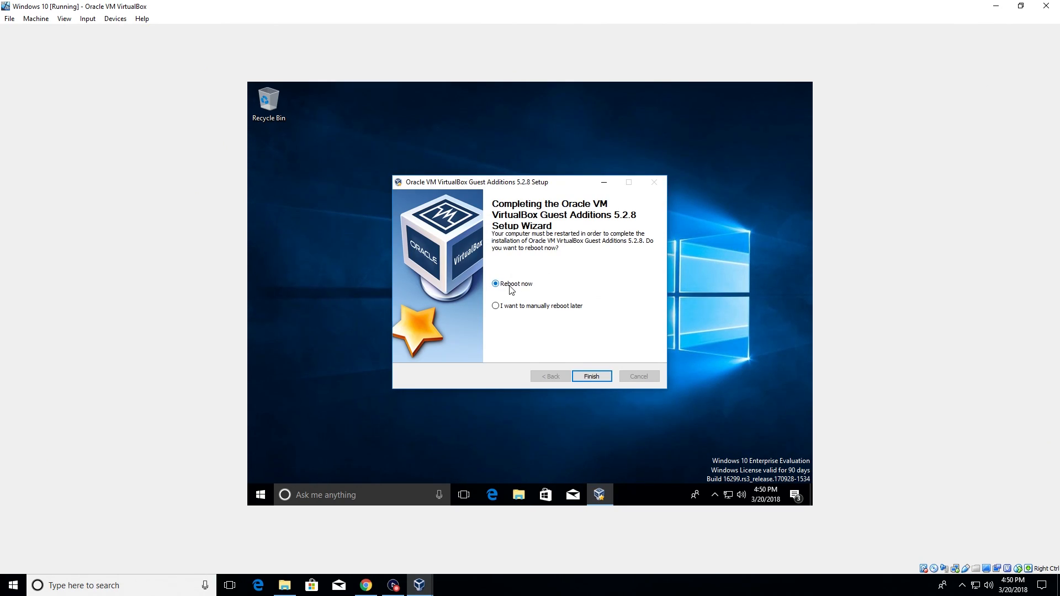
left_click(591, 376)
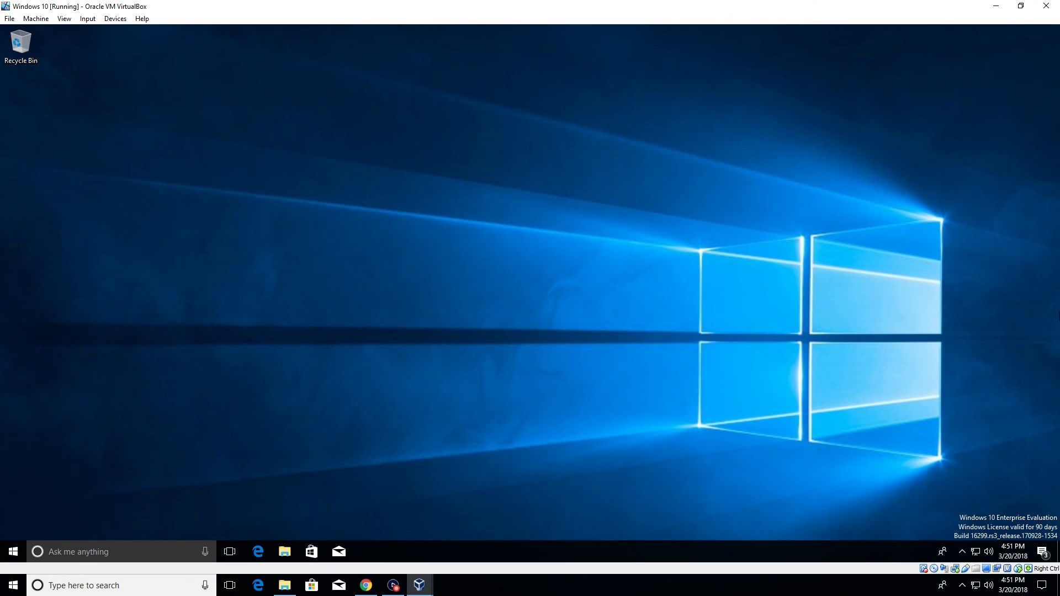
mouse_move(463, 289)
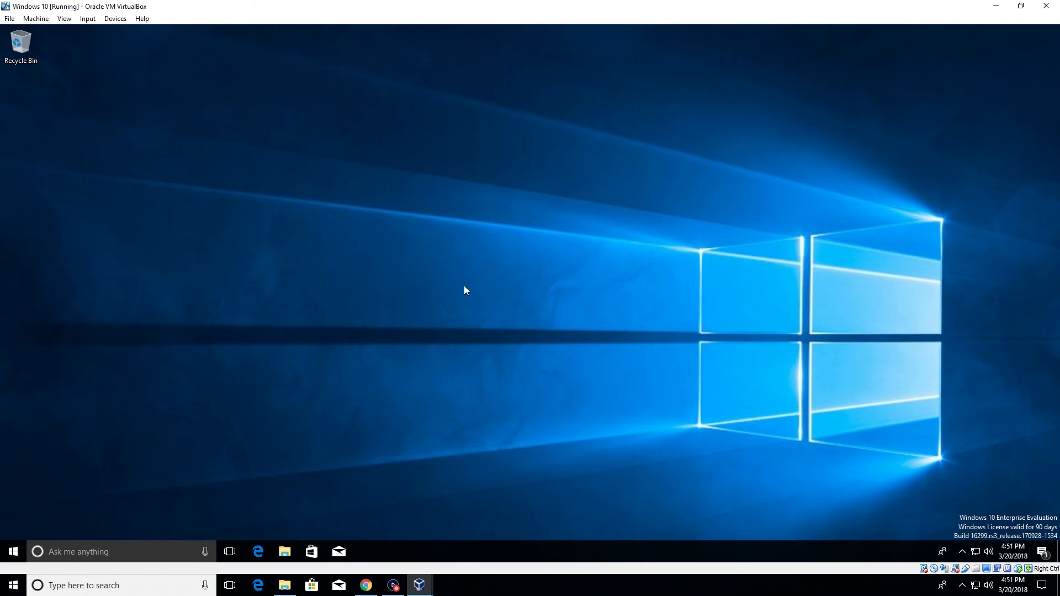
mouse_move(55, 30)
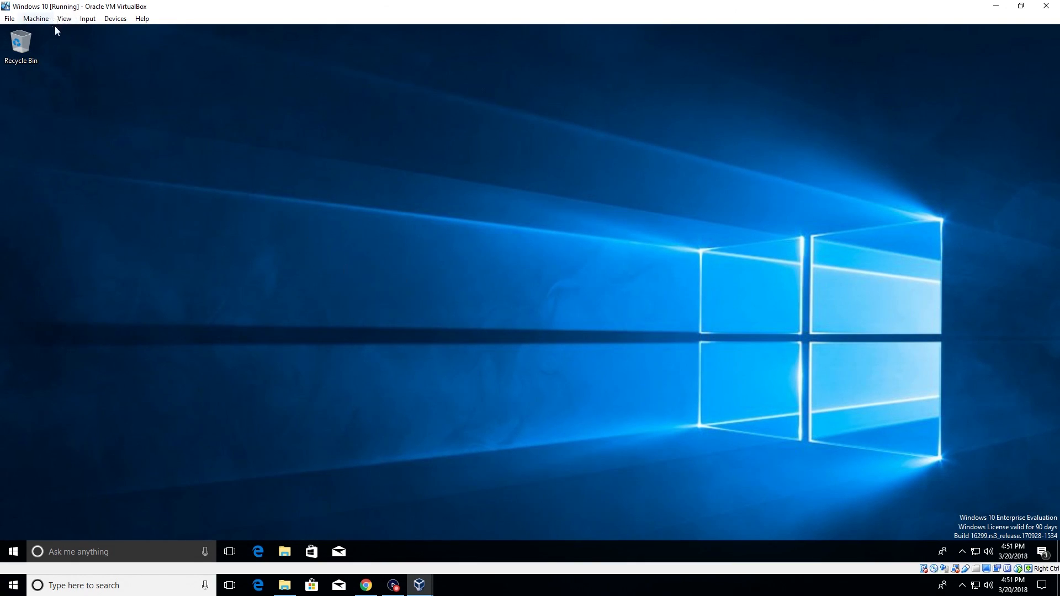
Switch the Windows 10 VM to Full-screen Mode, confirming Switch on the second attempt.
left_click(66, 18)
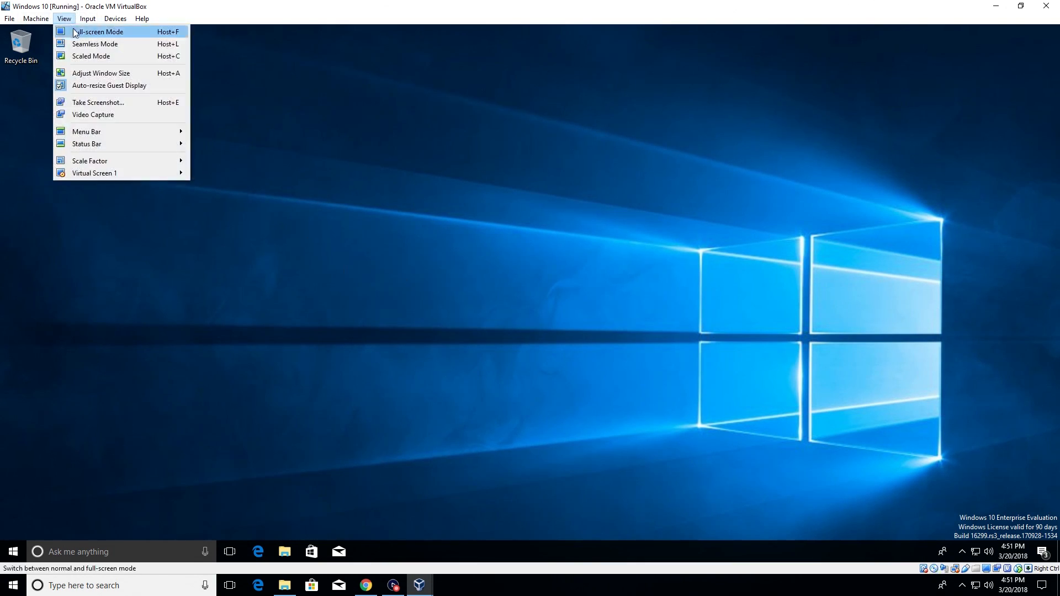
left_click(99, 32)
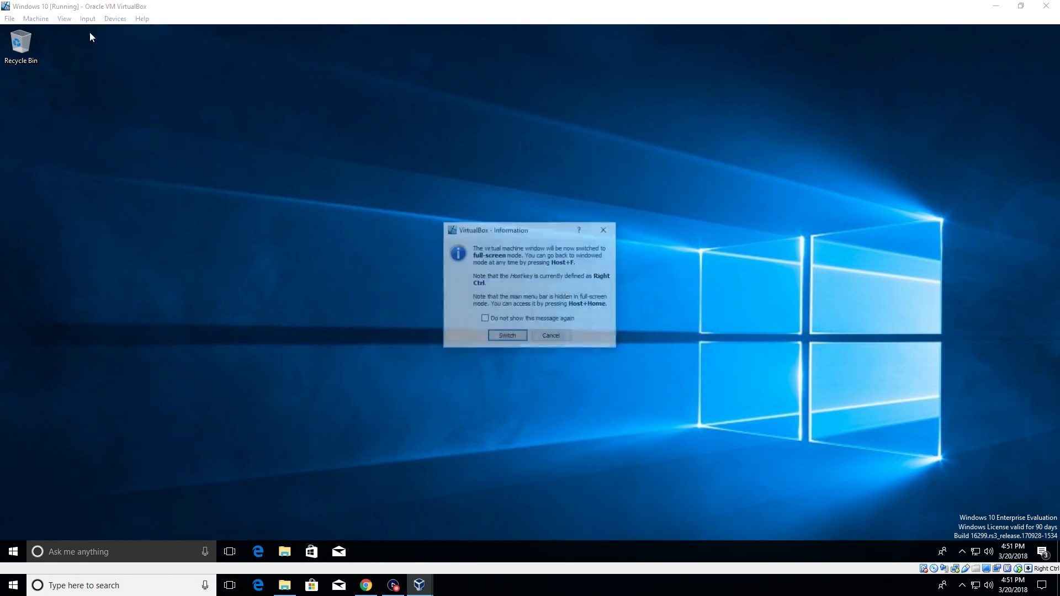
left_click(507, 335)
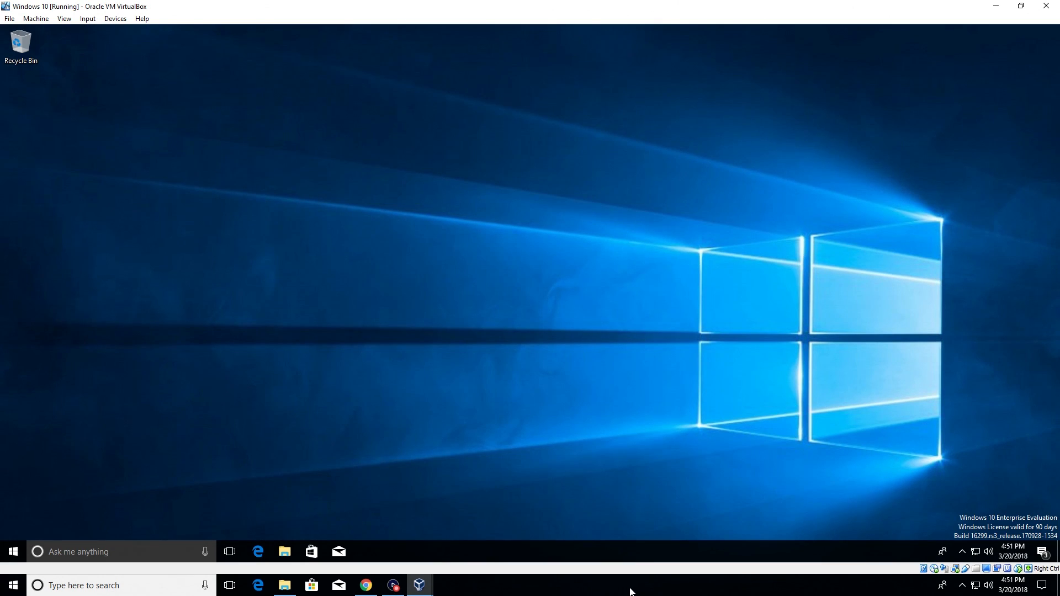
left_click(65, 19)
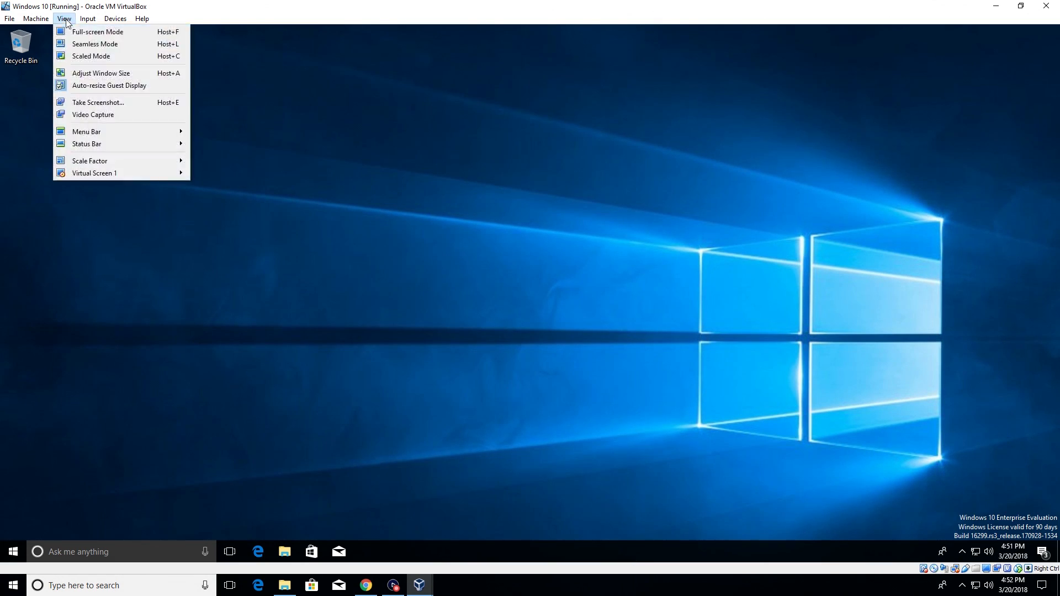
left_click(96, 31)
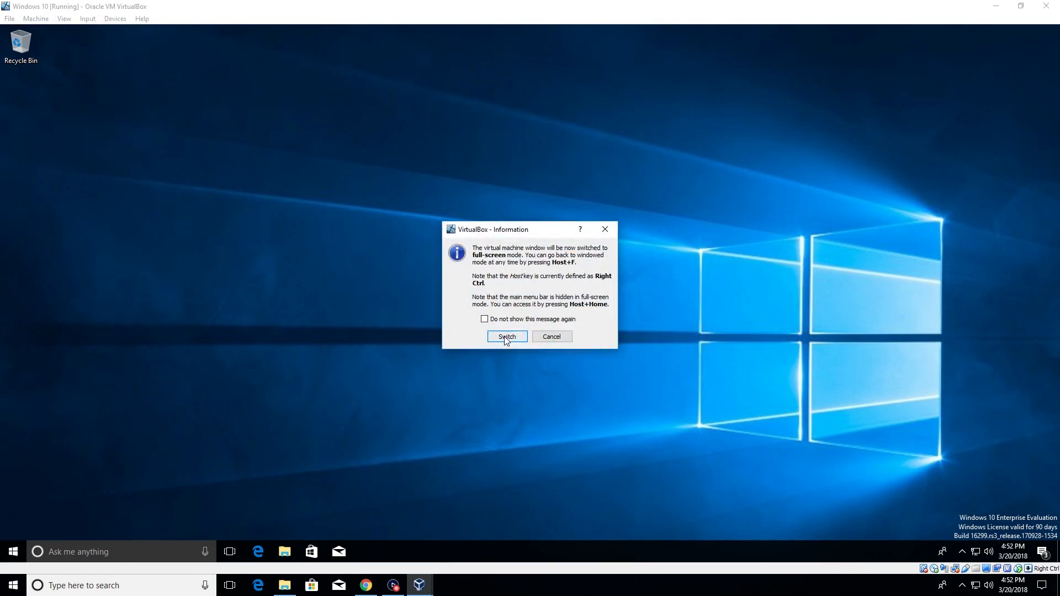
left_click(507, 336)
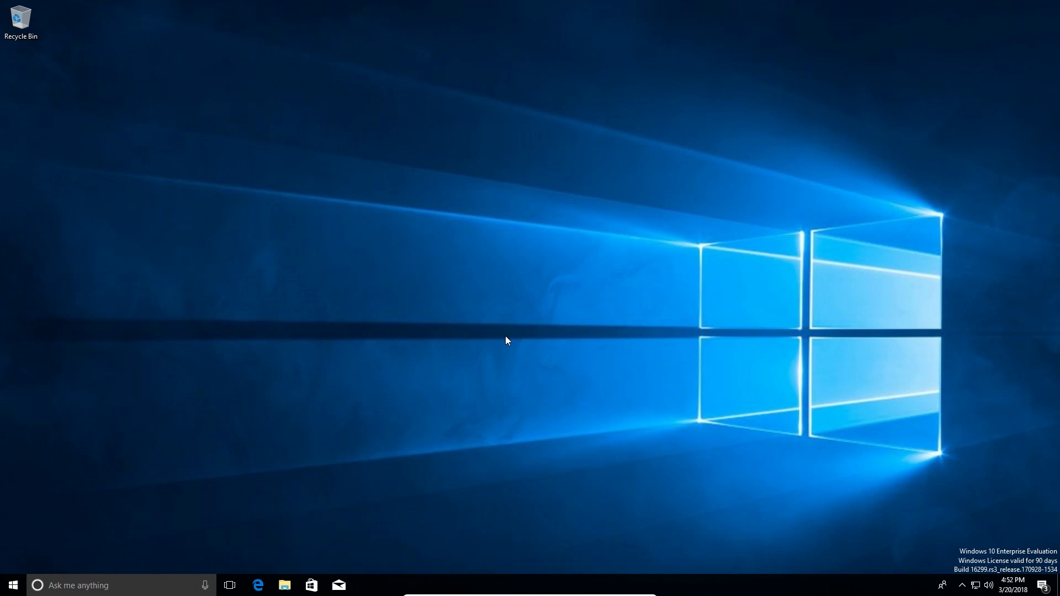
left_click(418, 584)
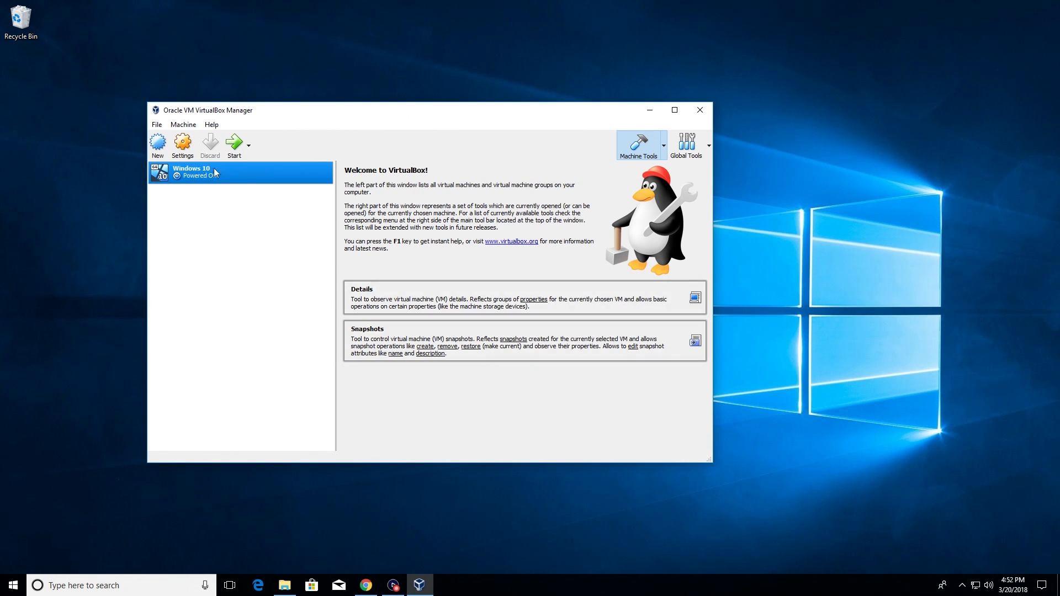
mouse_move(246, 180)
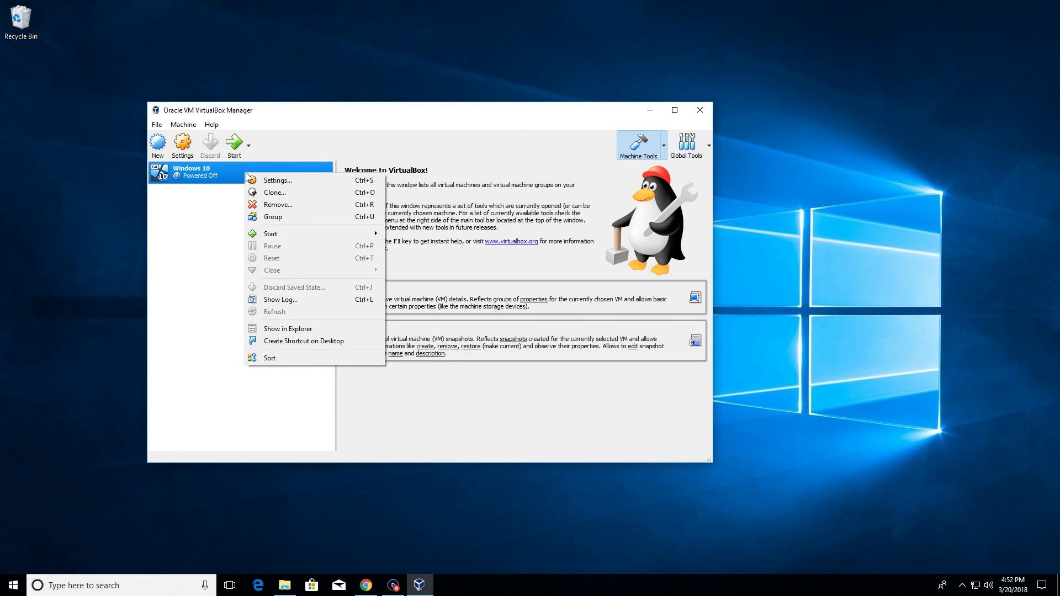
Remove the Windows 10 VM from VirtualBox Manager, choosing Delete all files.
left_click(277, 204)
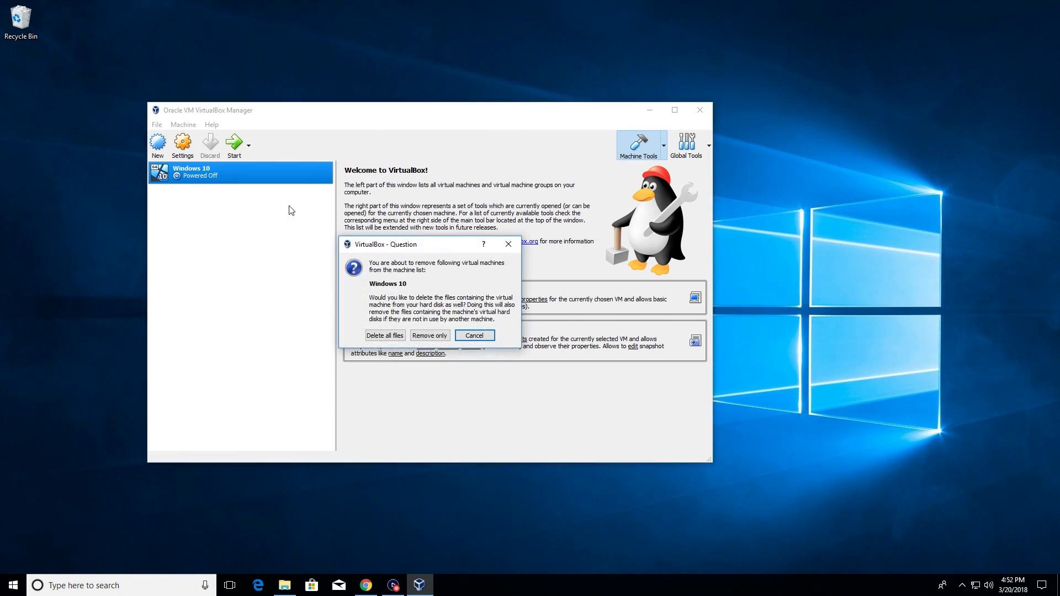
mouse_move(389, 313)
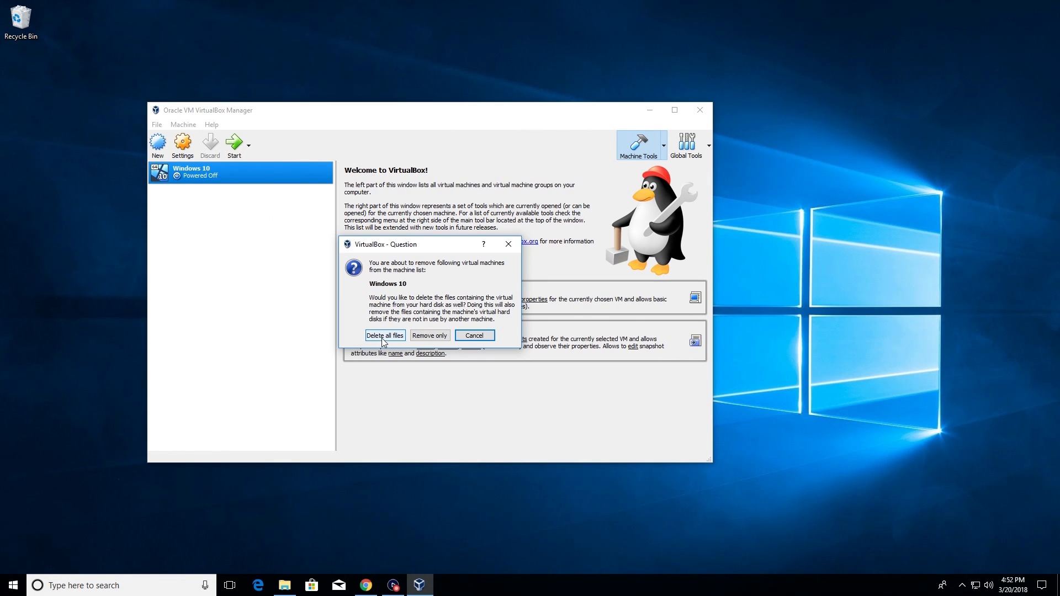
left_click(384, 335)
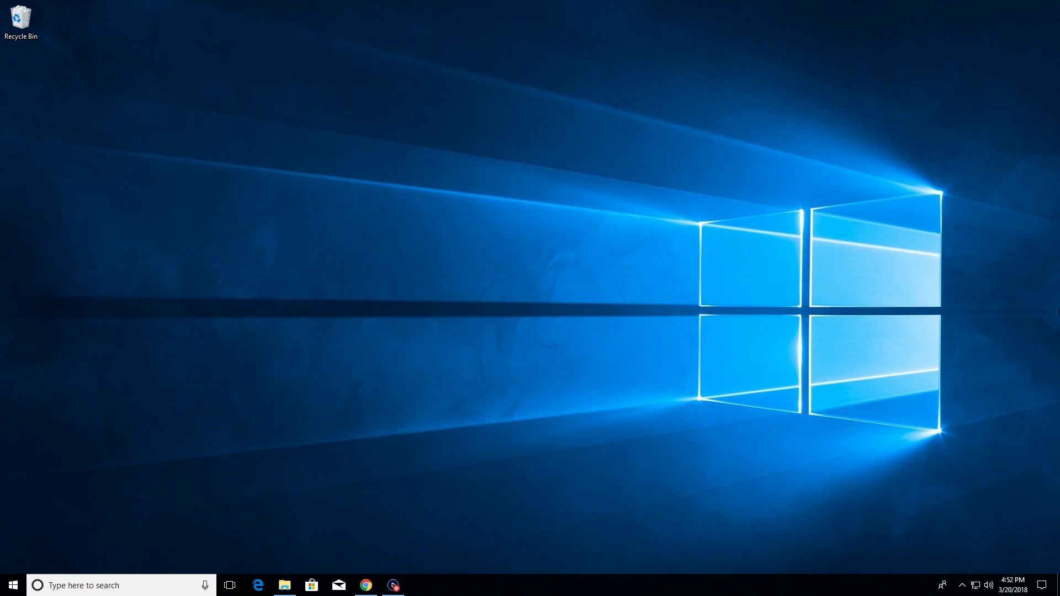